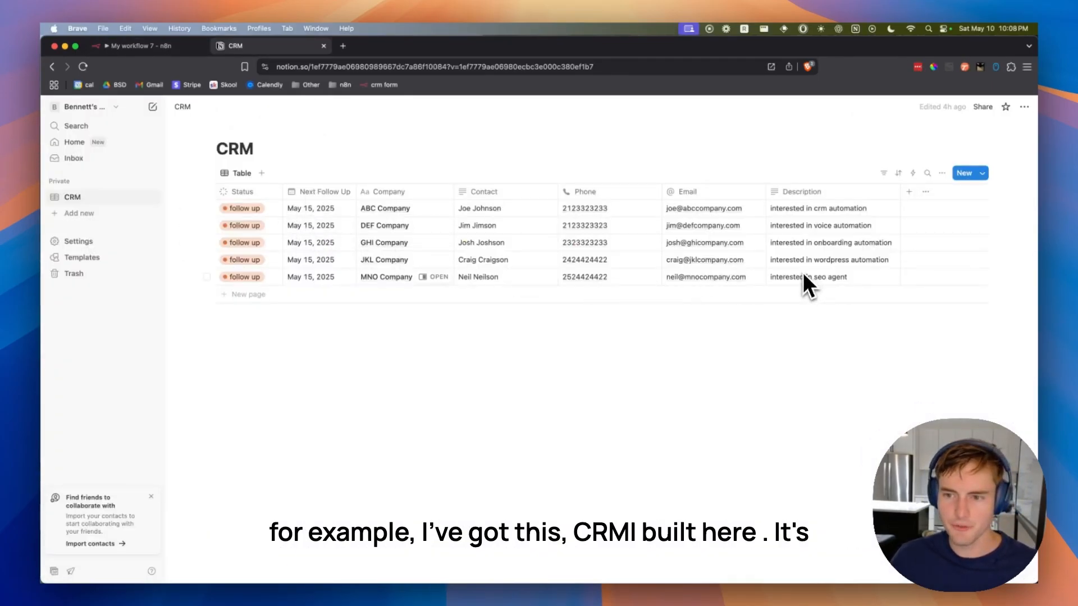
Switch from the Notion CRM table back to the n8n workflow.
{"action": "left_click", "coordinate": [244, 208]}
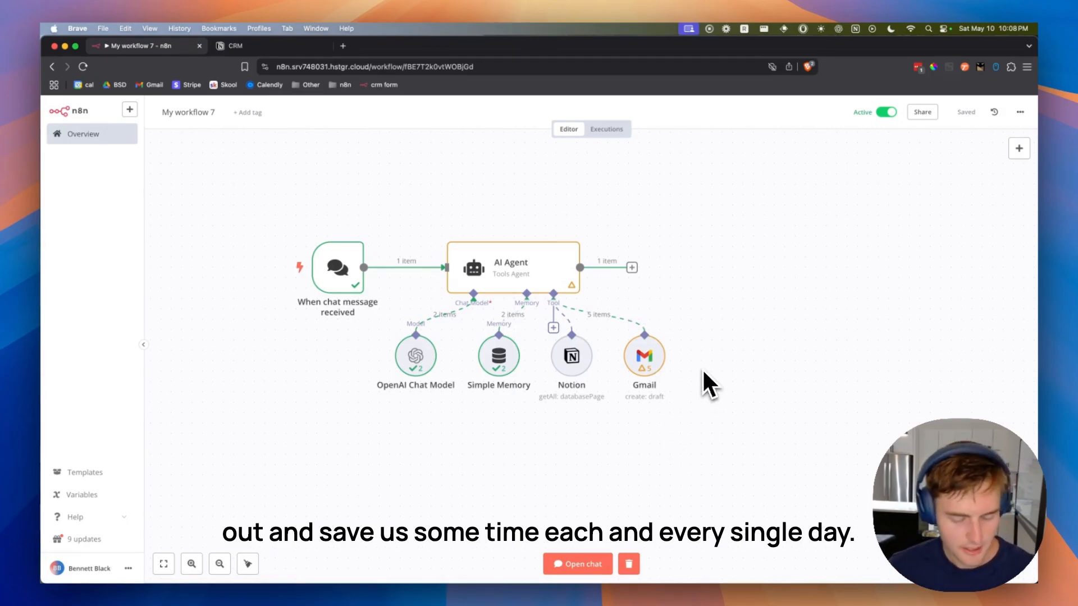
{"action": "mouse_move", "coordinate": [645, 356]}
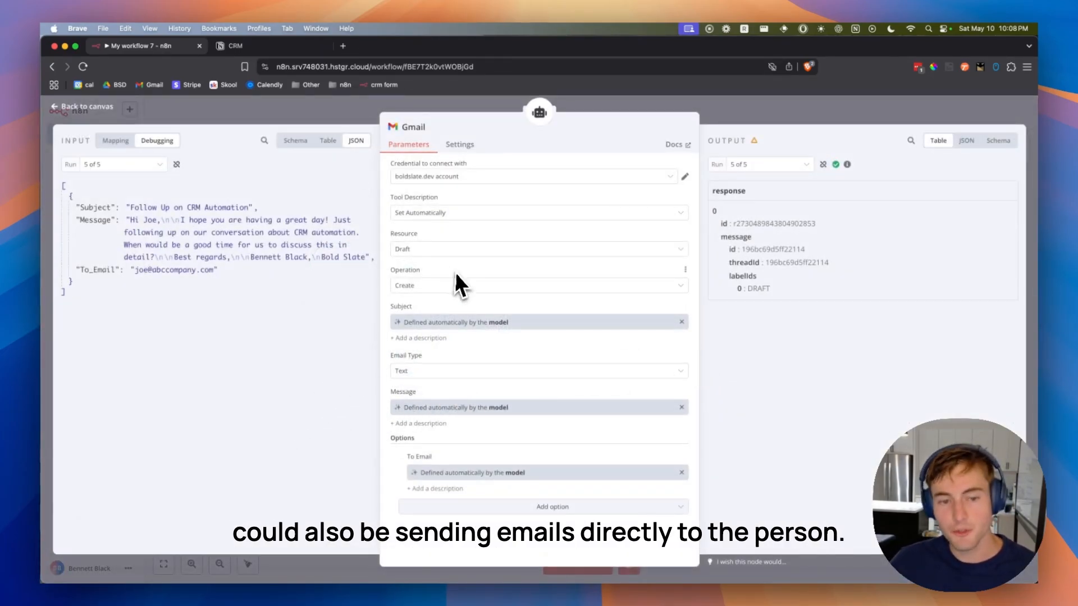
{"action": "mouse_move", "coordinate": [474, 264]}
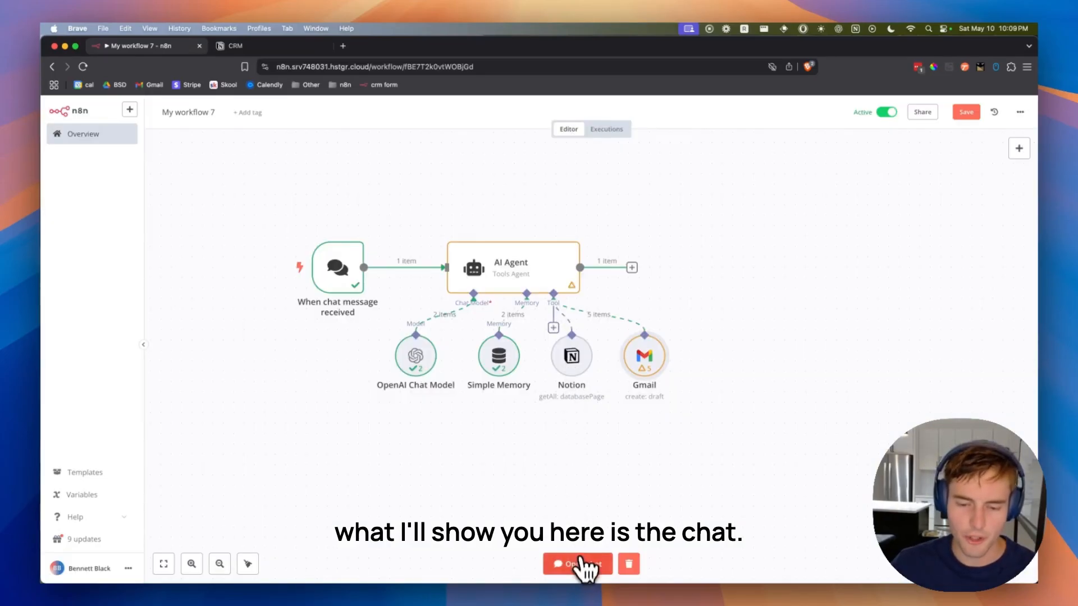
Ask the chat agent 'who are my follow ups for today' and inspect the memory step's logs.
{"action": "left_click", "coordinate": [577, 563]}
{"action": "type", "text": "who are my follow ups for"}
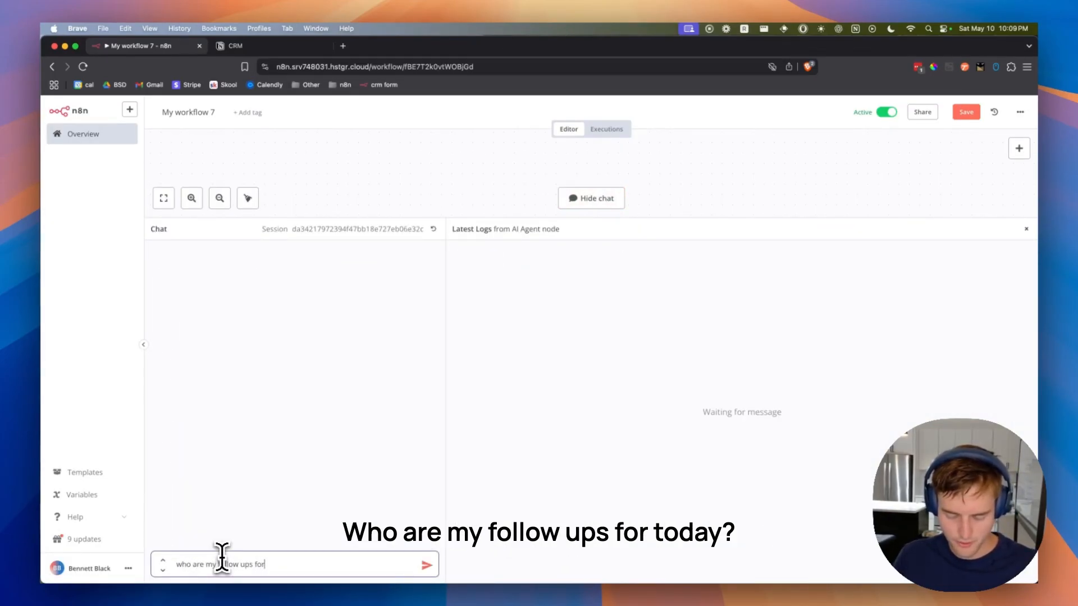
{"action": "left_click", "coordinate": [427, 564]}
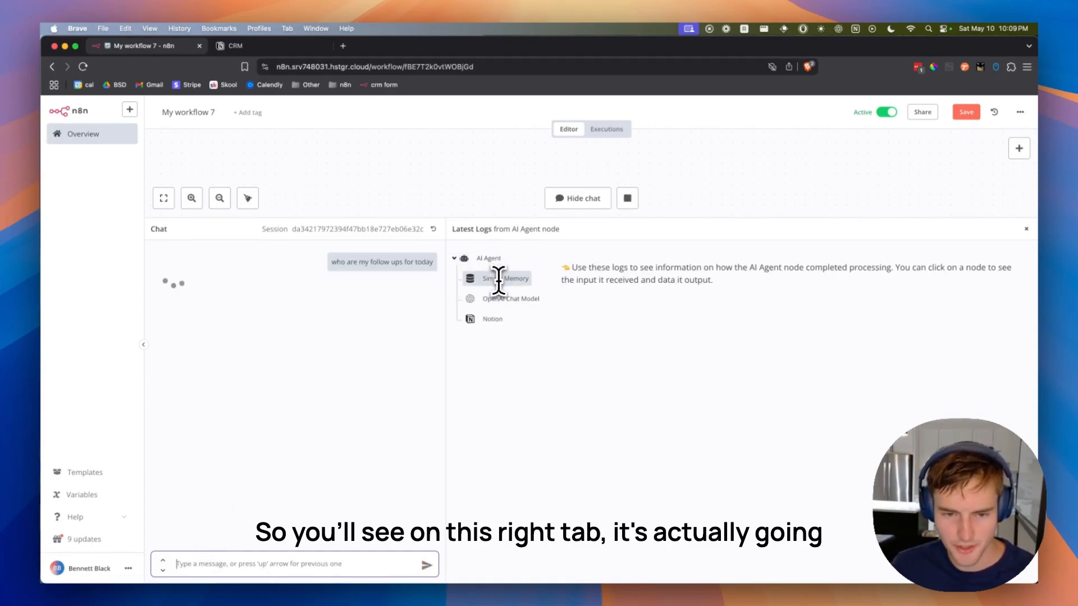
{"action": "left_click", "coordinate": [492, 318]}
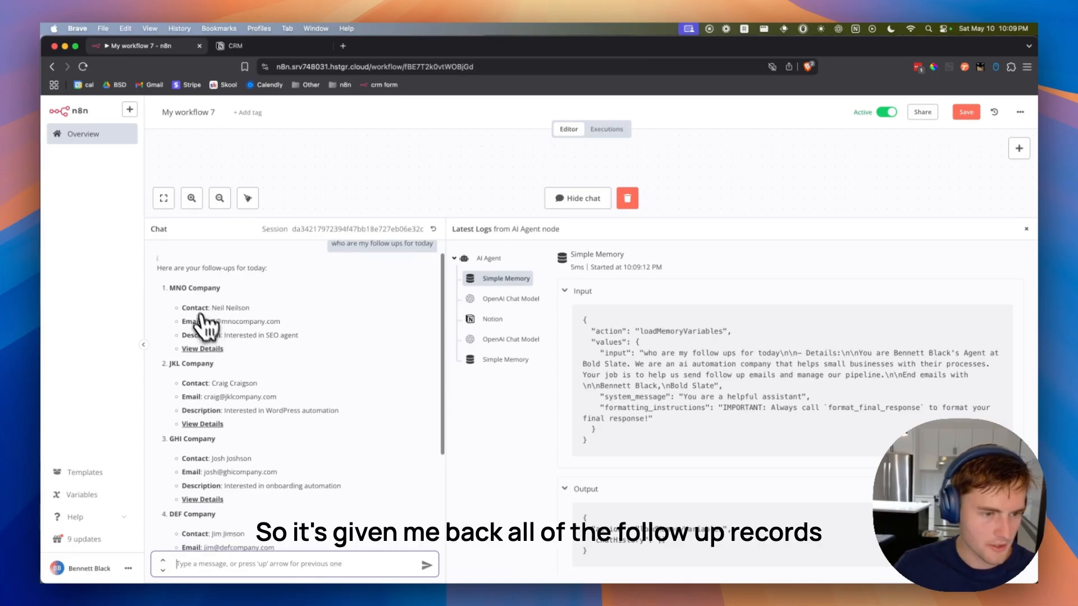
Review the five returned leads and request 'write follow up emails for each of them'.
{"action": "scroll", "scroll_direction": "down", "scroll_amount": 3}
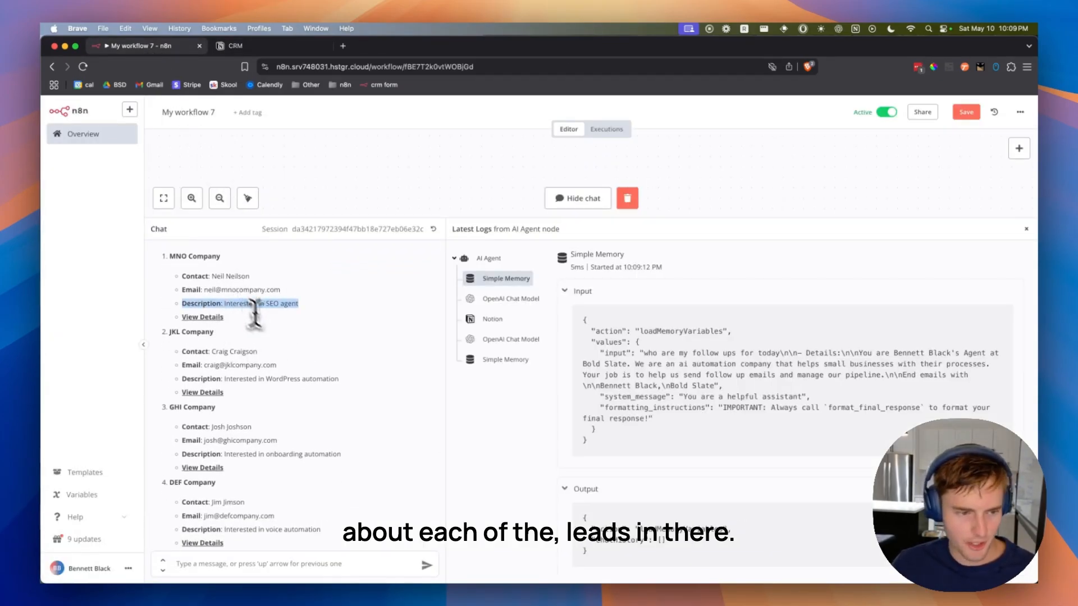
{"action": "scroll", "scroll_direction": "down", "scroll_amount": 3}
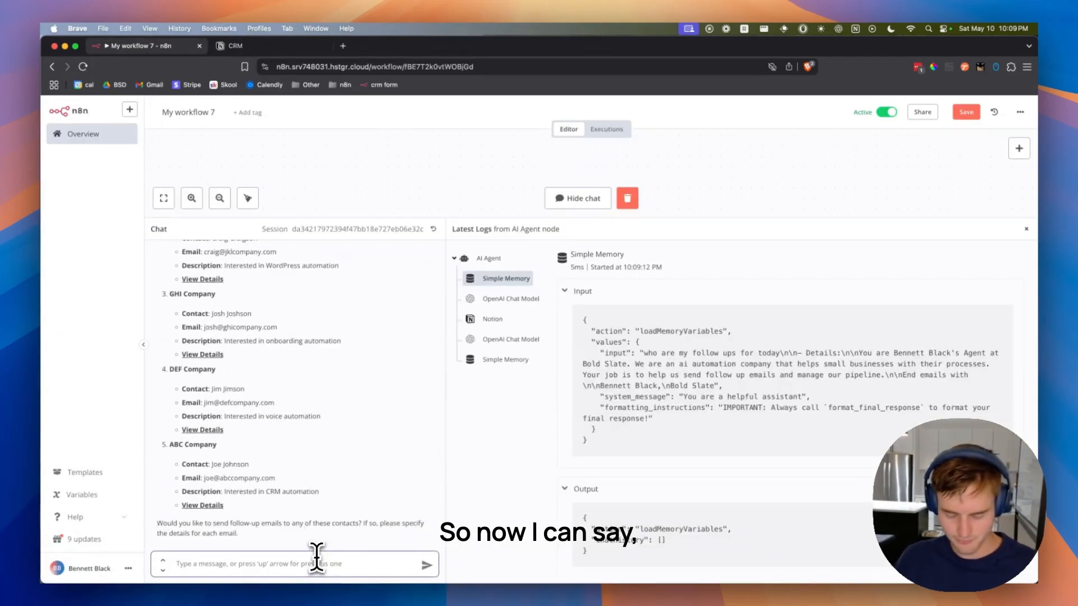
{"action": "type", "text": "write fol"}
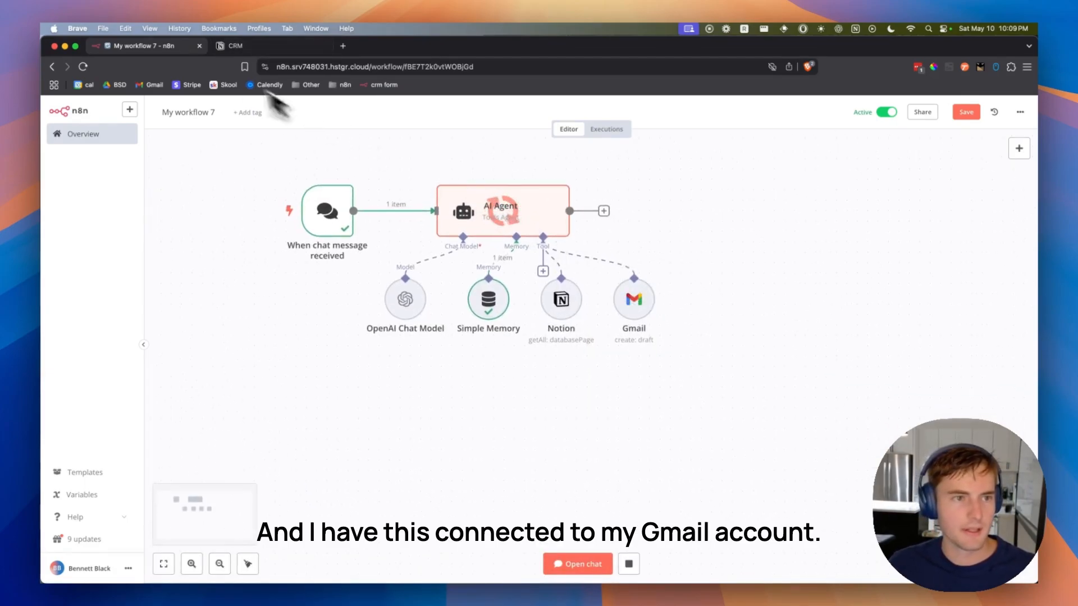
Check the five Gmail drafts, view the WordPress Automation one, then return to the Notion CRM.
{"action": "left_click", "coordinate": [577, 563]}
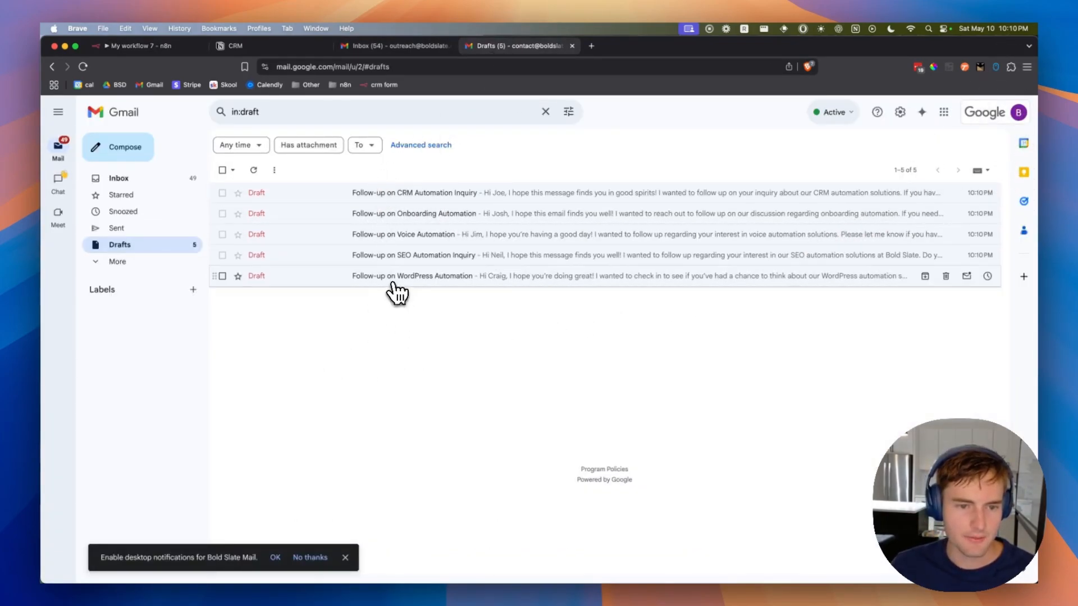
{"action": "left_click", "coordinate": [412, 276]}
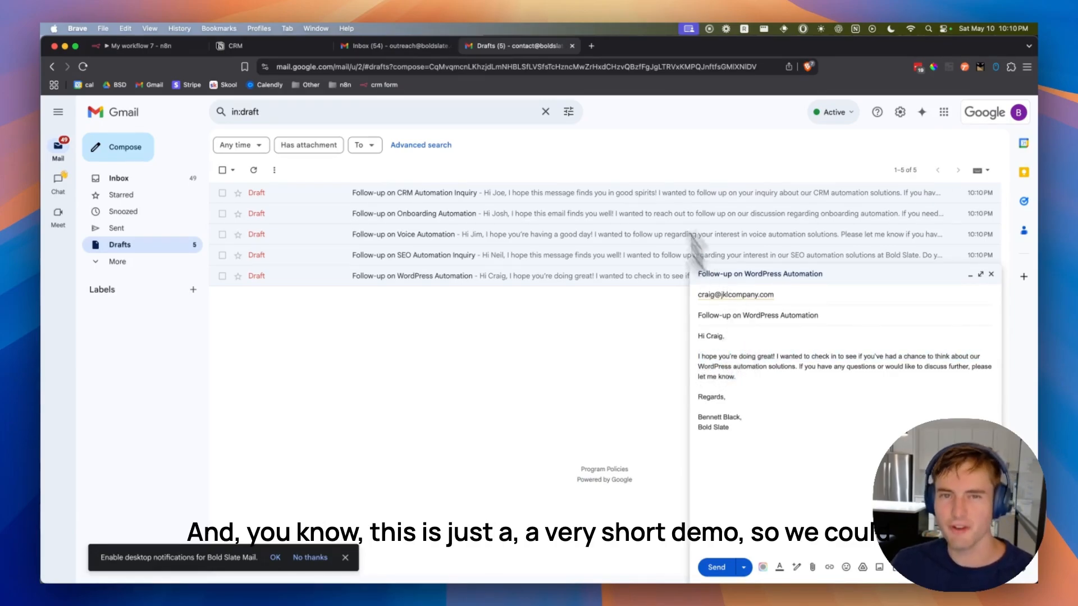
{"action": "left_click", "coordinate": [233, 46]}
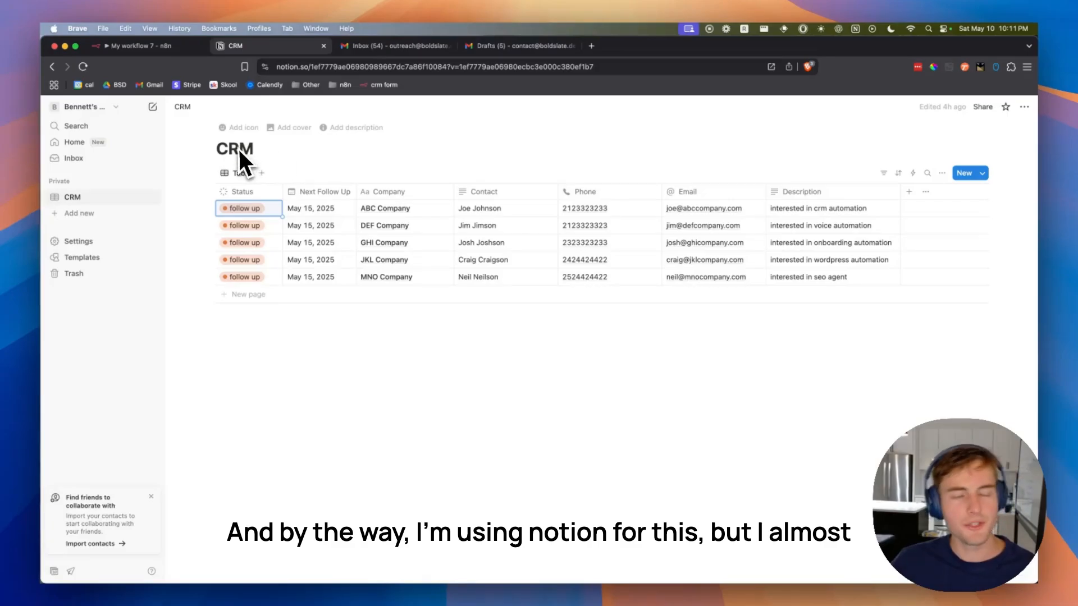
Return to the n8n workflow and hide the chat to see the whole canvas.
{"action": "left_click", "coordinate": [143, 46]}
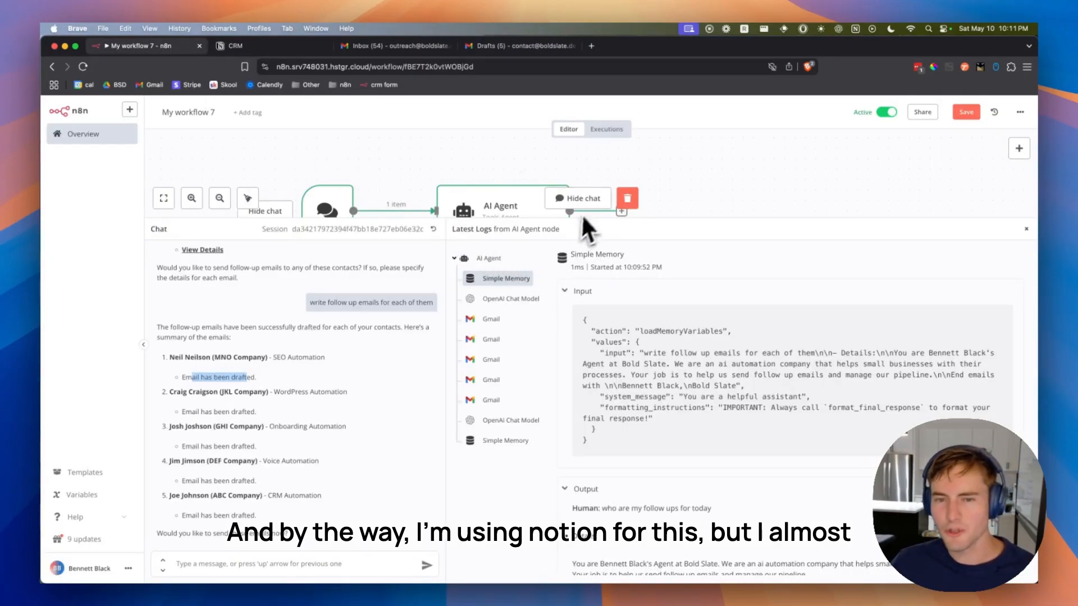
{"action": "left_click", "coordinate": [577, 197]}
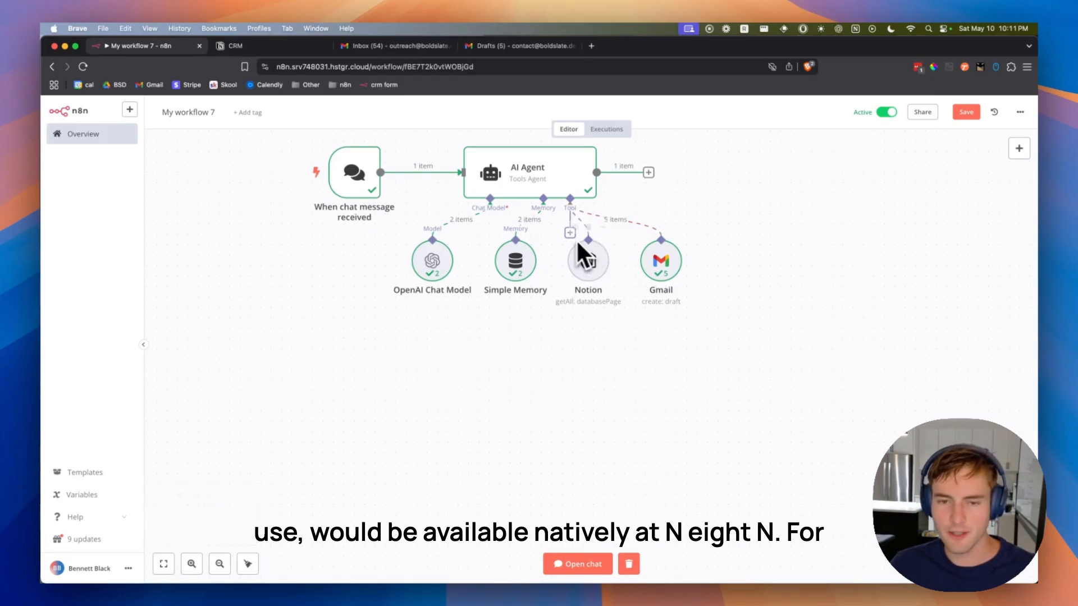
Search the agent's tool catalog for Monday, ClickUp and HubSpot without adding any.
{"action": "type", "text": "mo"}
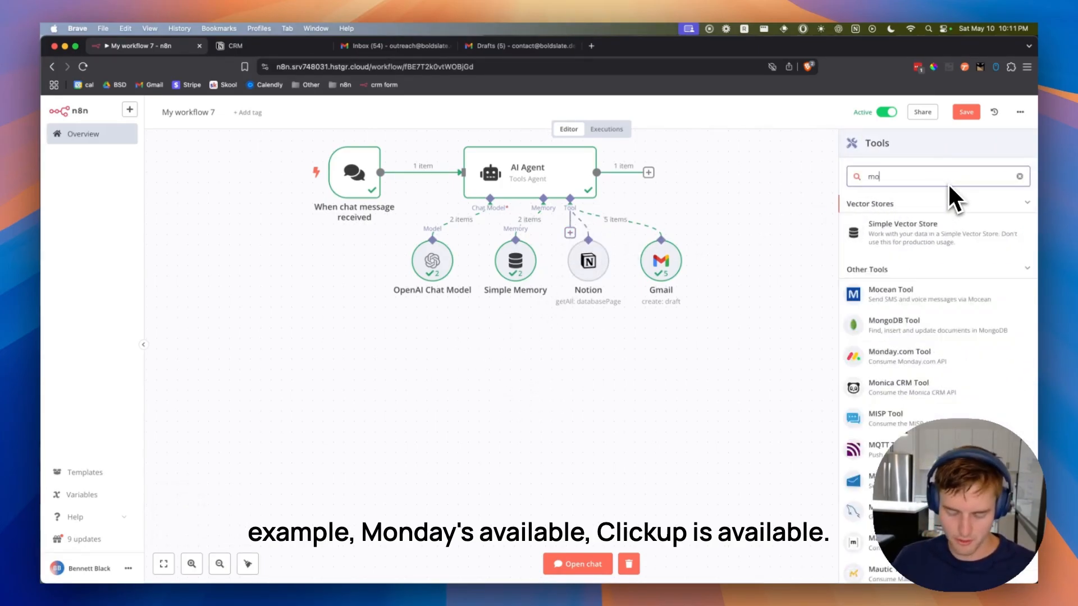
{"action": "type", "text": "clicku"}
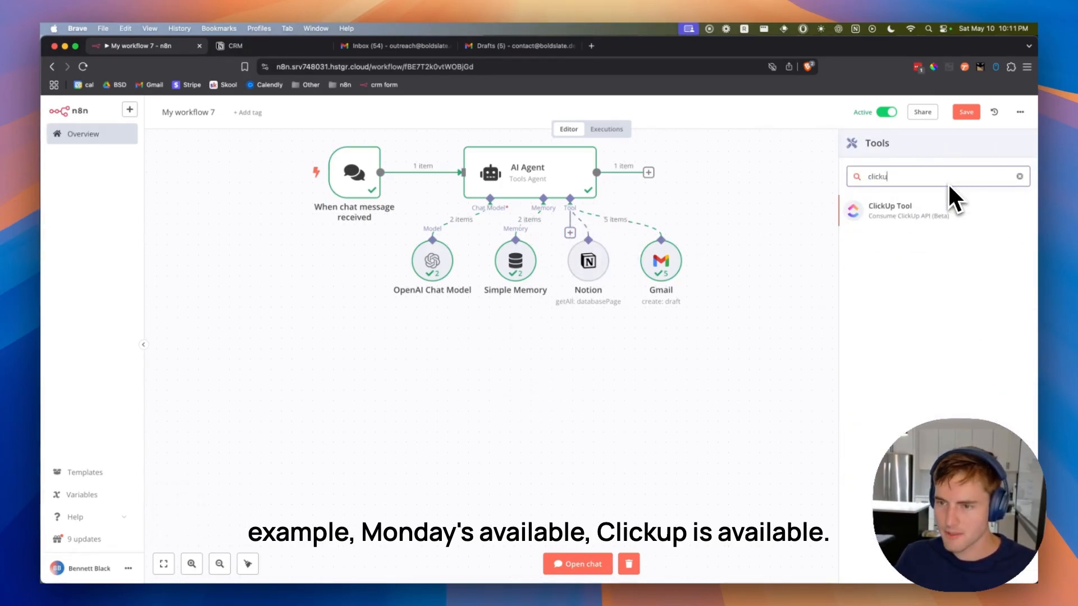
{"action": "type", "text": "hob"}
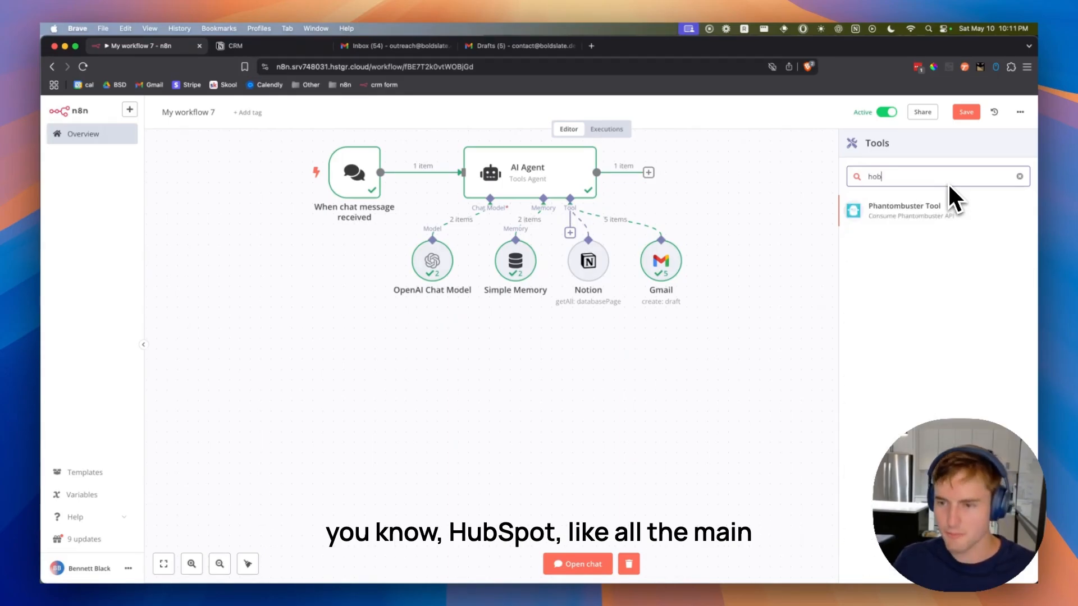
{"action": "left_click", "coordinate": [1018, 177]}
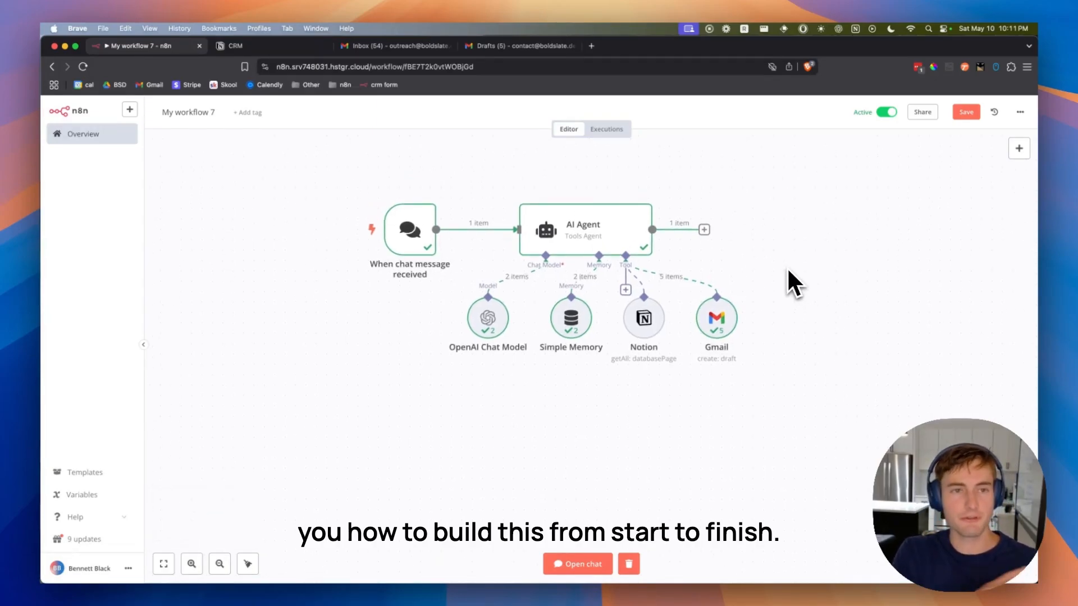
{"action": "mouse_move", "coordinate": [839, 97]}
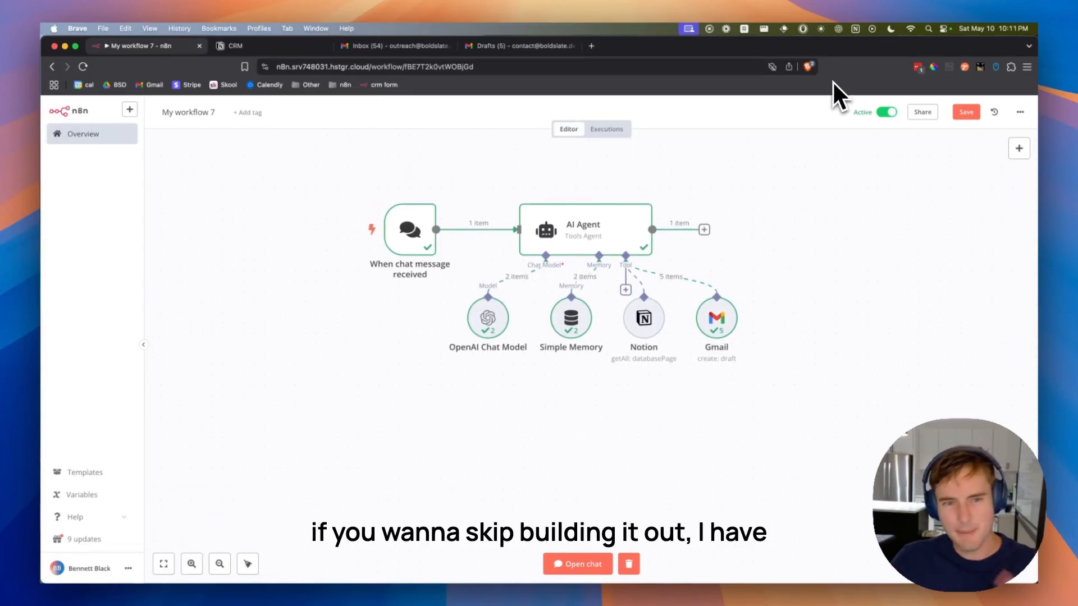
{"action": "mouse_move", "coordinate": [760, 227]}
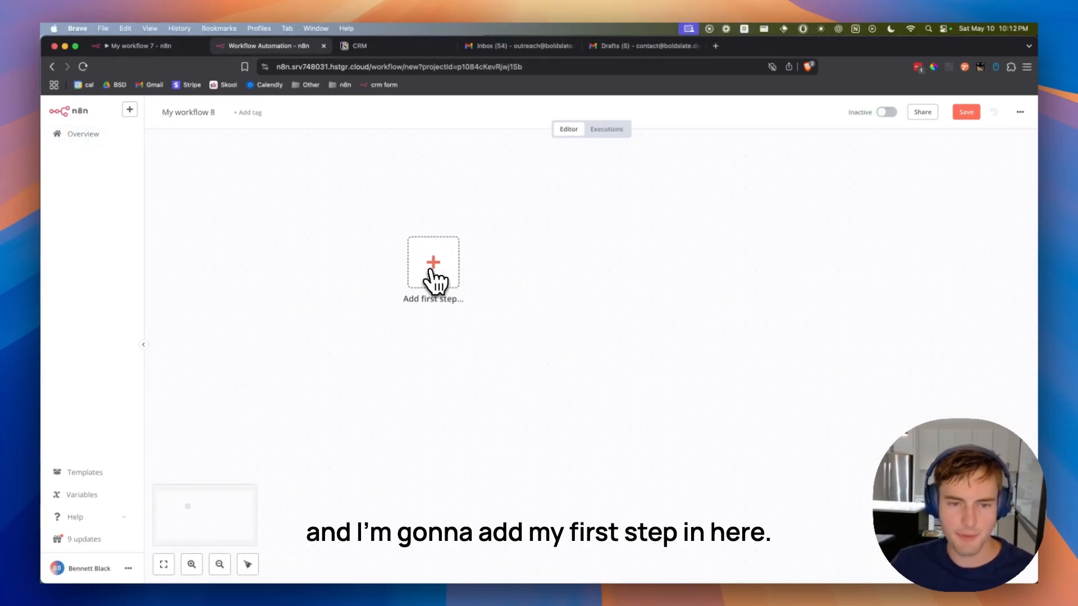
Start the new workflow with a chat trigger feeding an AI Agent and add a chat model slot.
{"action": "left_click", "coordinate": [432, 268]}
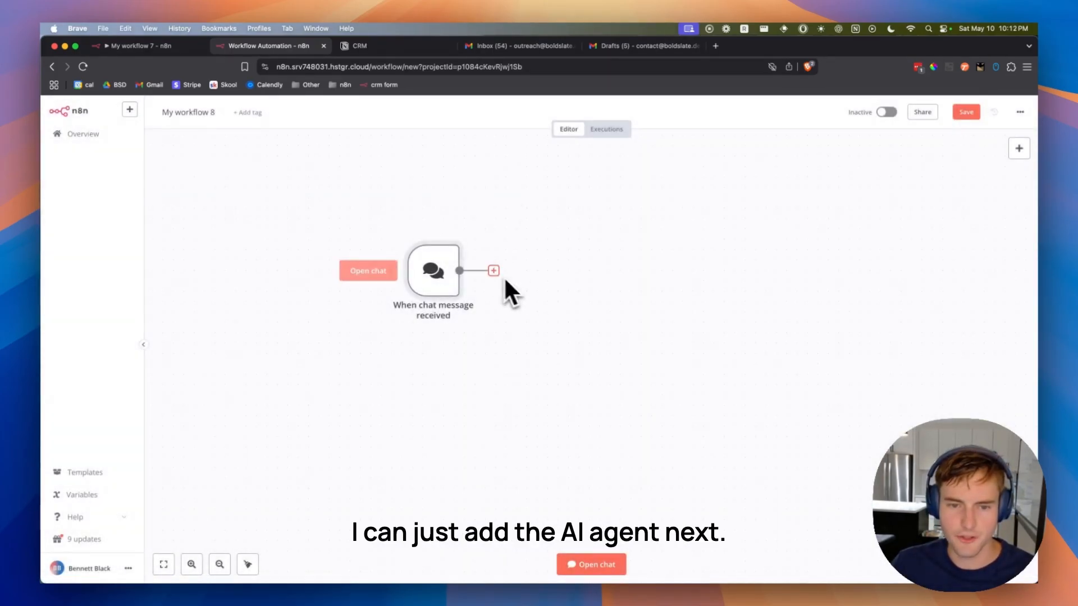
{"action": "left_click", "coordinate": [493, 271]}
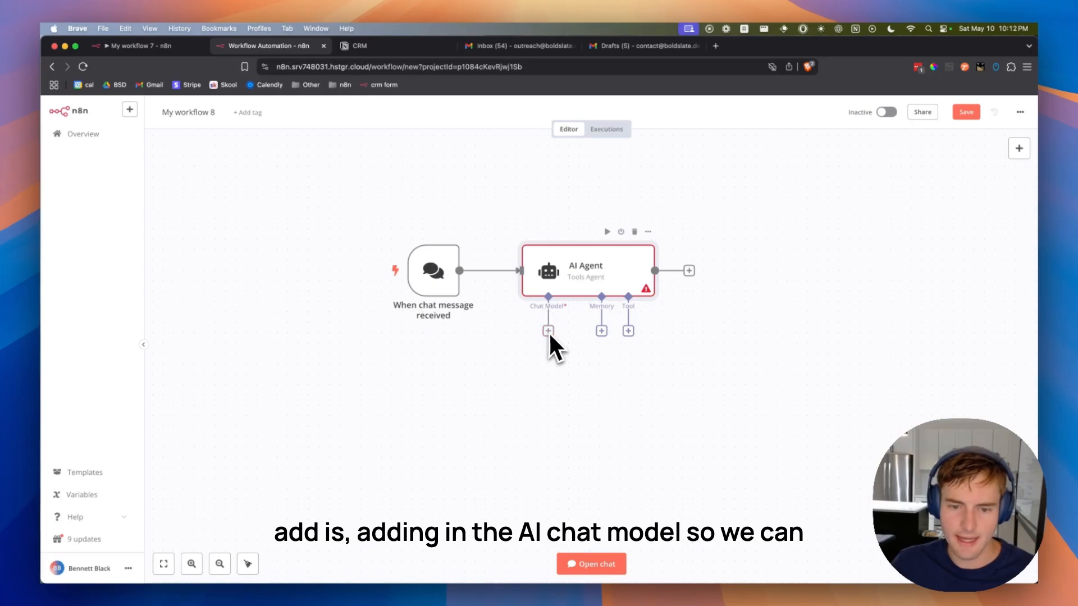
{"action": "left_click", "coordinate": [548, 330]}
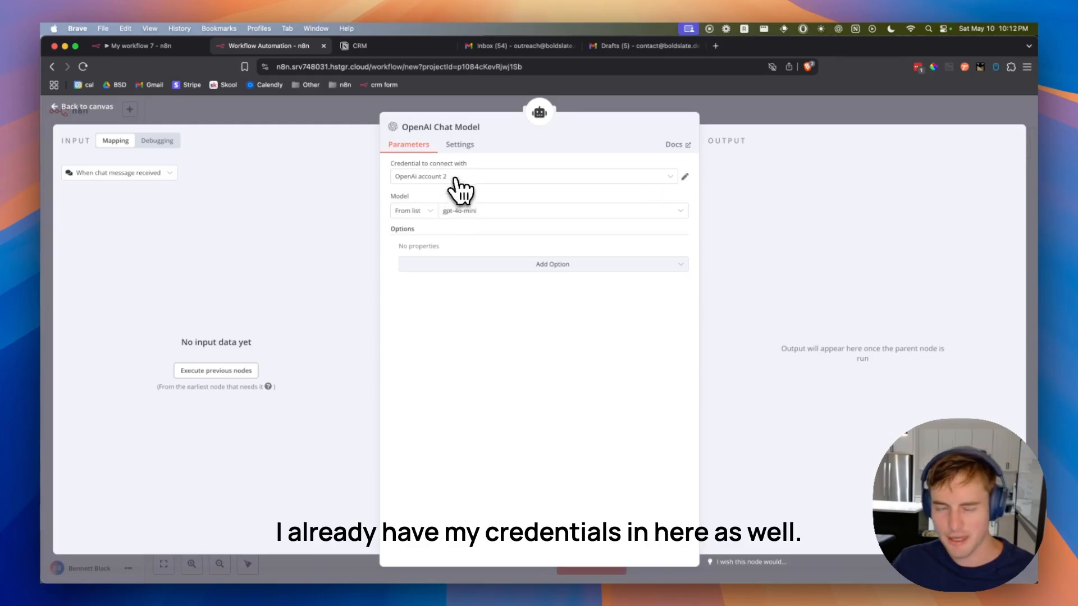
Attach an OpenAI Chat Model using 'OpenAI account 2' and model 4.1.
{"action": "left_click", "coordinate": [532, 176]}
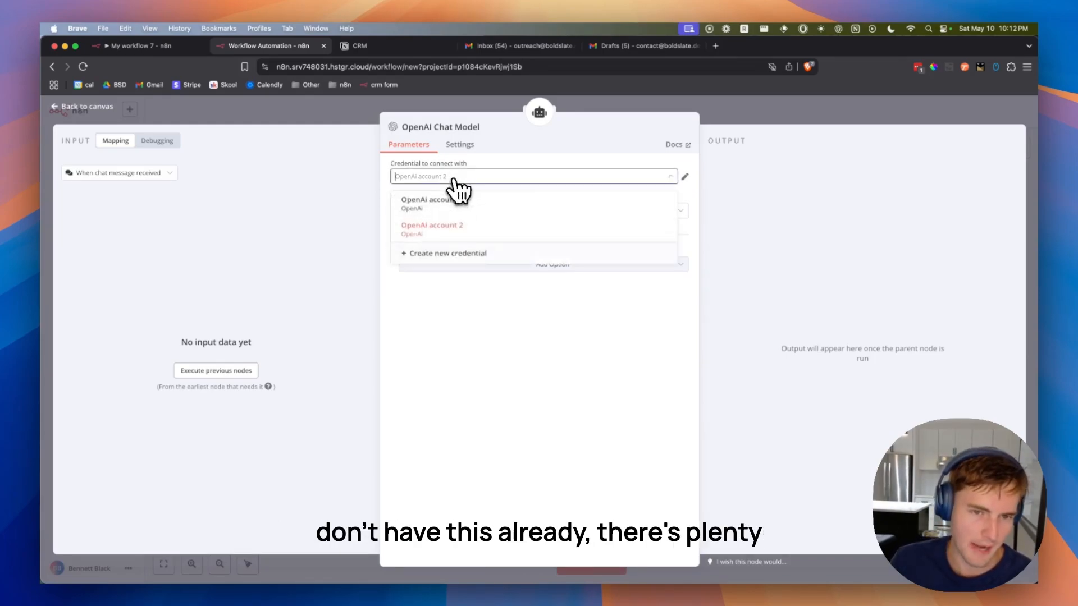
{"action": "left_click", "coordinate": [431, 229]}
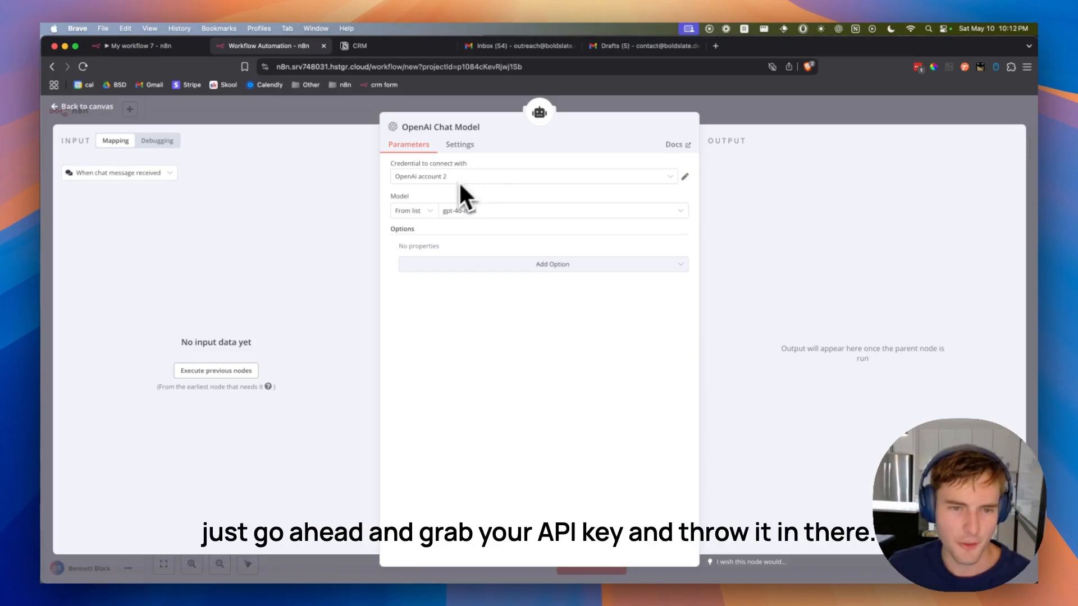
{"action": "left_click", "coordinate": [561, 210]}
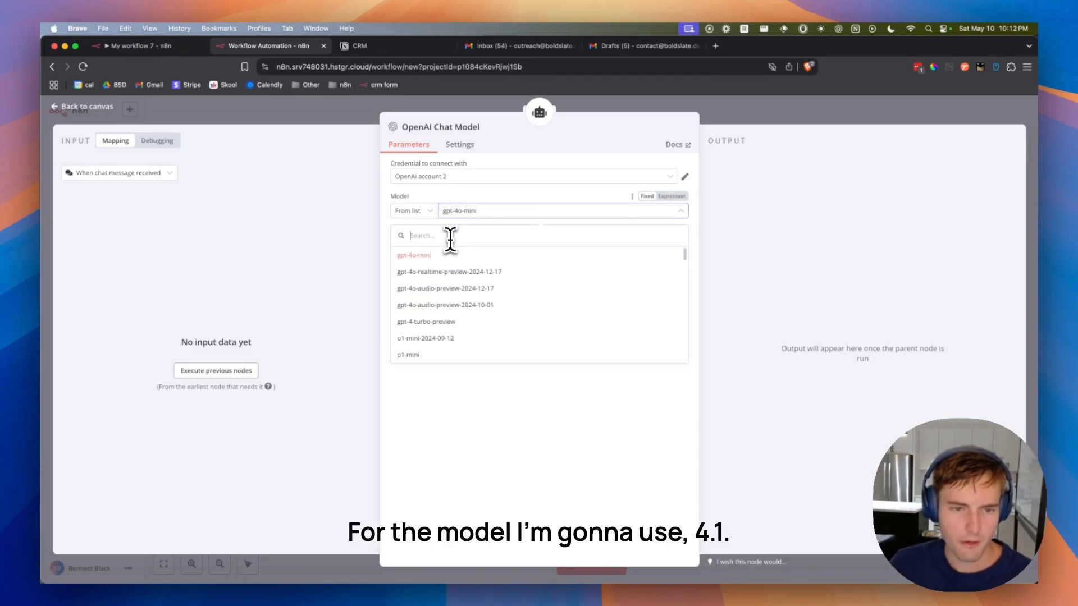
{"action": "type", "text": "4.1"}
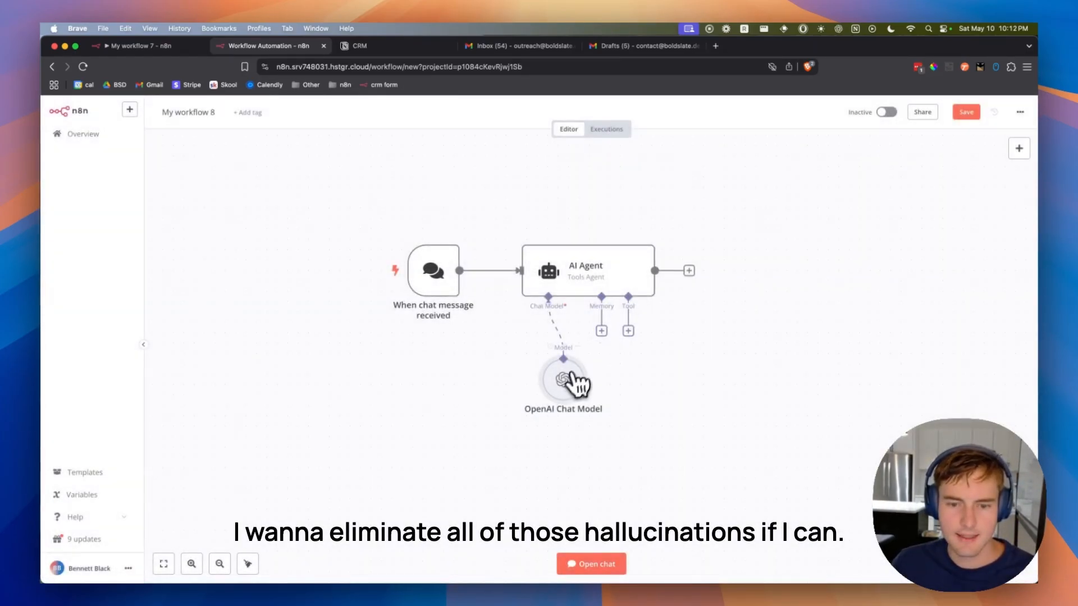
Attach a Simple Memory with context window length 8 to the AI Agent.
{"action": "left_click", "coordinate": [599, 330]}
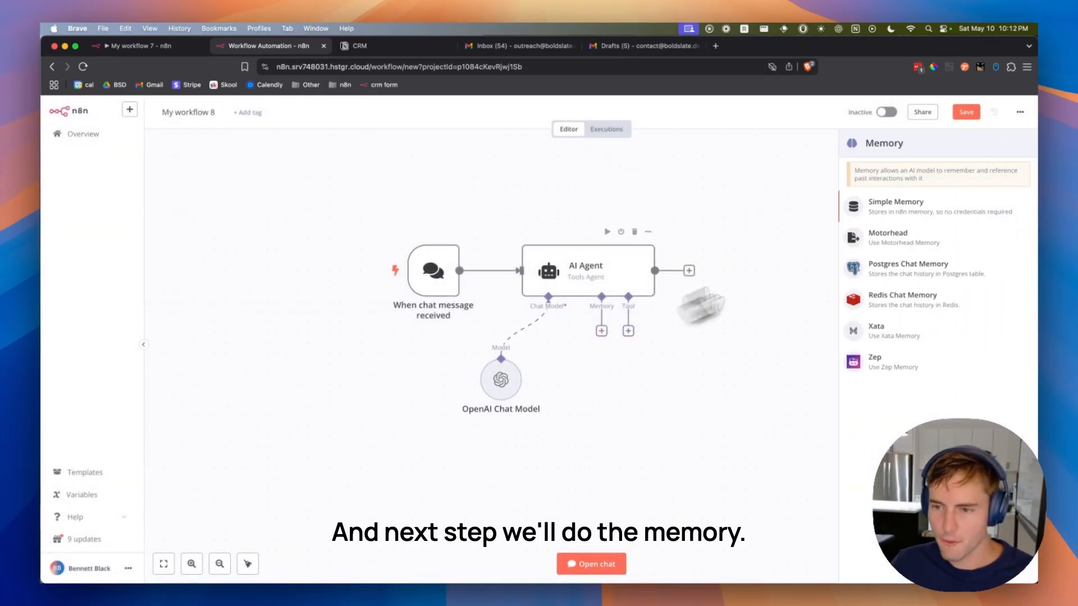
{"action": "left_click", "coordinate": [895, 201]}
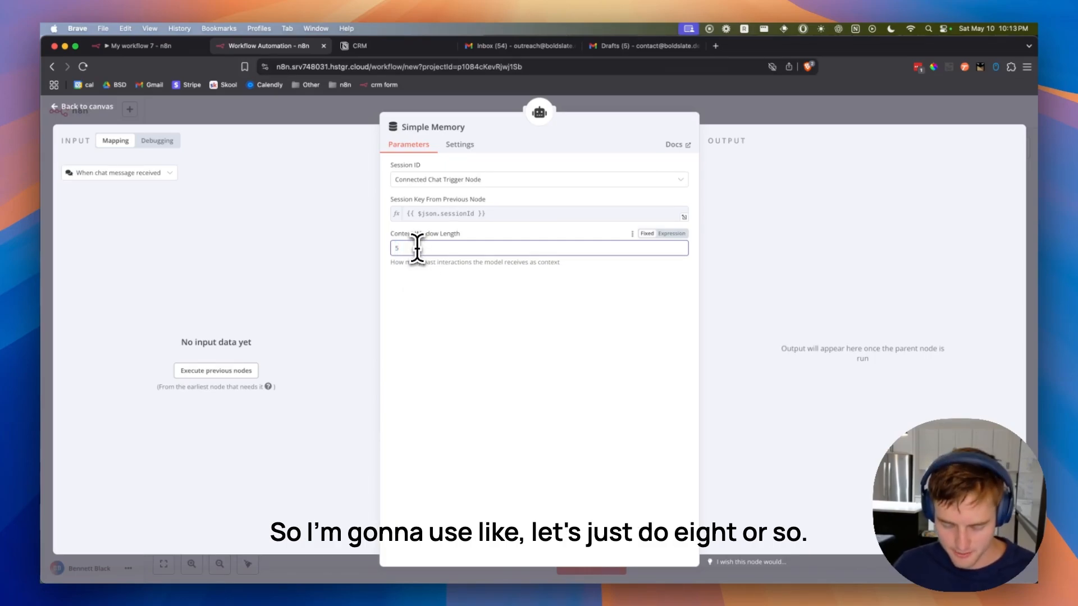
{"action": "type", "text": "8"}
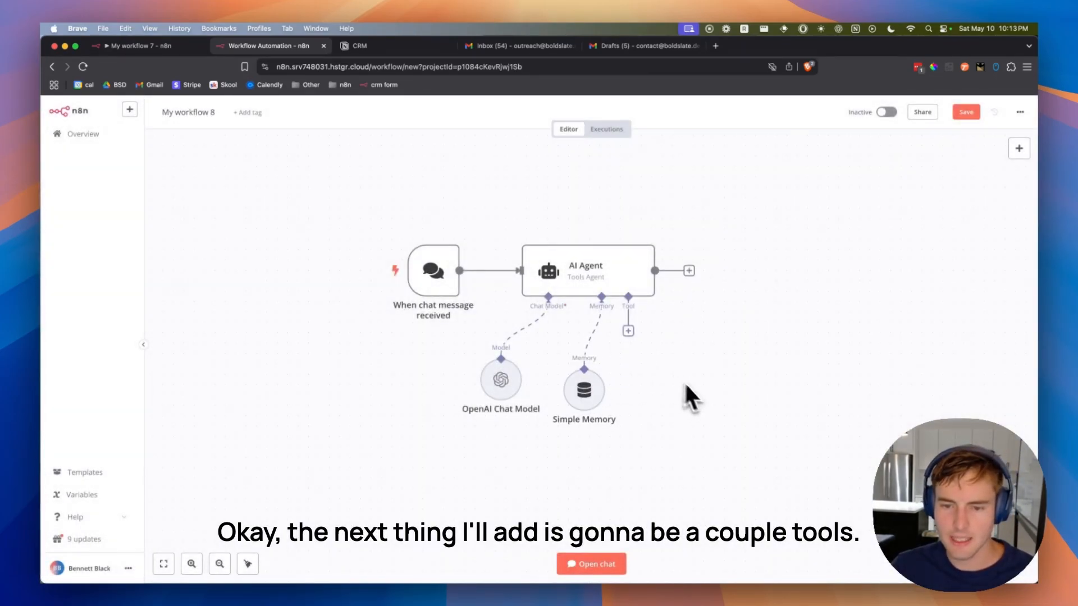
Browse the agent's tools, searching Notion, HubSpot and Monday, then clear the search.
{"action": "left_click", "coordinate": [626, 330]}
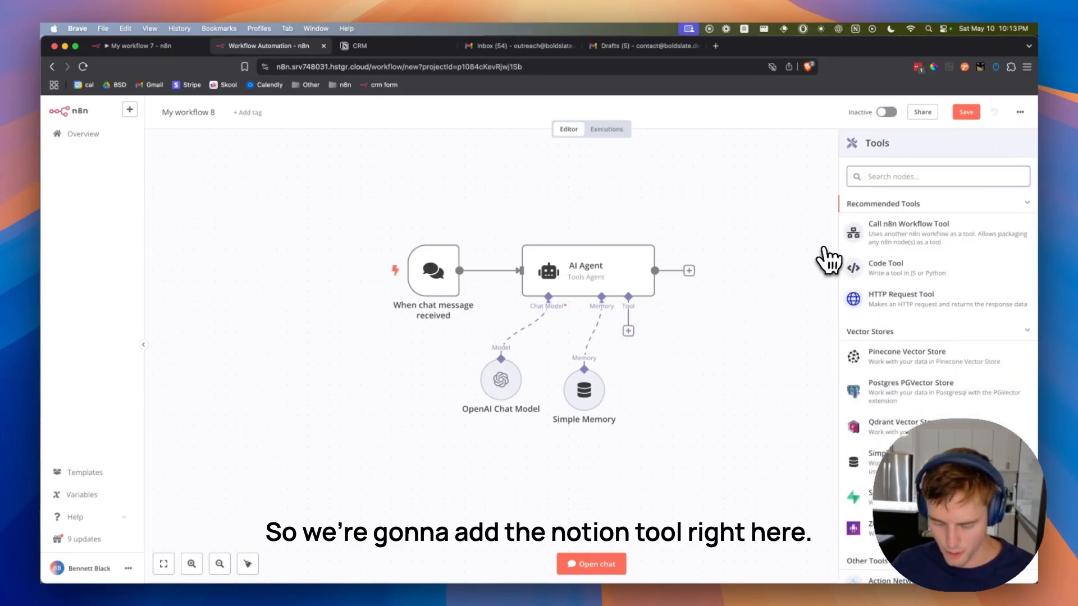
{"action": "type", "text": "notion"}
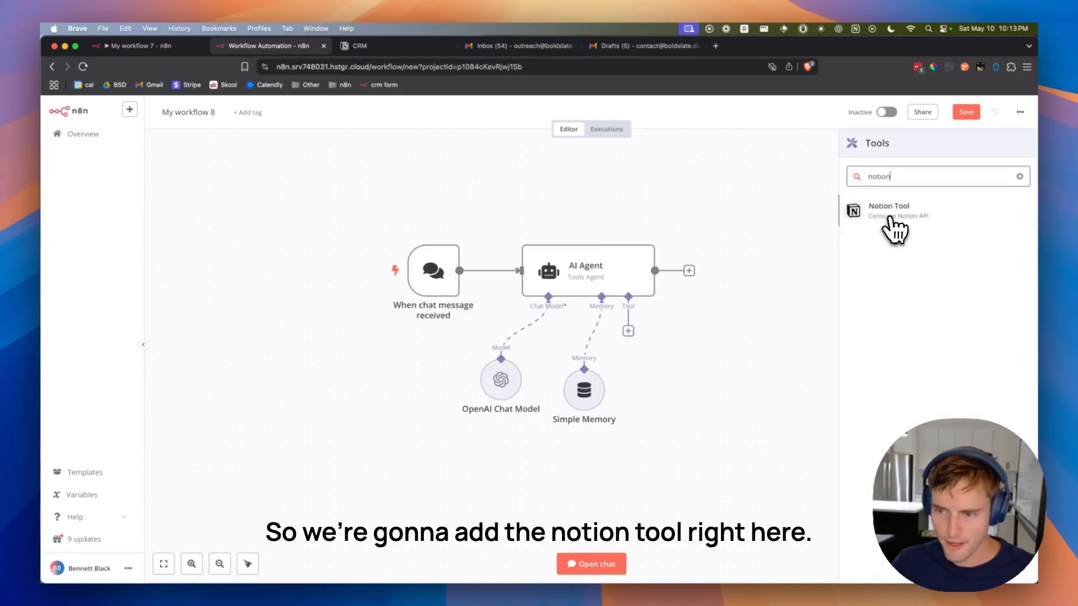
{"action": "type", "text": "hubs"}
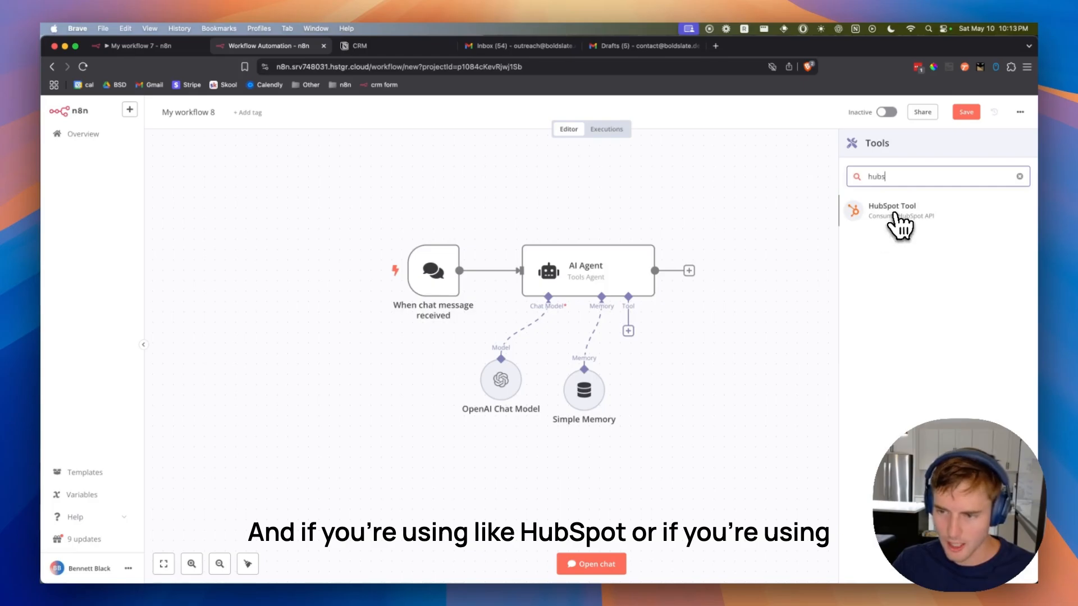
{"action": "type", "text": "mond"}
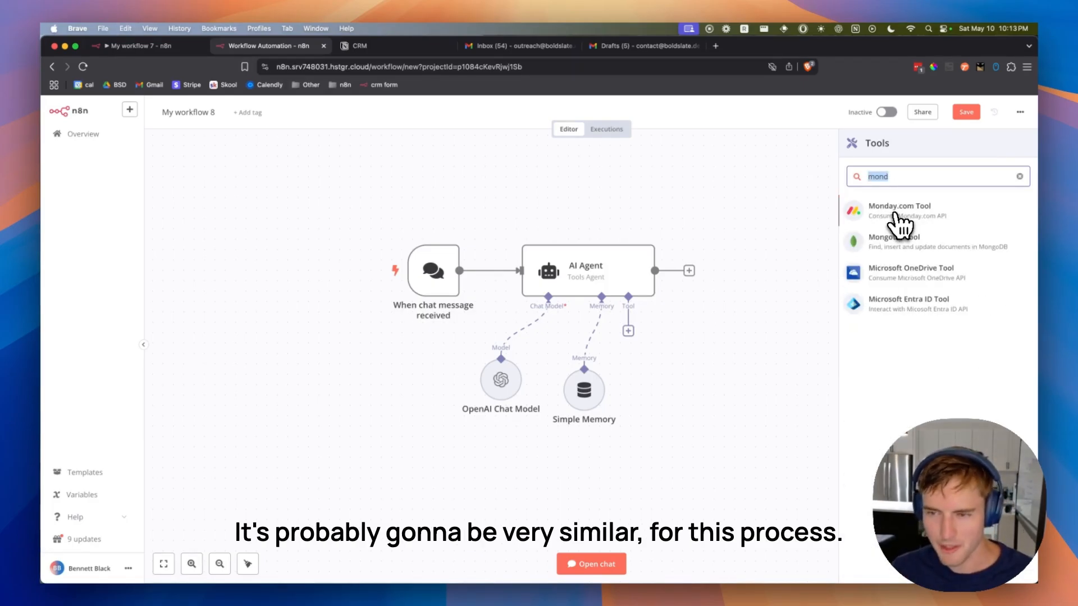
{"action": "left_click", "coordinate": [1018, 176]}
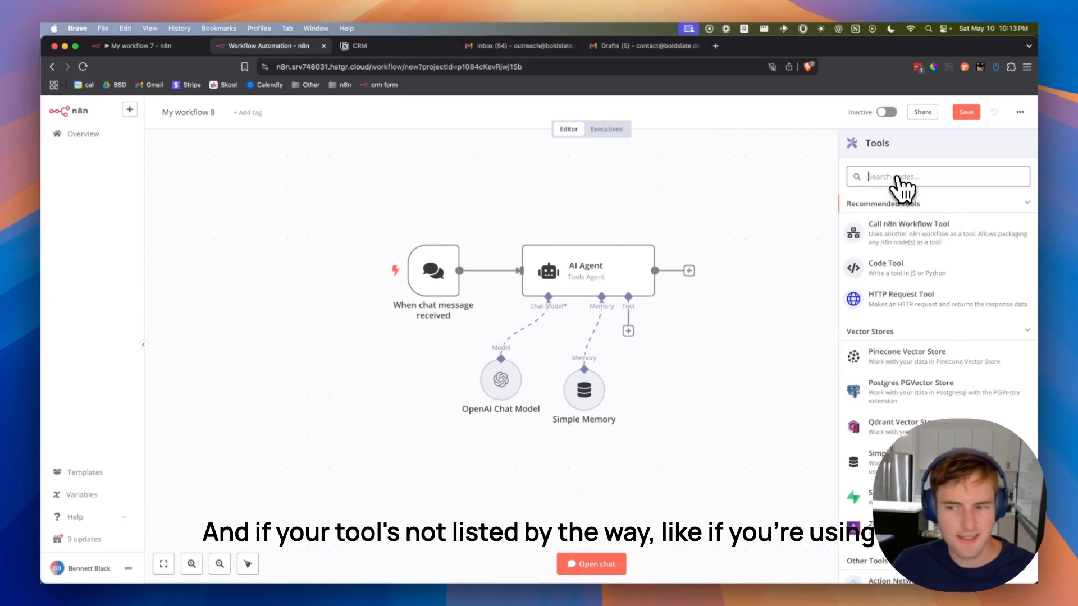
{"action": "mouse_move", "coordinate": [917, 320]}
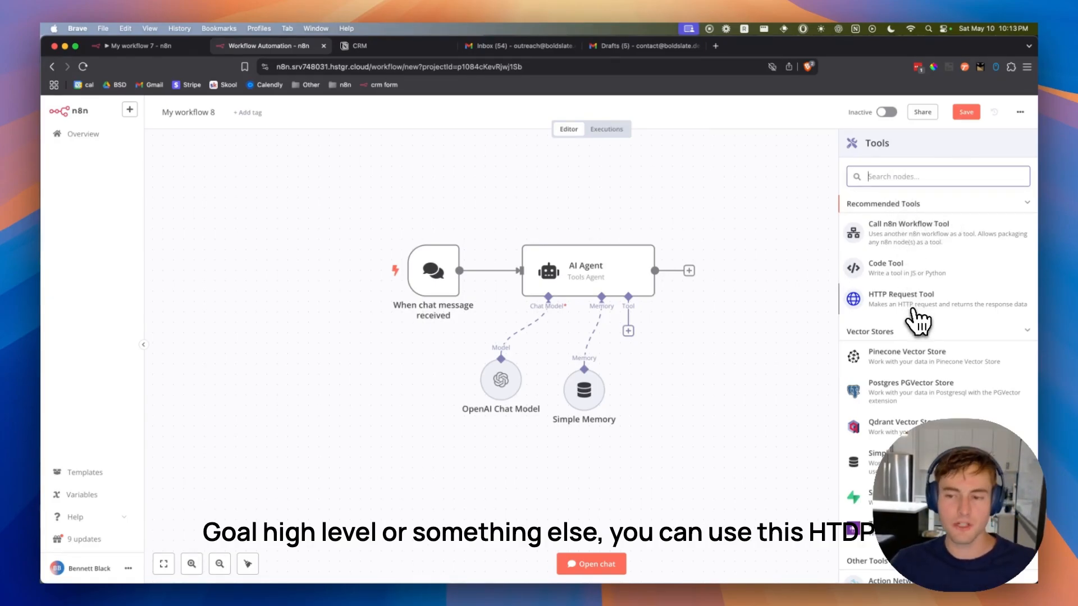
{"action": "mouse_move", "coordinate": [907, 306]}
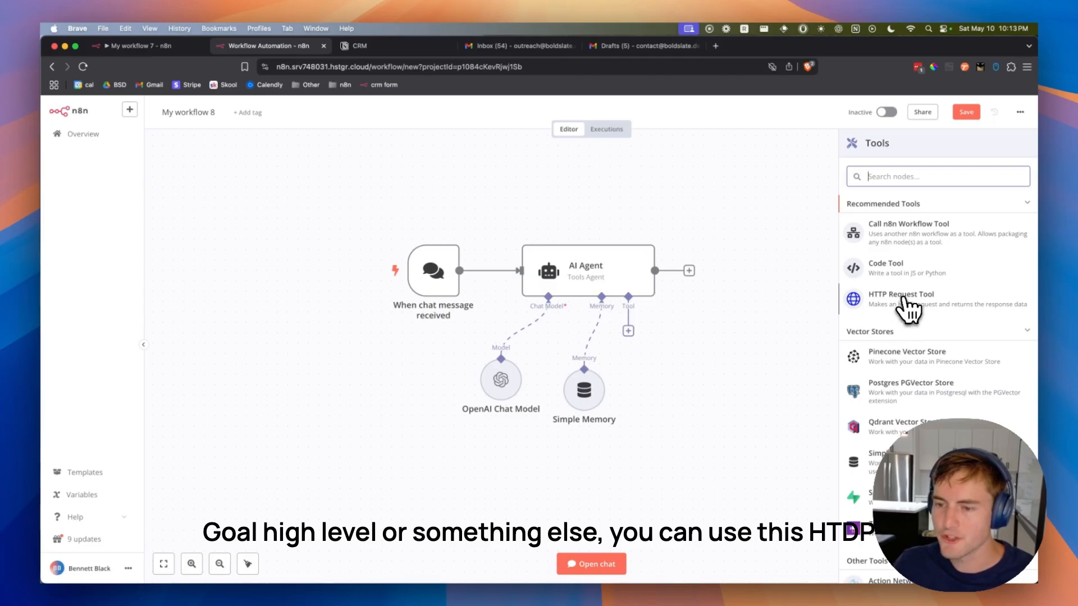
Add and discard an HTTP Request tool, then filter the tool list for Notion.
{"action": "left_click", "coordinate": [901, 294]}
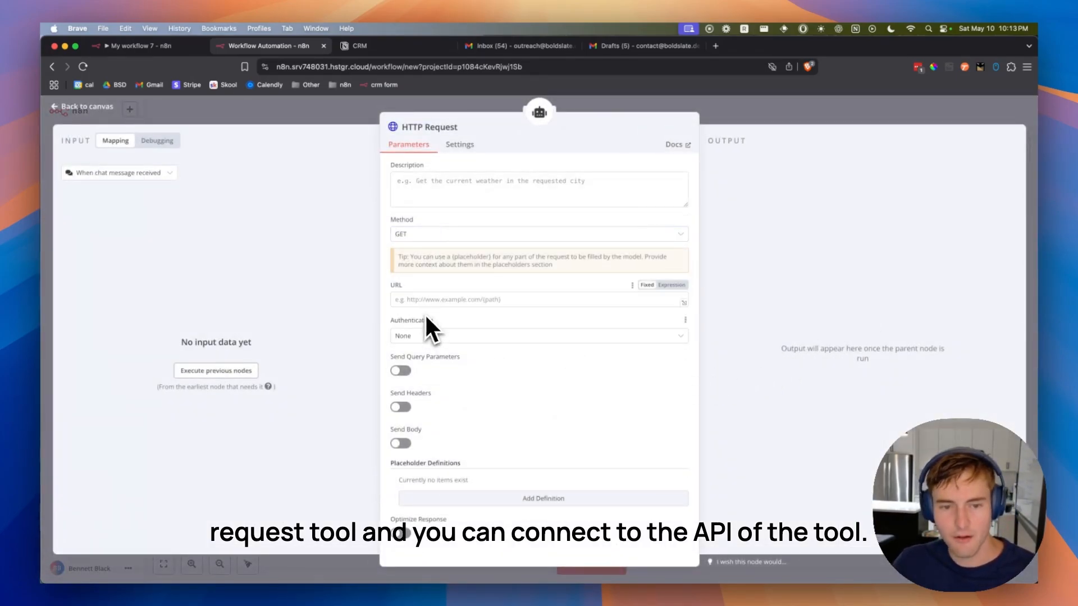
{"action": "left_click", "coordinate": [538, 299]}
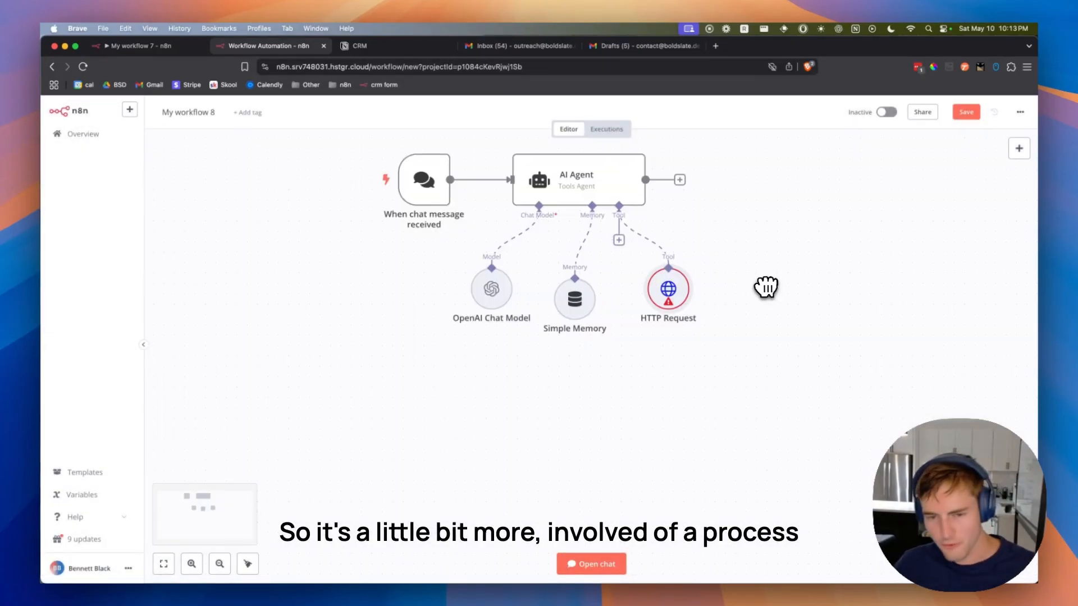
{"action": "mouse_move", "coordinate": [670, 265]}
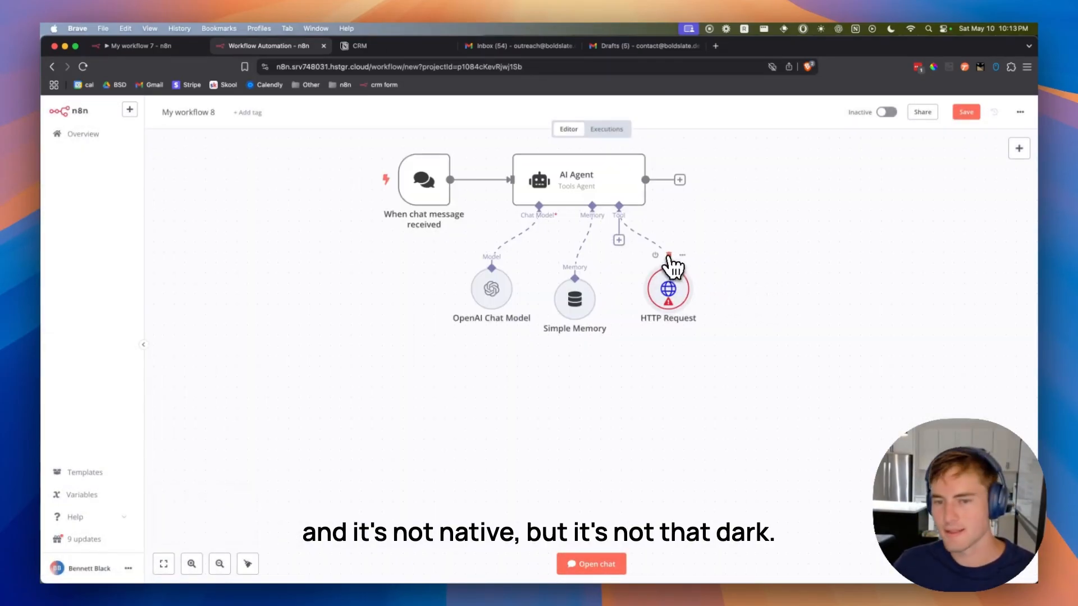
{"action": "type", "text": "no"}
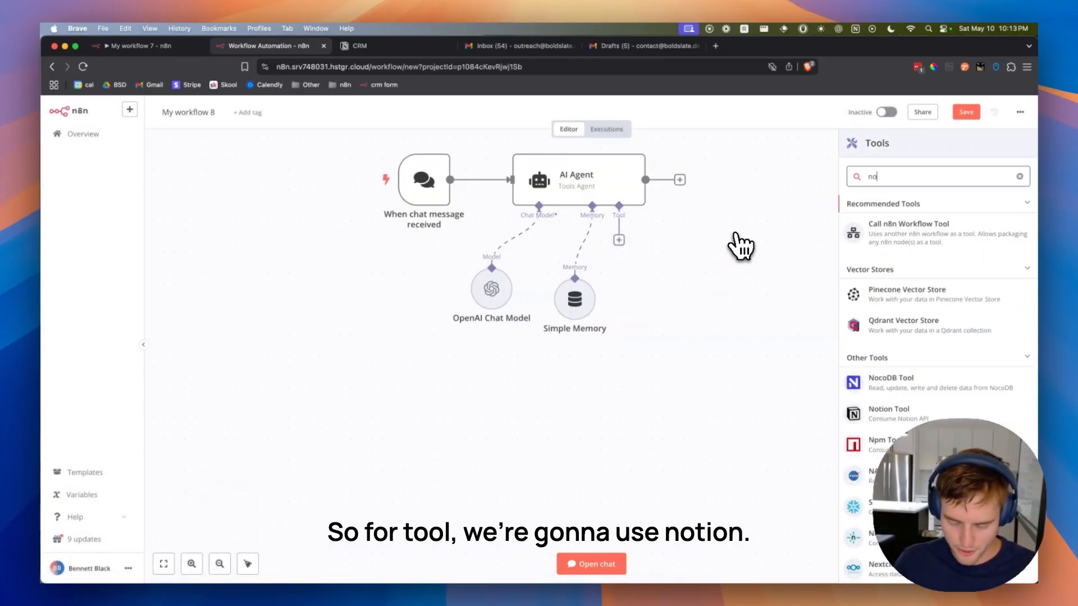
Attach the Notion Tool with 'Notion account 3' and view that credential's settings.
{"action": "left_click", "coordinate": [887, 412]}
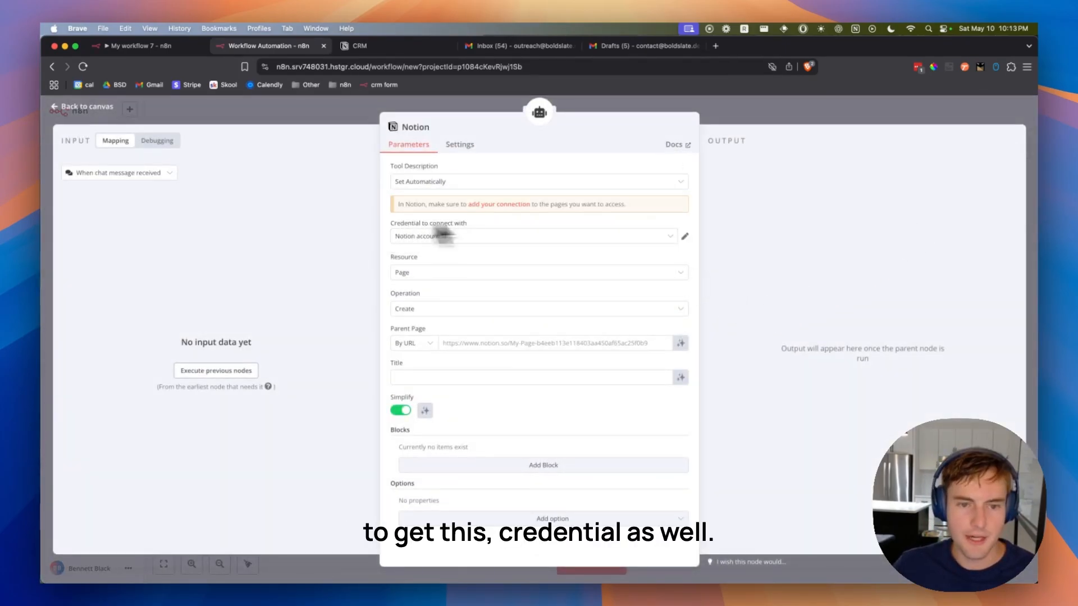
{"action": "left_click", "coordinate": [532, 235]}
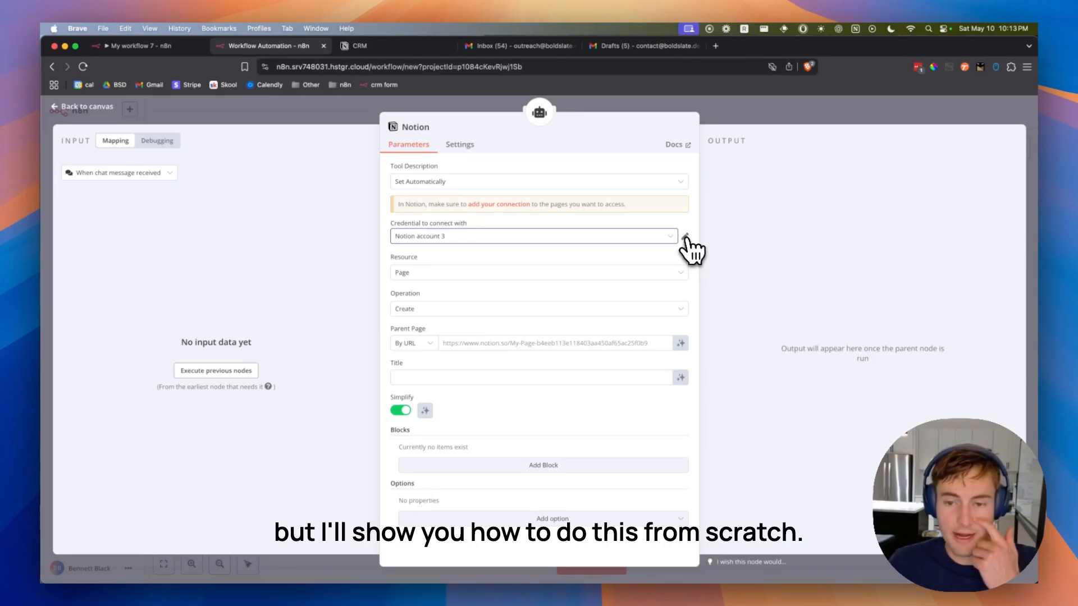
{"action": "left_click", "coordinate": [685, 236]}
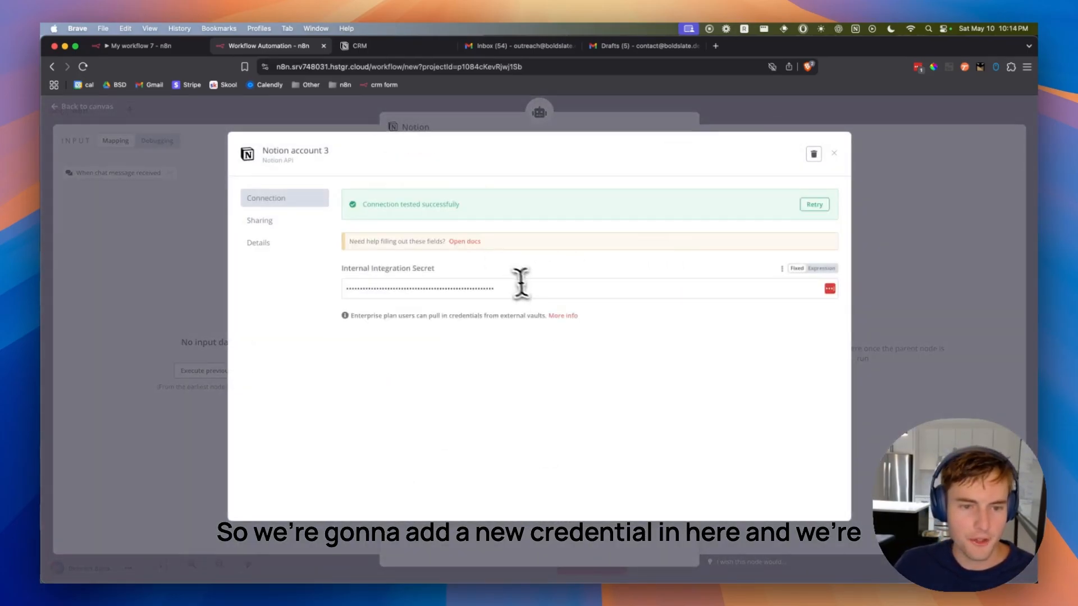
Follow the credential dialog's 'Open docs' link to the Notion credentials guide.
{"action": "double_click", "coordinate": [387, 268]}
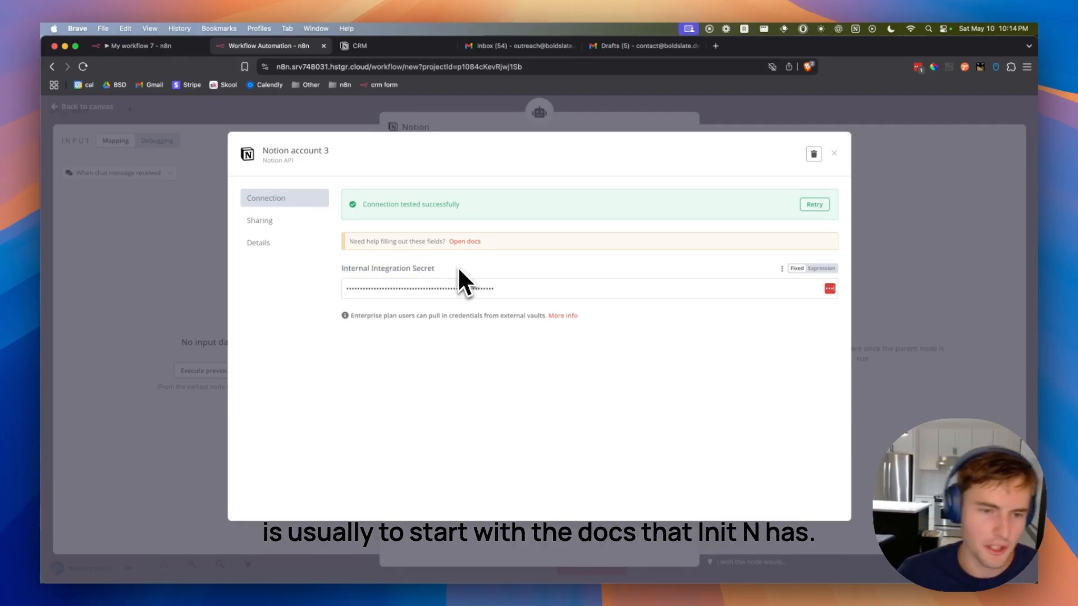
{"action": "left_click", "coordinate": [463, 241]}
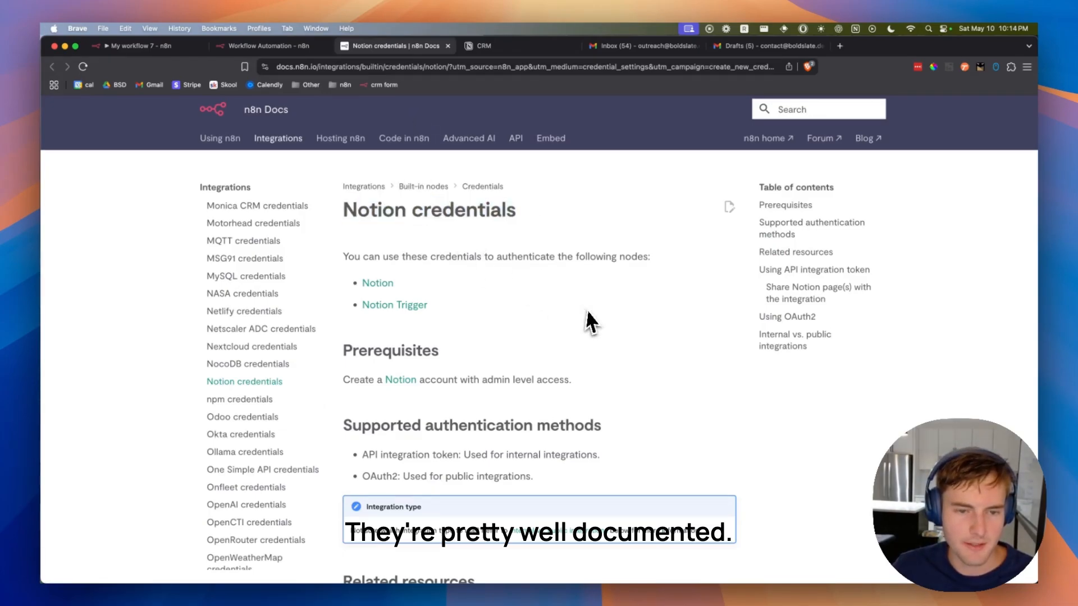
Scroll to 'Using API integration token' and reach Notion's integrations dashboard.
{"action": "scroll", "scroll_direction": "down", "scroll_amount": 3}
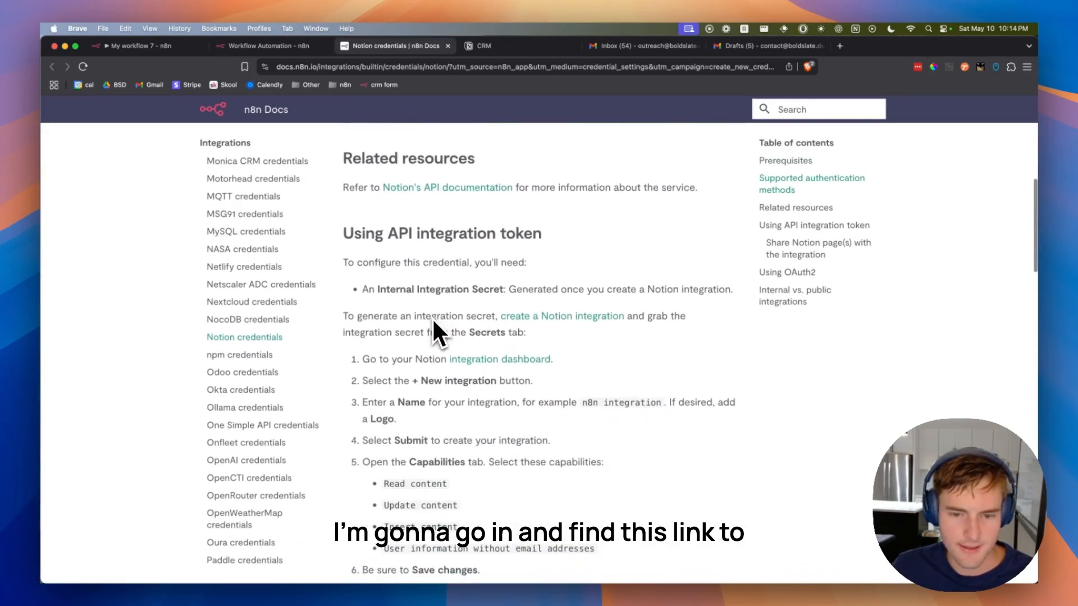
{"action": "scroll", "scroll_direction": "down", "scroll_amount": 3}
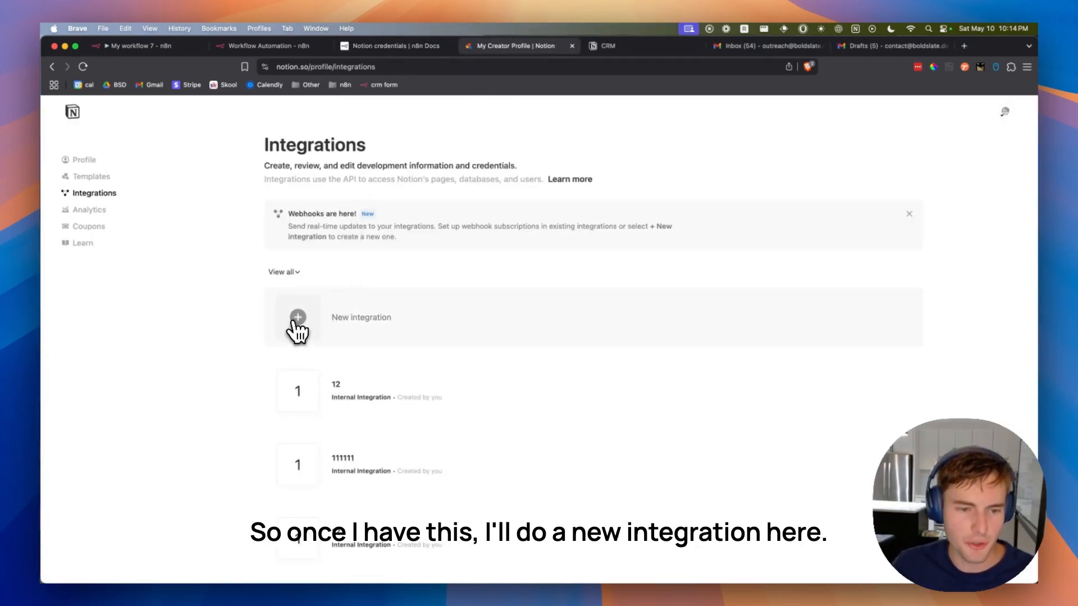
Create a new internal Notion integration named '4' in the workspace and save it.
{"action": "left_click", "coordinate": [297, 316]}
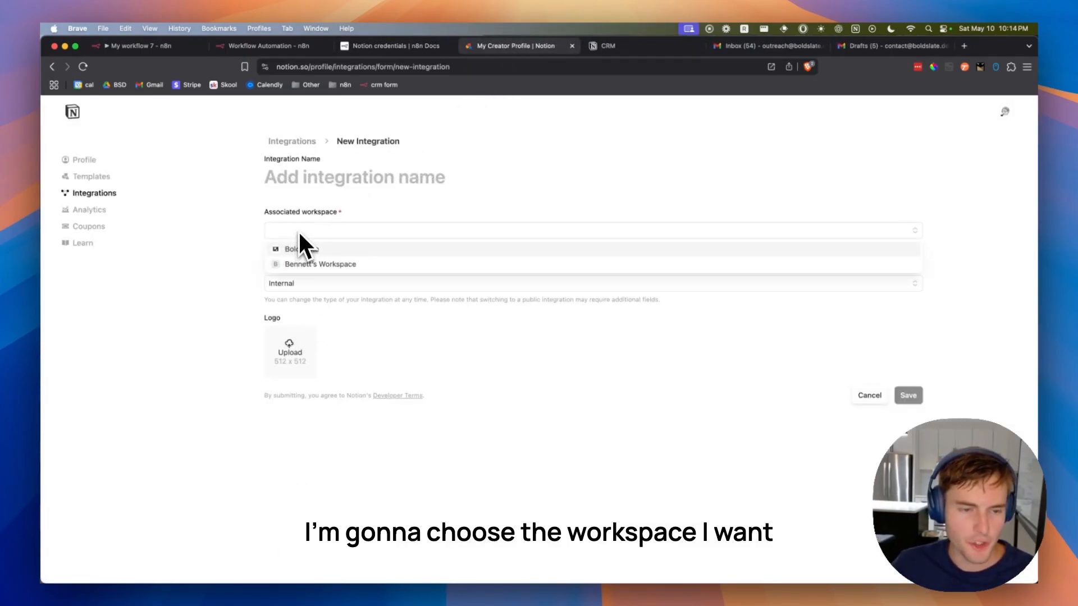
{"action": "left_click", "coordinate": [320, 264]}
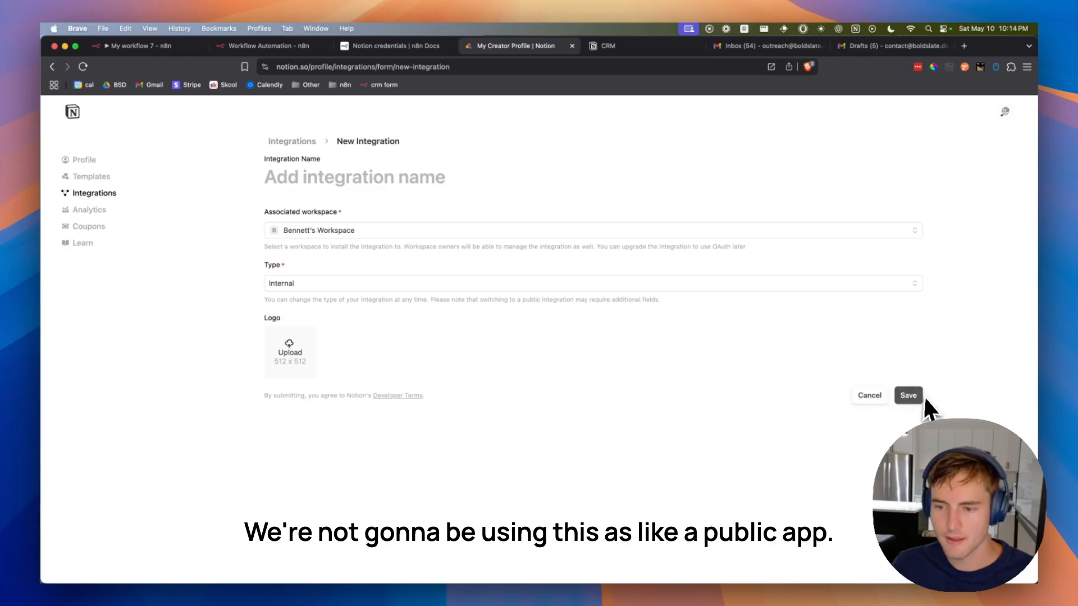
{"action": "type", "text": "4"}
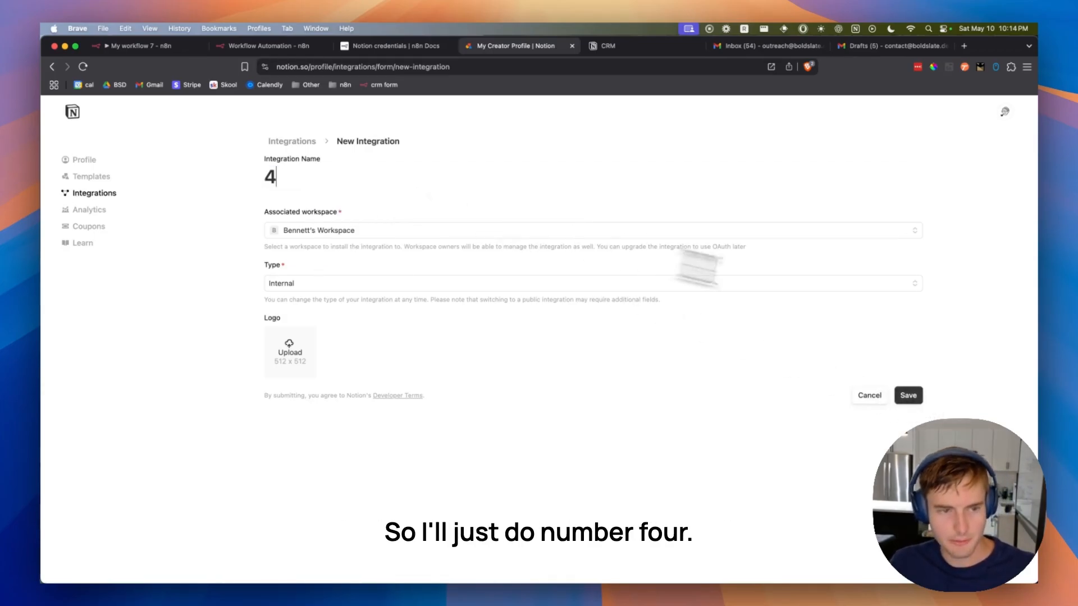
{"action": "left_click", "coordinate": [907, 395]}
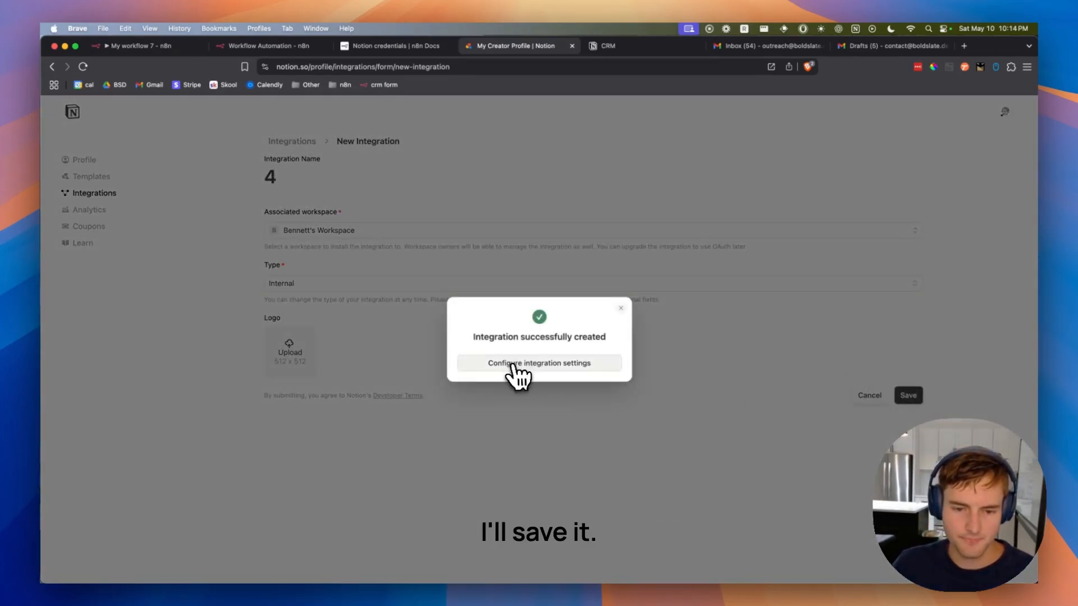
{"action": "left_click", "coordinate": [539, 362]}
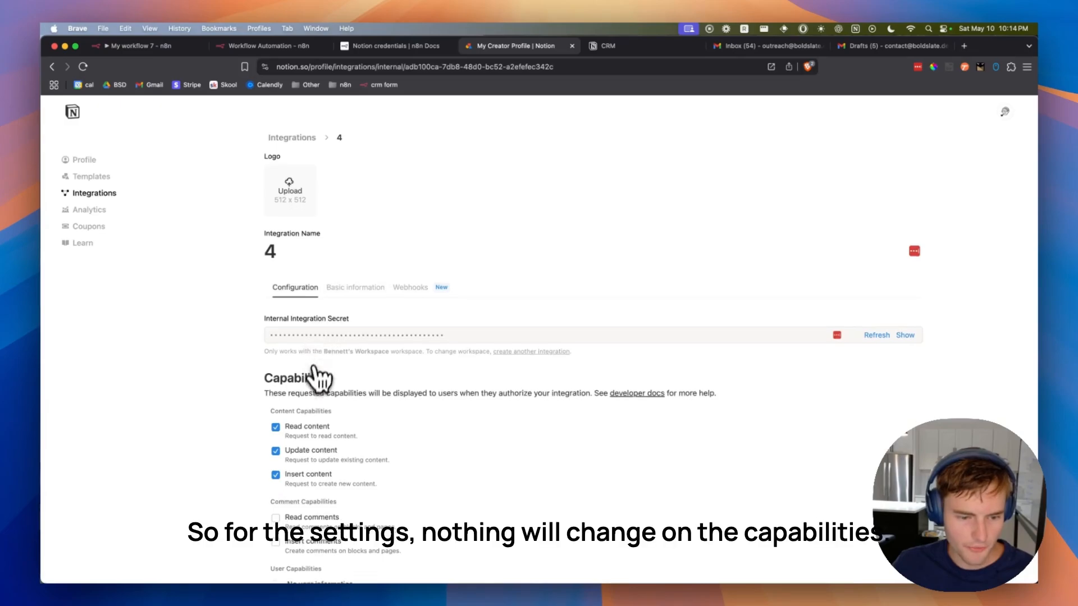
Reveal the integration's Internal Integration Secret and copy it.
{"action": "scroll", "scroll_direction": "down", "scroll_amount": 3}
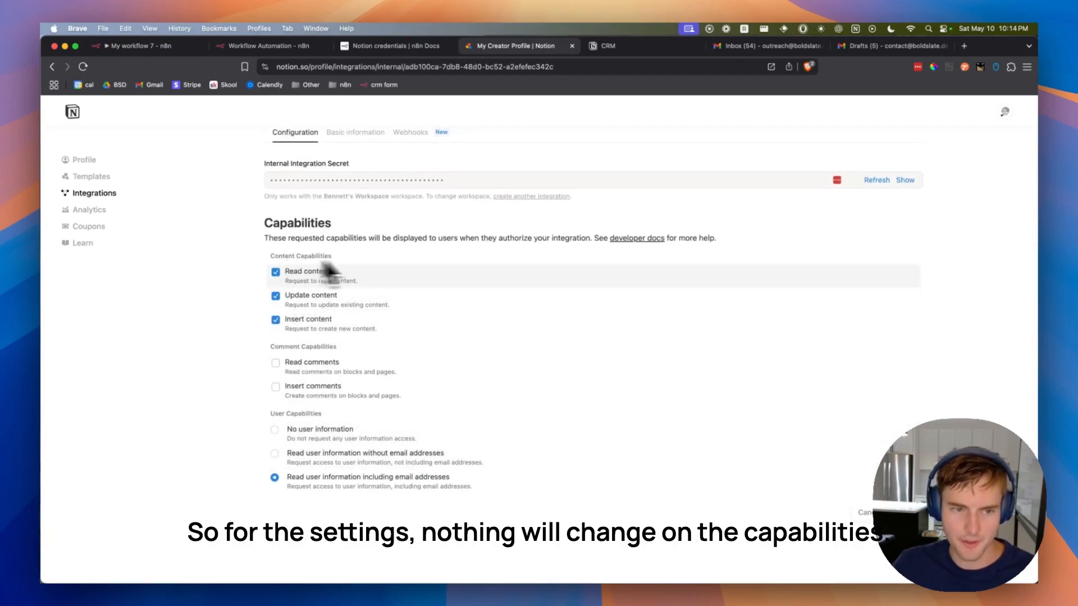
{"action": "left_click", "coordinate": [904, 180]}
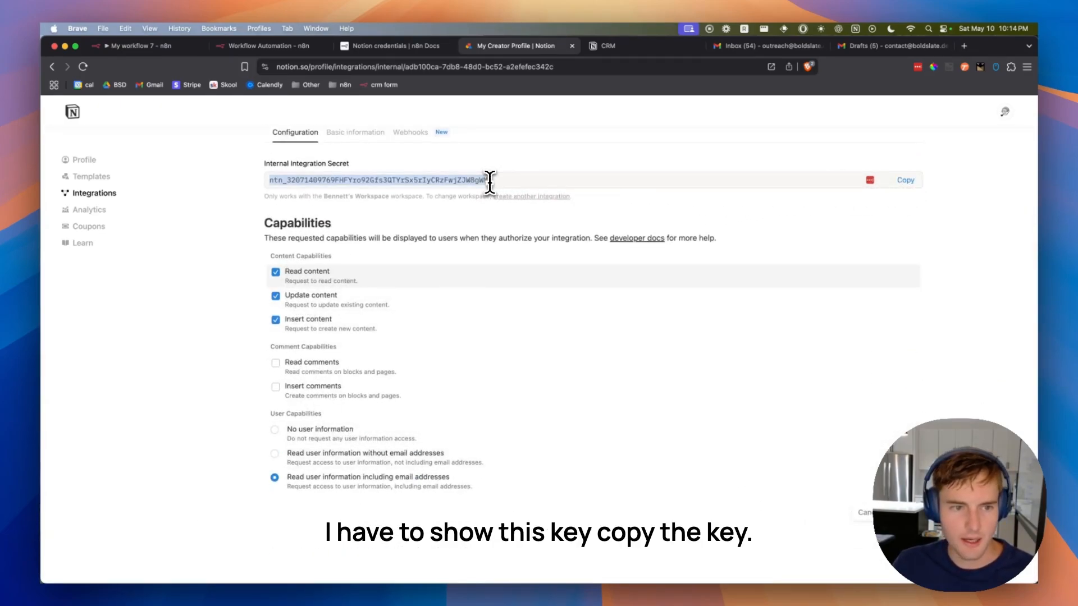
{"action": "left_click", "coordinate": [268, 46]}
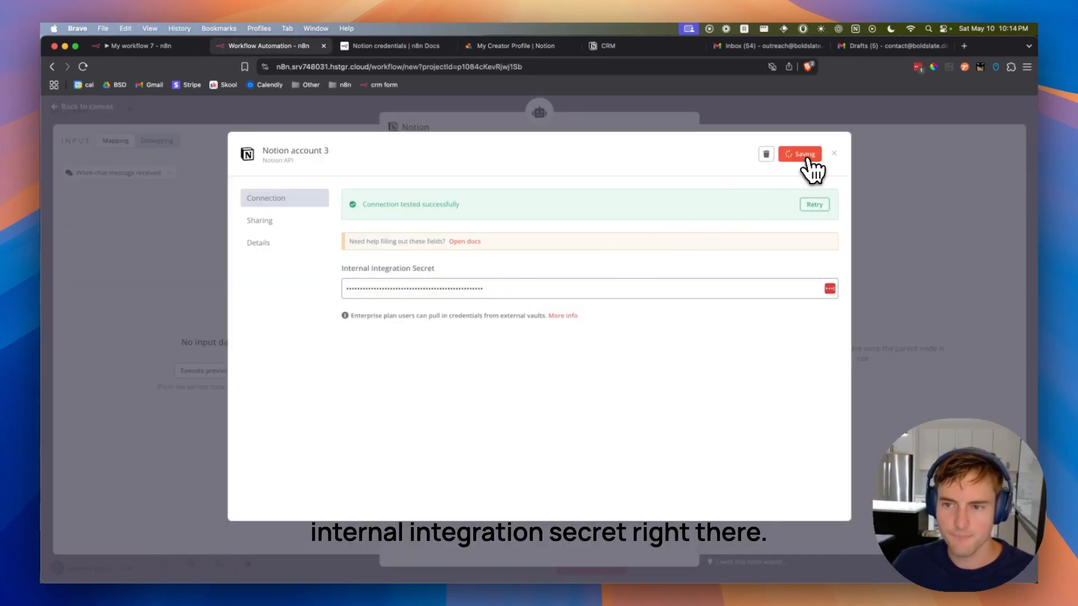
Save the tested Notion account 3 credential and leave its dialog.
{"action": "left_click", "coordinate": [800, 154]}
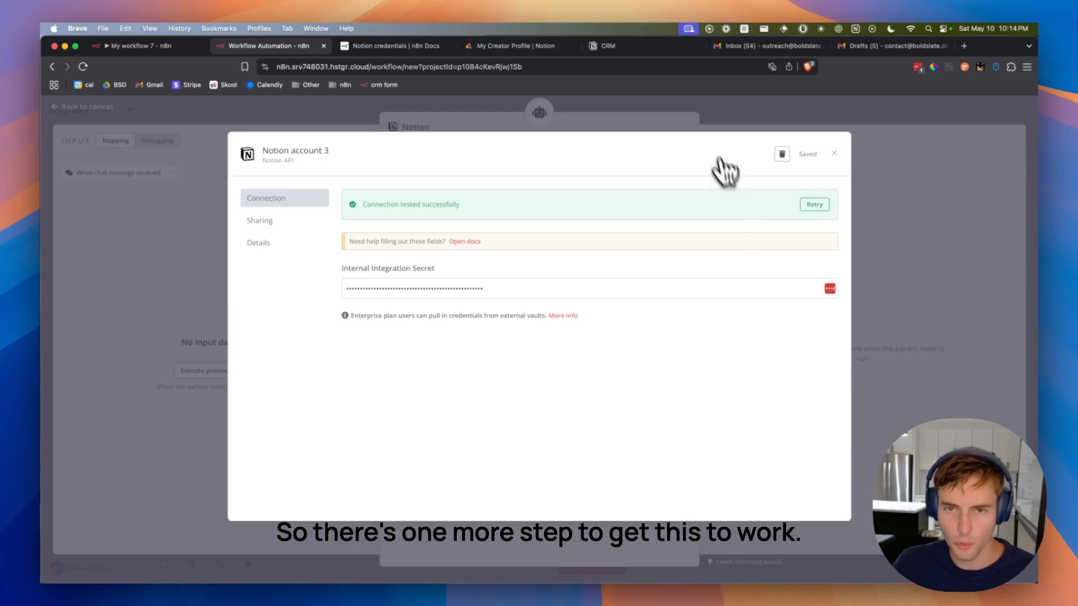
{"action": "left_click", "coordinate": [605, 45]}
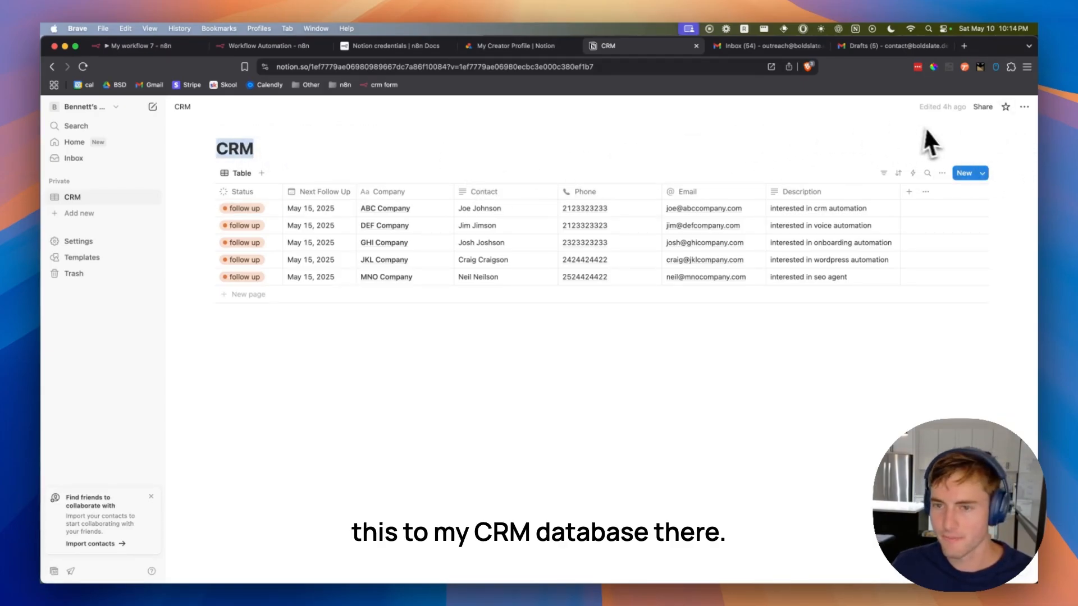
Connect the integration '4' to the CRM database via its Connections menu and confirm access.
{"action": "left_click", "coordinate": [1024, 106]}
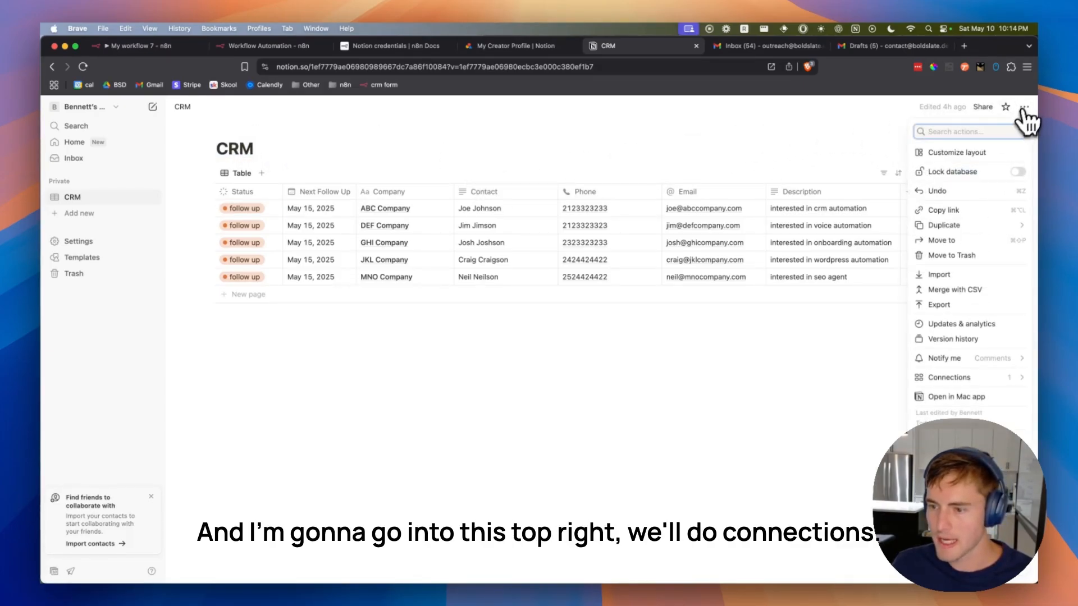
{"action": "left_click", "coordinate": [949, 377]}
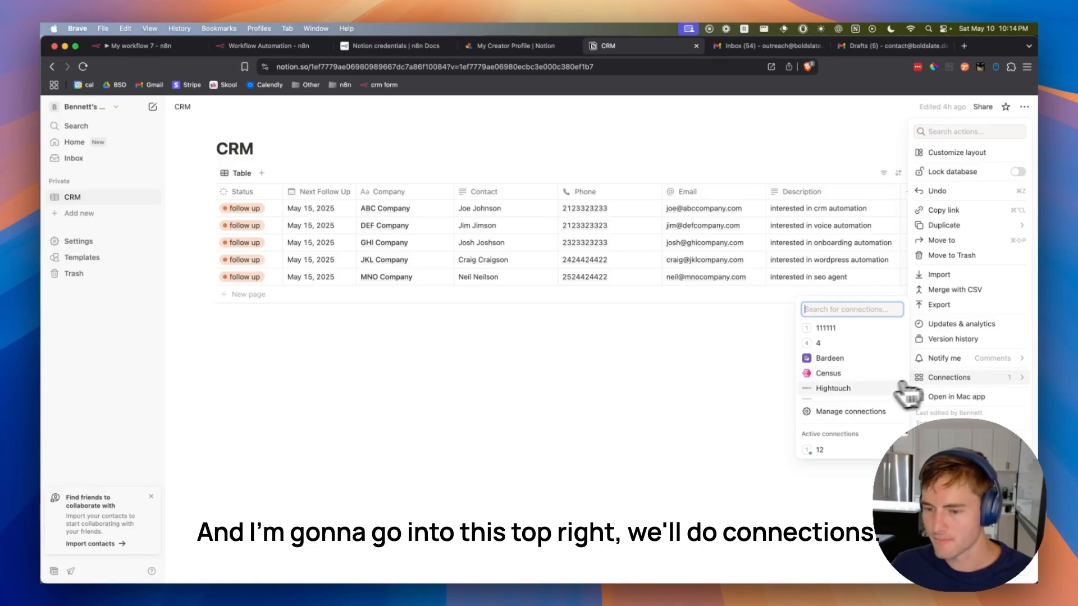
{"action": "left_click", "coordinate": [852, 411]}
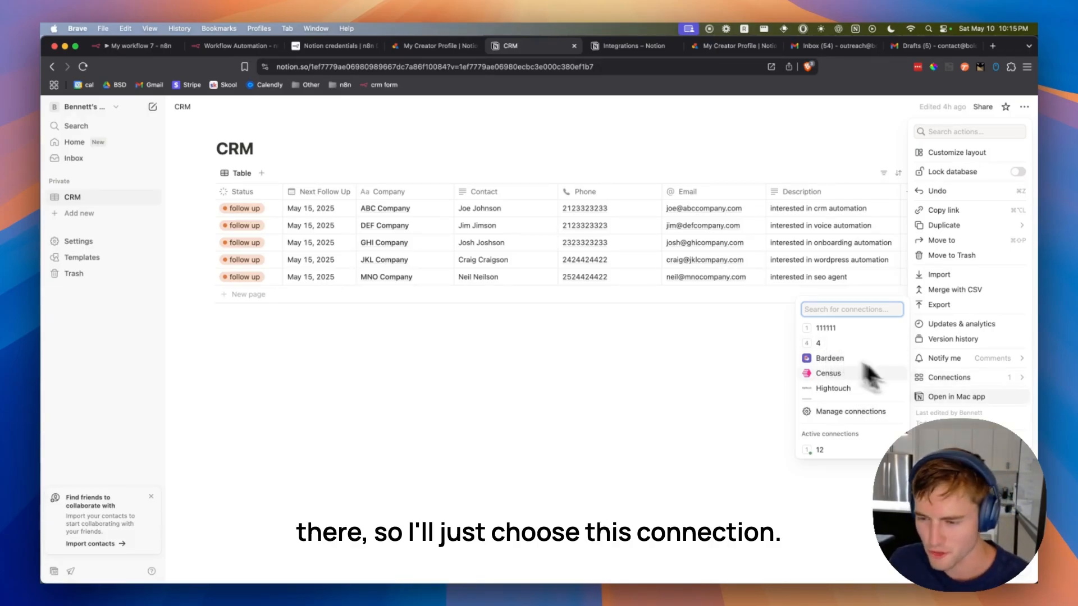
{"action": "left_click", "coordinate": [818, 343]}
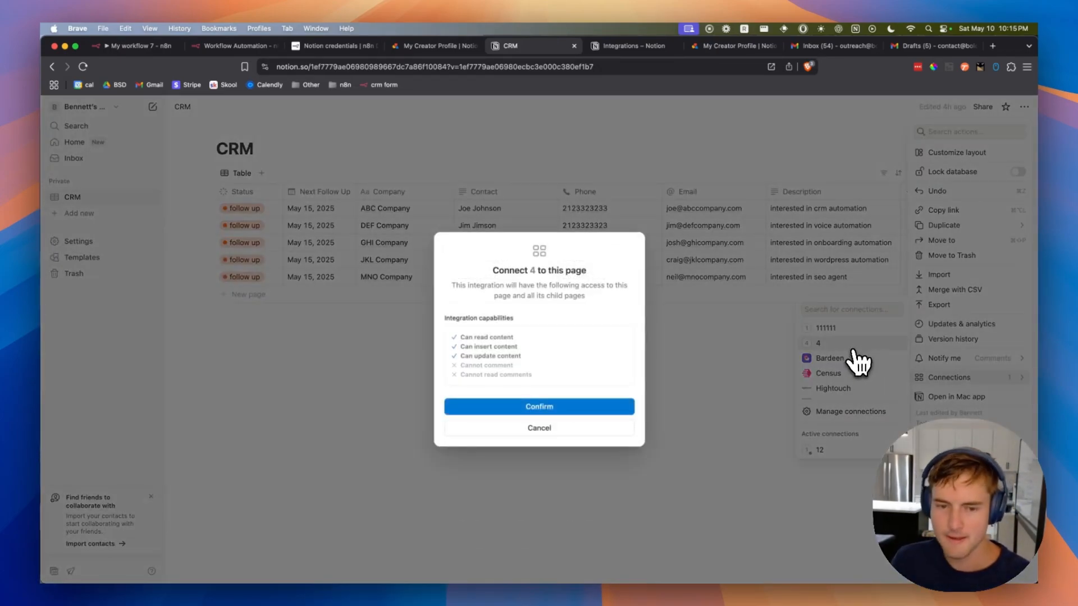
{"action": "left_click", "coordinate": [539, 406]}
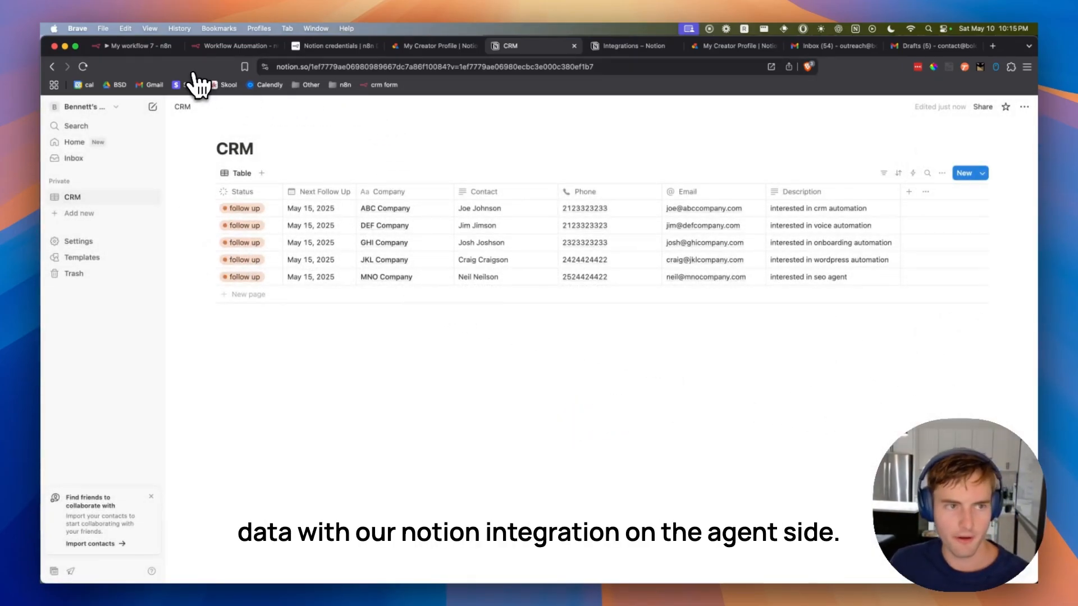
{"action": "left_click", "coordinate": [134, 45]}
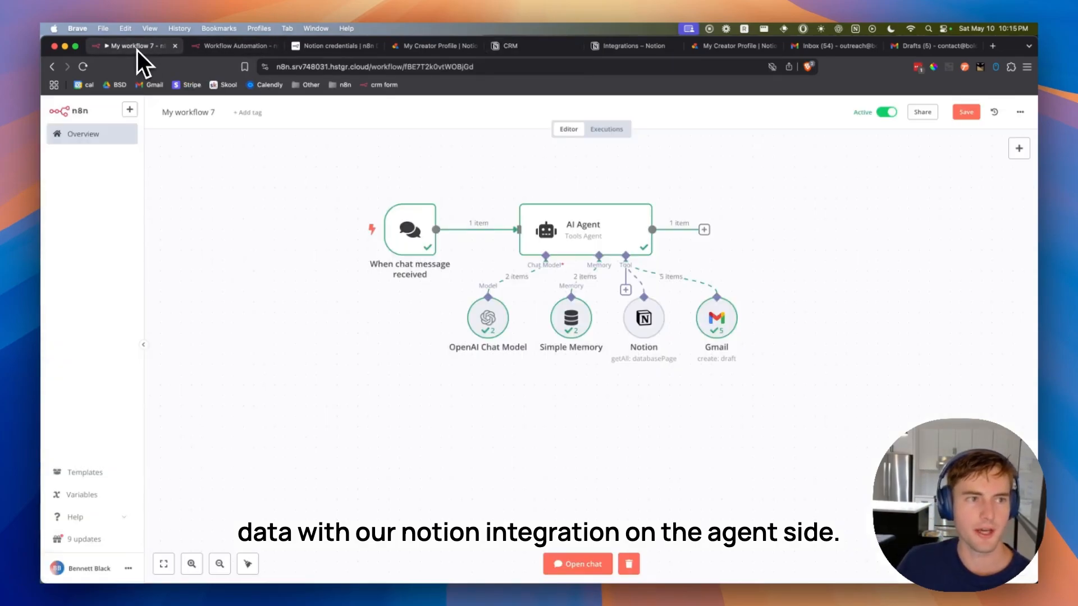
Return to the n8n workflow tab with the Notion tool's parameters panel.
{"action": "left_click", "coordinate": [233, 44]}
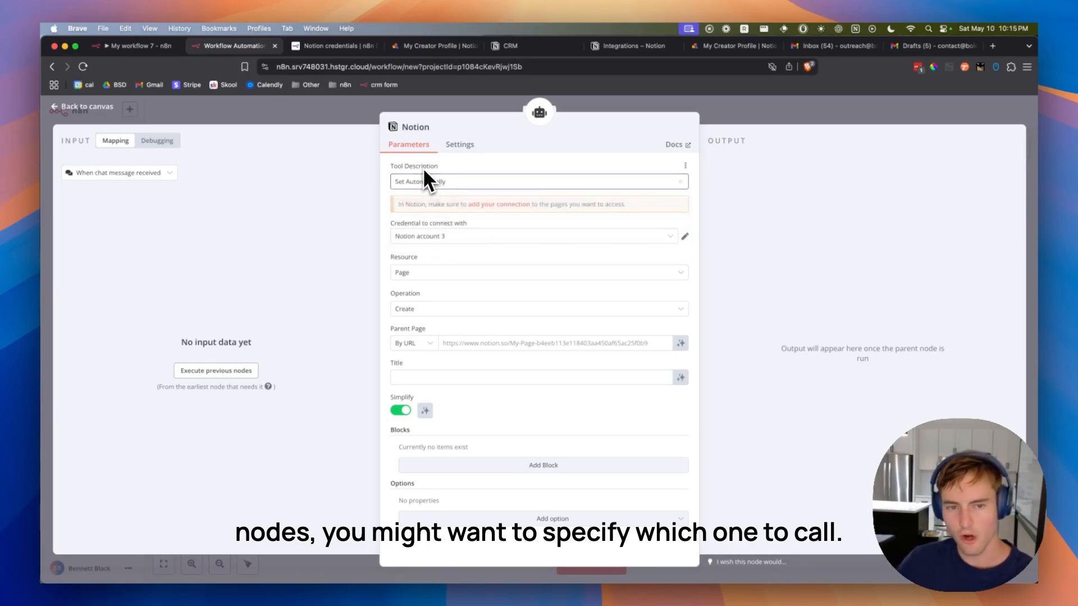
Set the Notion tool's description to automatic, Resource to Database Page and Operation to Get Many.
{"action": "type", "text": "Consume Notion API"}
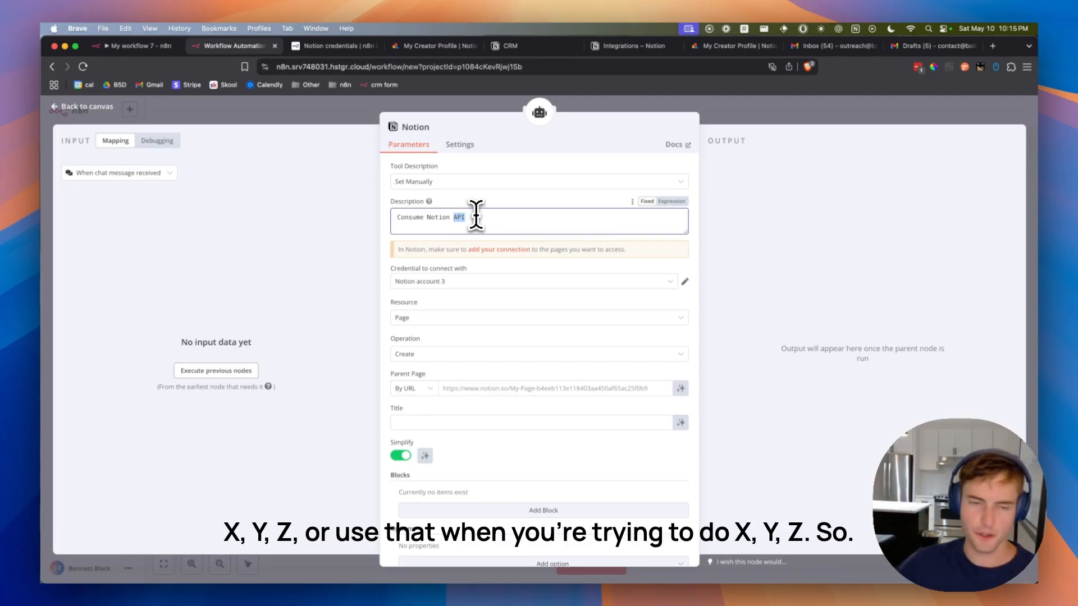
{"action": "left_click", "coordinate": [538, 181]}
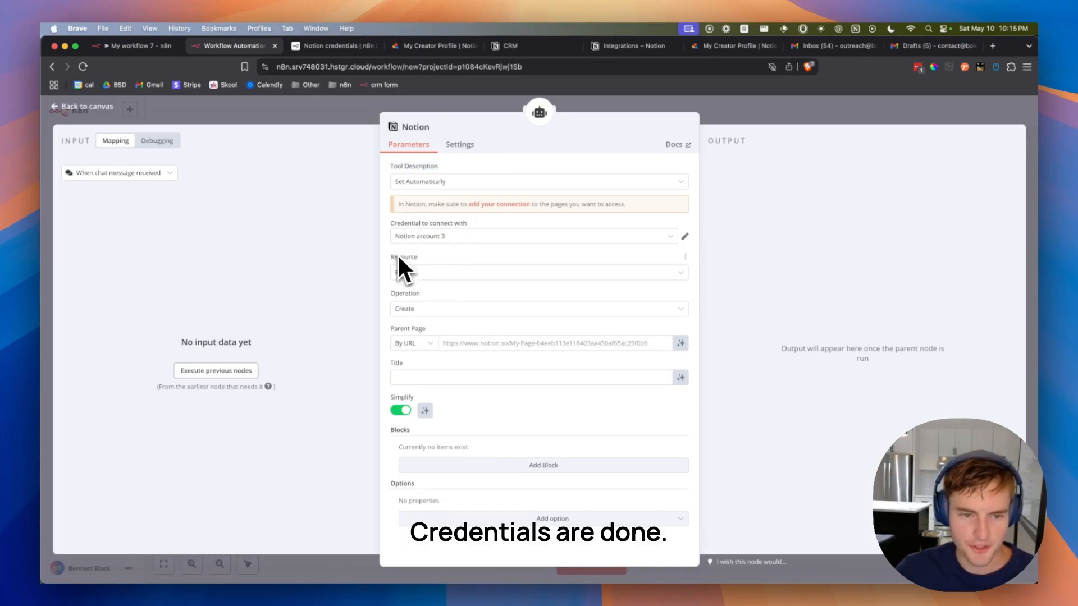
{"action": "left_click", "coordinate": [538, 272]}
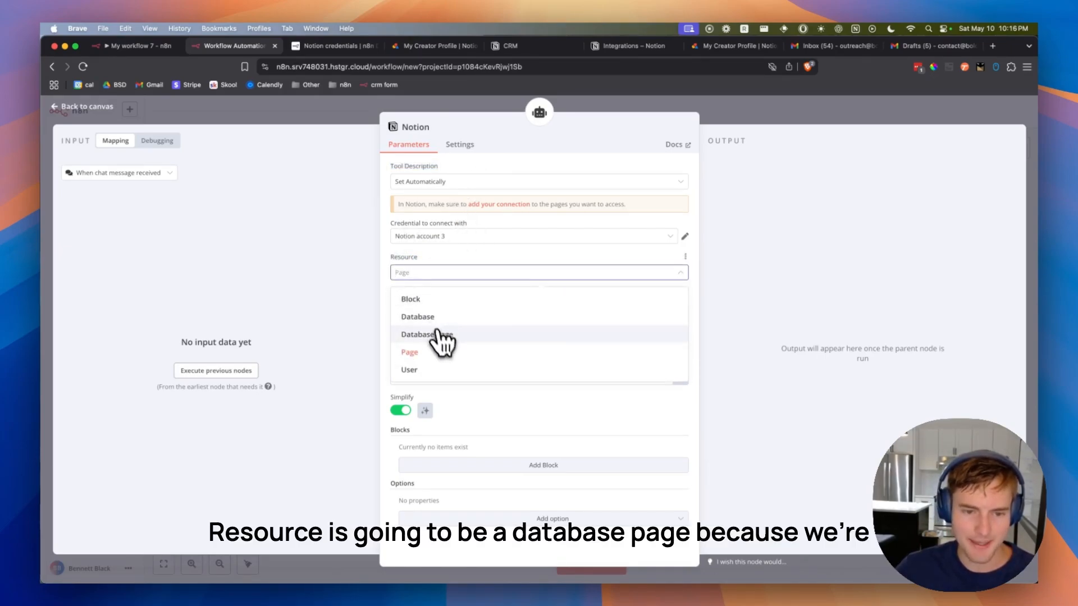
{"action": "left_click", "coordinate": [510, 45]}
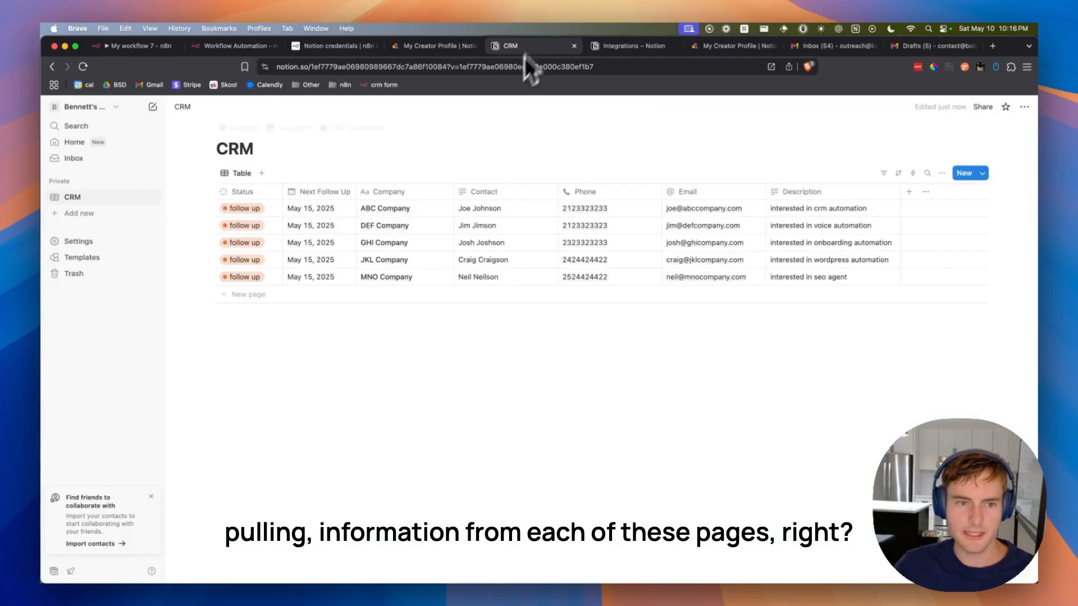
{"action": "left_click", "coordinate": [206, 191]}
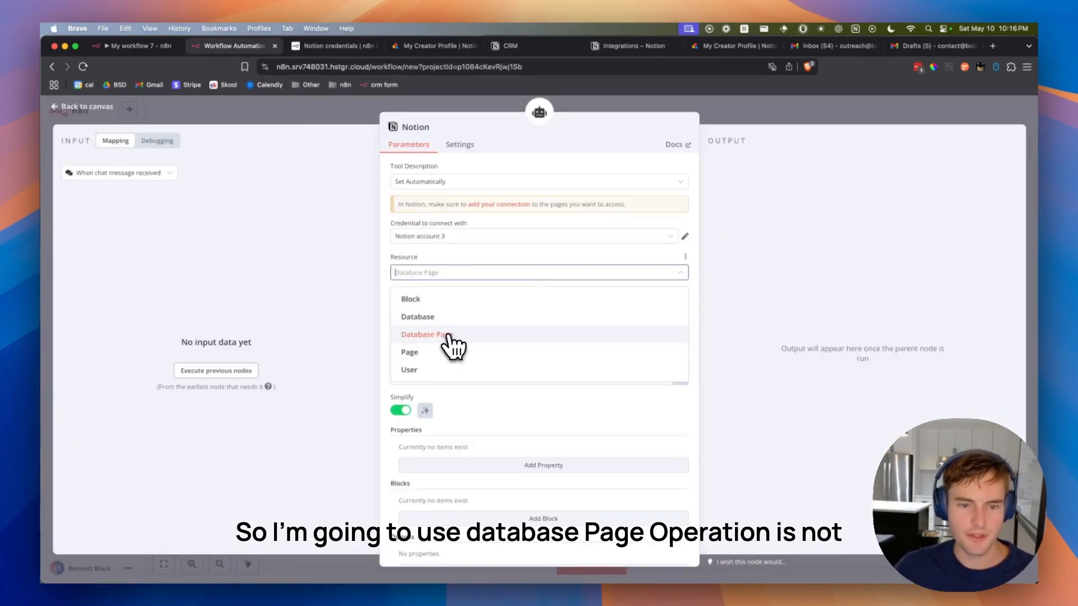
{"action": "left_click", "coordinate": [427, 335]}
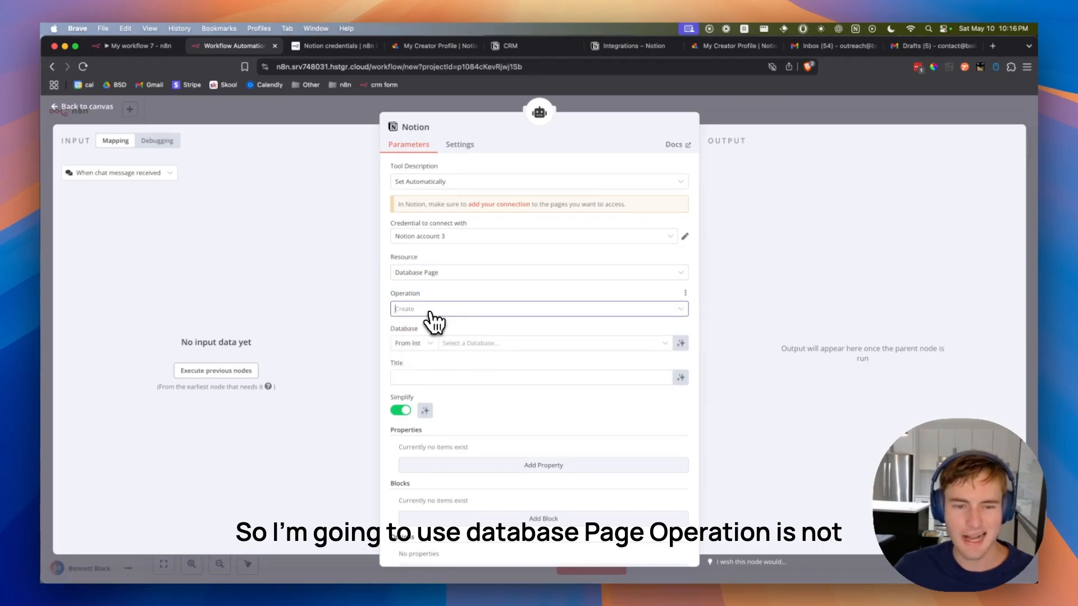
{"action": "left_click", "coordinate": [538, 307]}
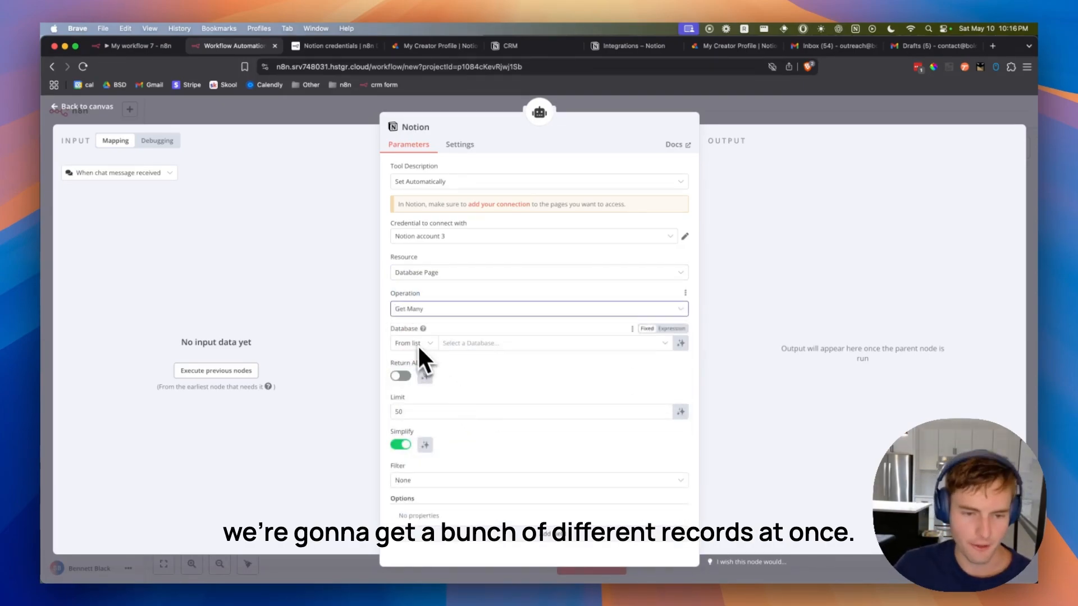
Select the CRM database from the list for the Notion tool, checking its records in Notion.
{"action": "left_click", "coordinate": [554, 343]}
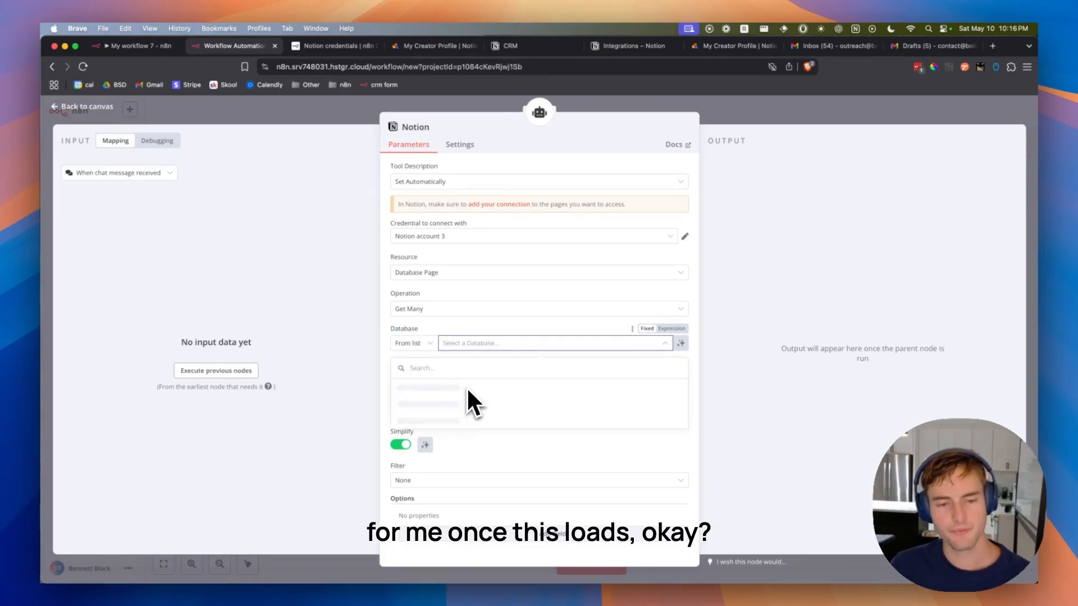
{"action": "left_click", "coordinate": [427, 388]}
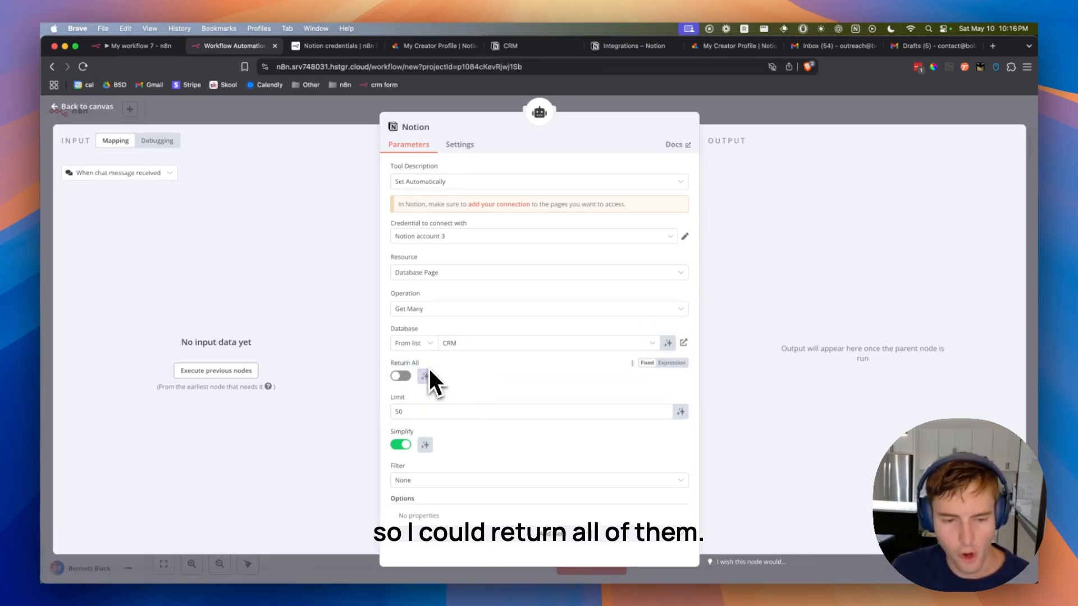
{"action": "mouse_move", "coordinate": [471, 382]}
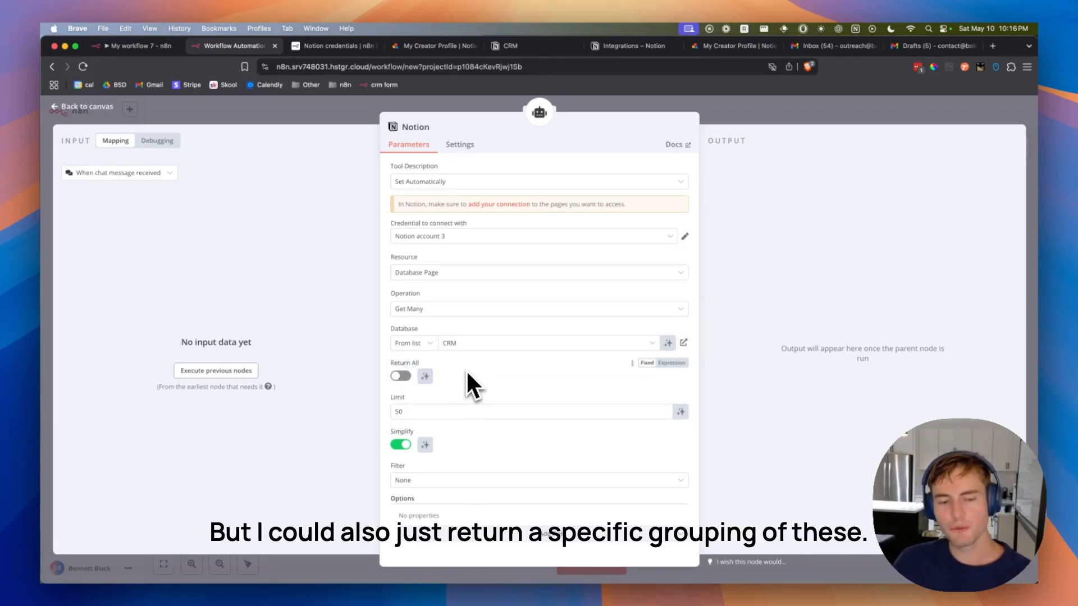
{"action": "mouse_move", "coordinate": [495, 474]}
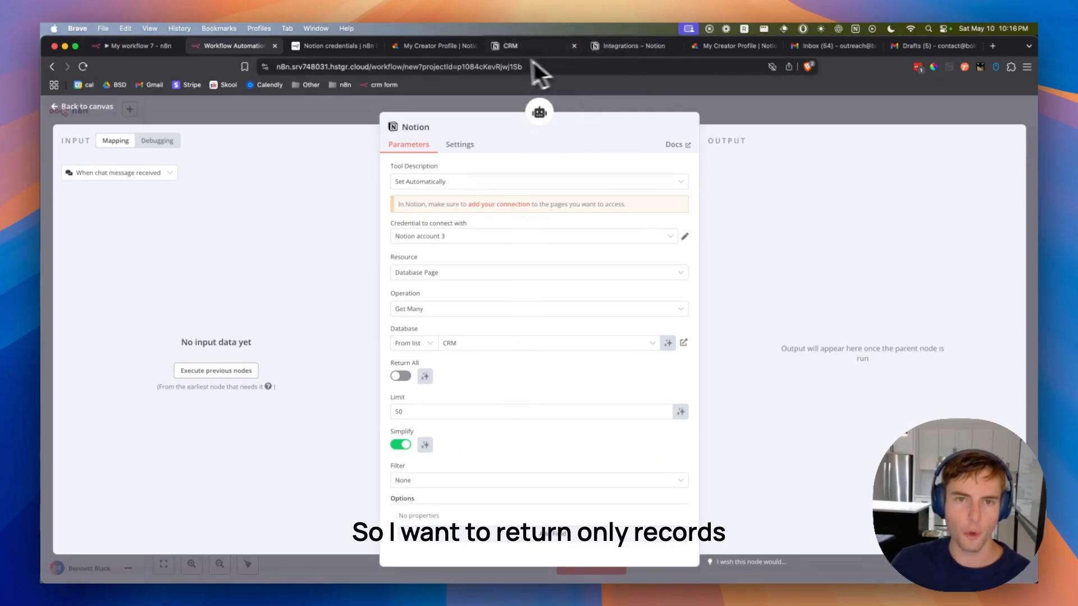
{"action": "left_click", "coordinate": [528, 46]}
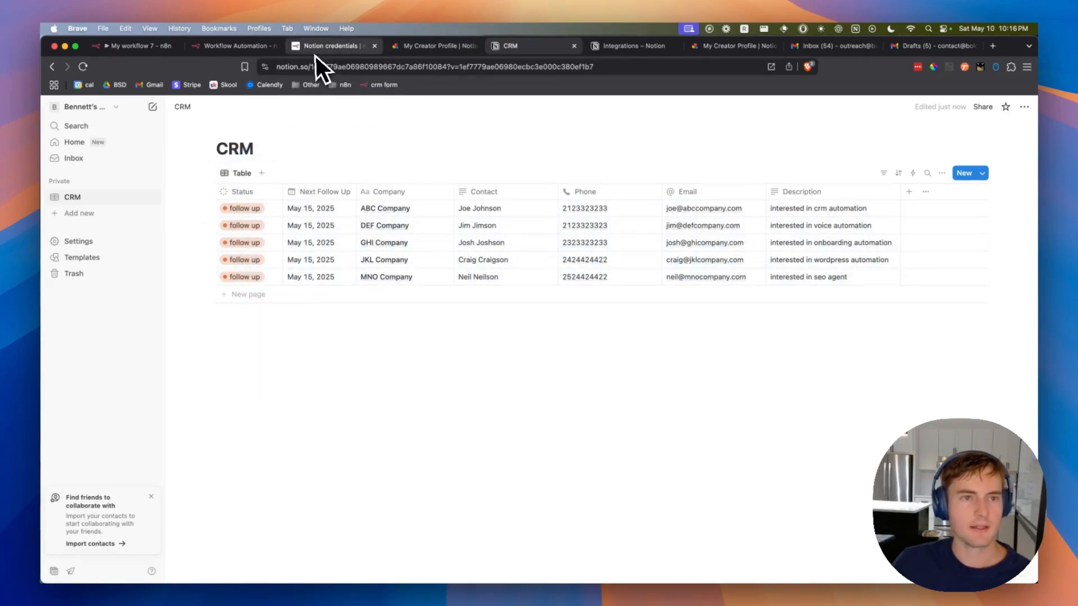
{"action": "left_click", "coordinate": [234, 45]}
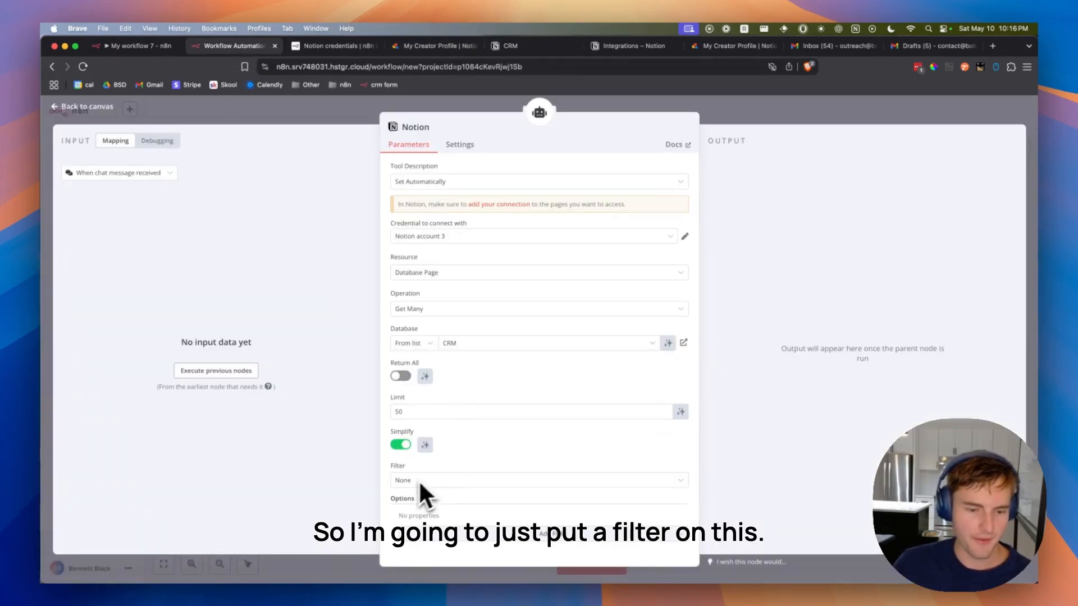
Add a manual filter requiring Status equals 'follow up' on the Notion query.
{"action": "left_click", "coordinate": [537, 479]}
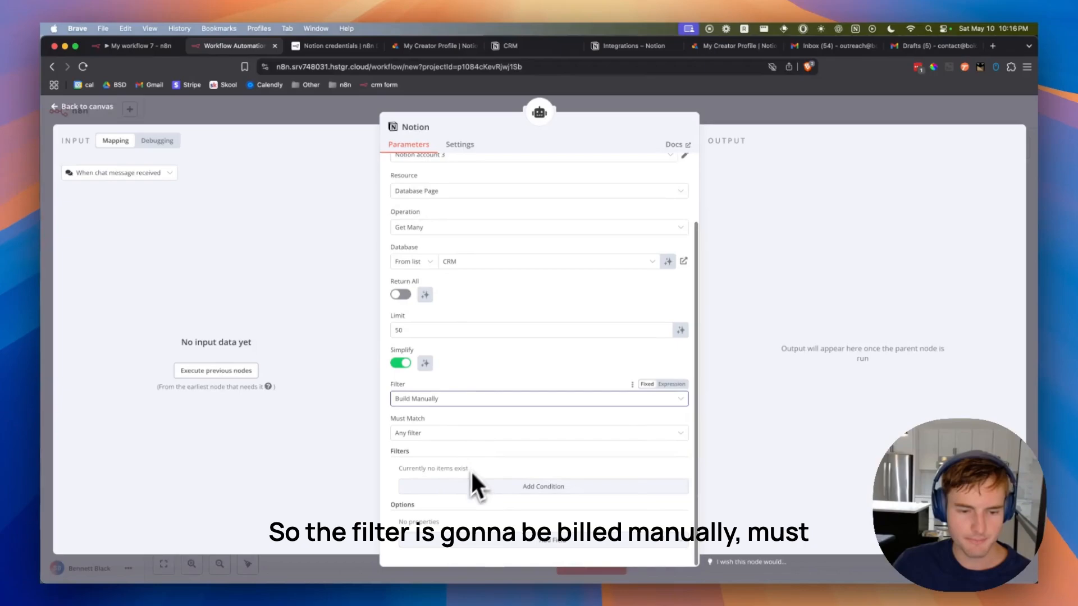
{"action": "left_click", "coordinate": [539, 432]}
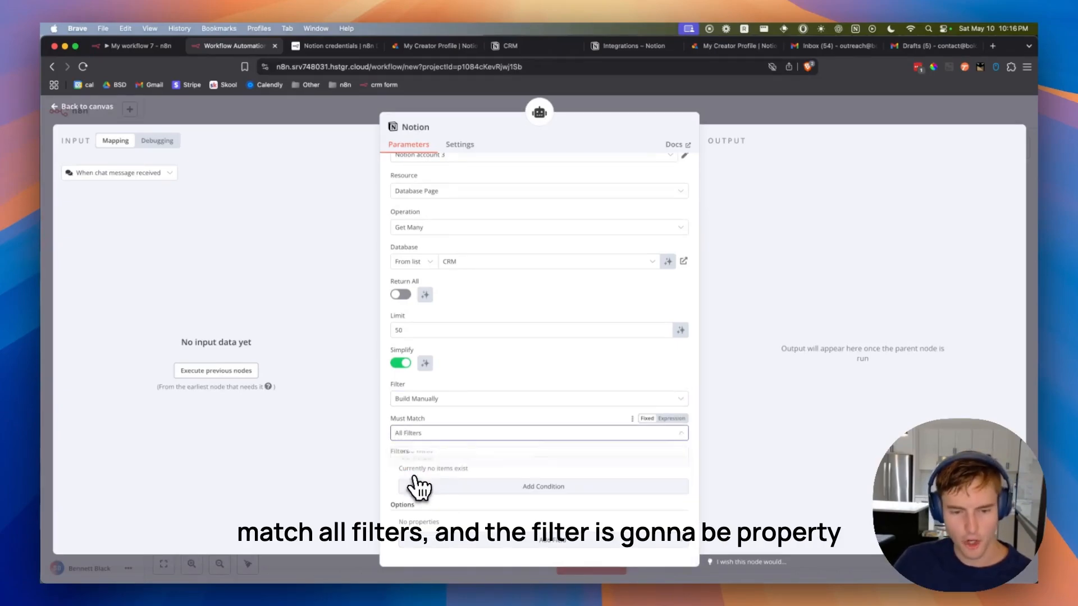
{"action": "left_click", "coordinate": [543, 486]}
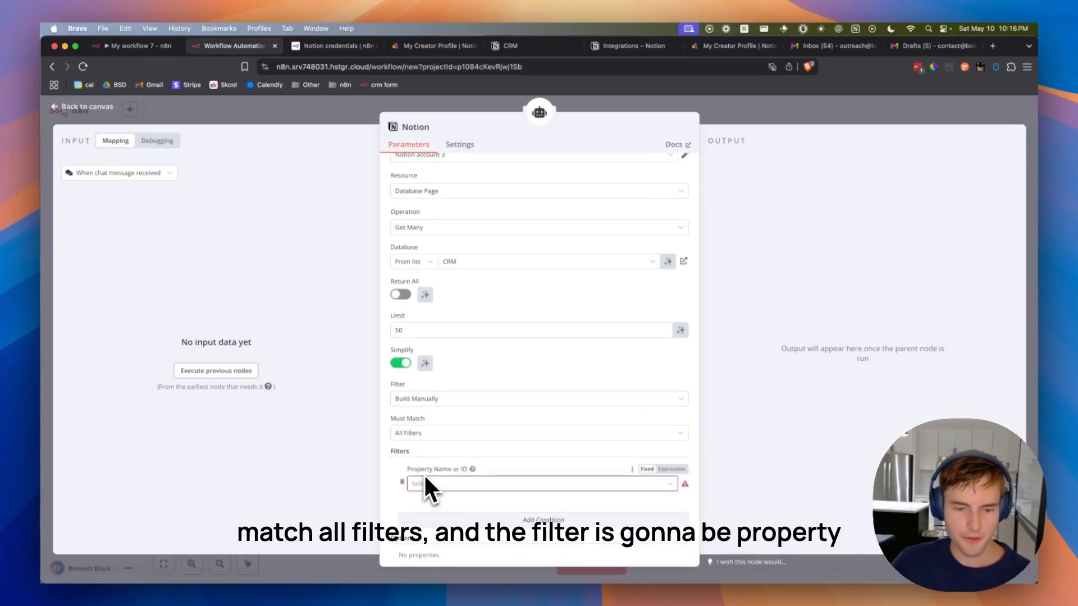
{"action": "left_click", "coordinate": [540, 483]}
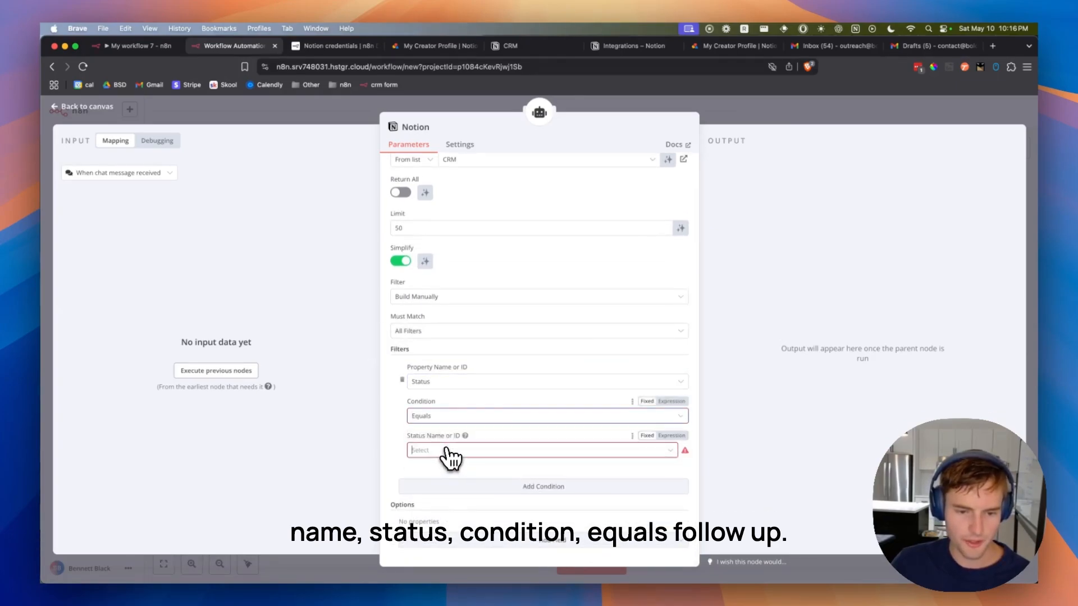
{"action": "type", "text": "follow up"}
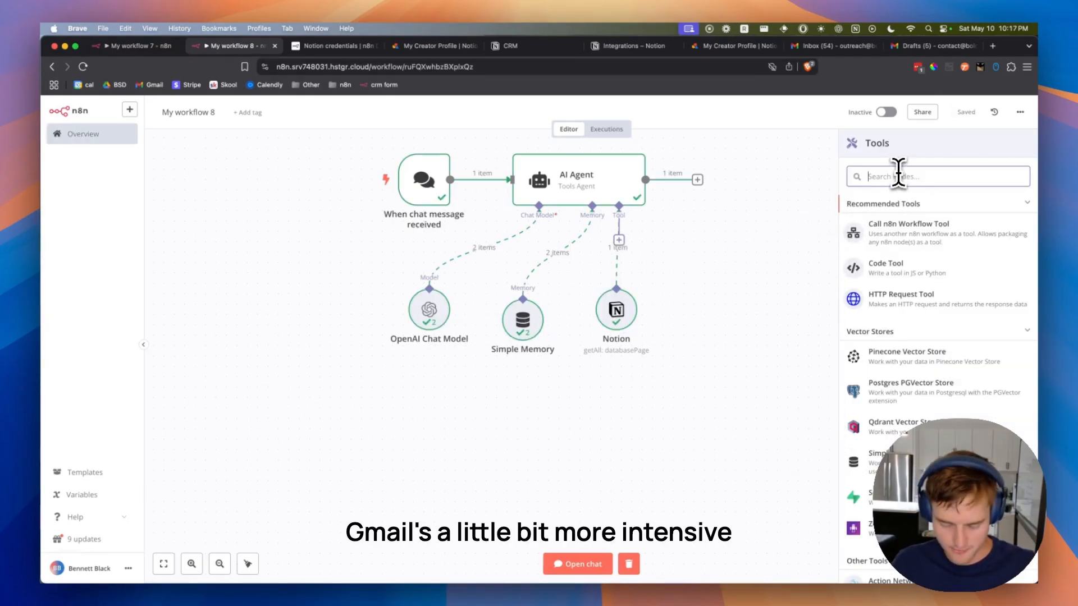
Add a Gmail Tool to the AI Agent from the tools catalog.
{"action": "type", "text": "gmail"}
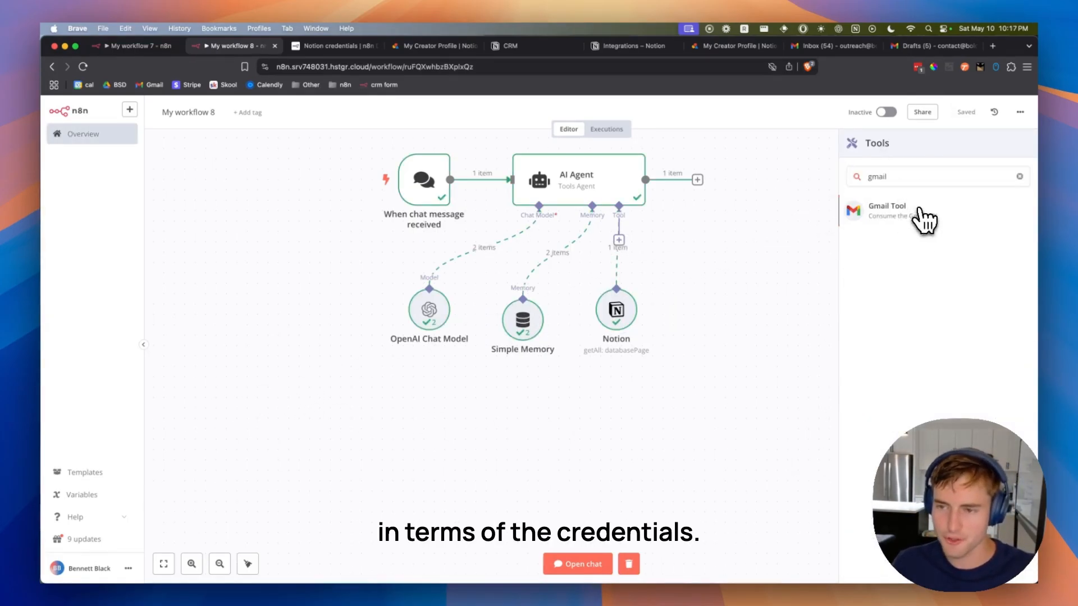
{"action": "left_click", "coordinate": [886, 209]}
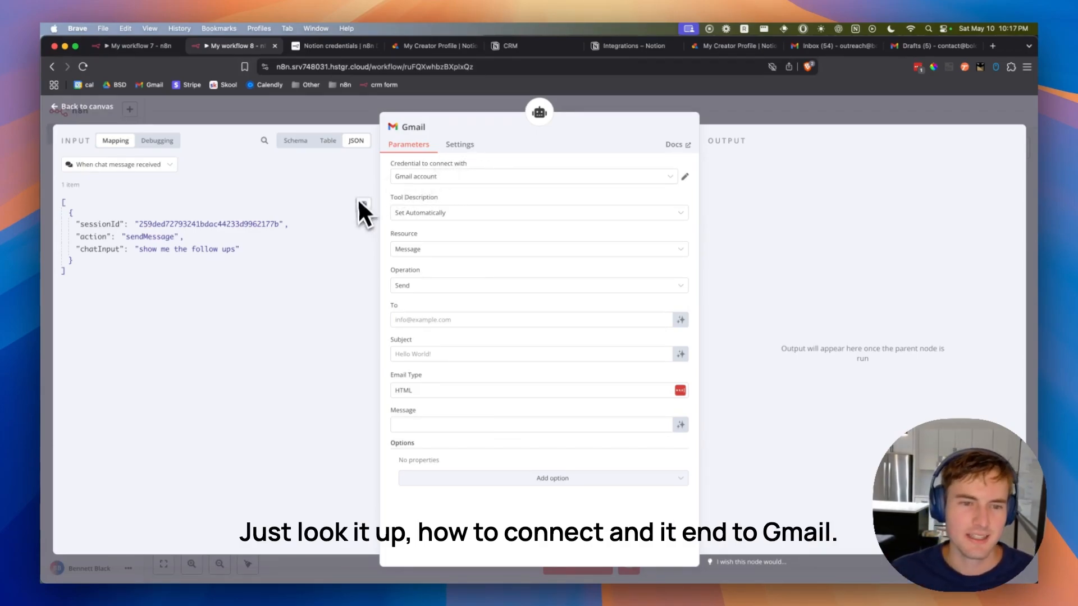
Set the Gmail tool to its credential and Draft resource, with Subject and Message filled by the model.
{"action": "left_click", "coordinate": [532, 176]}
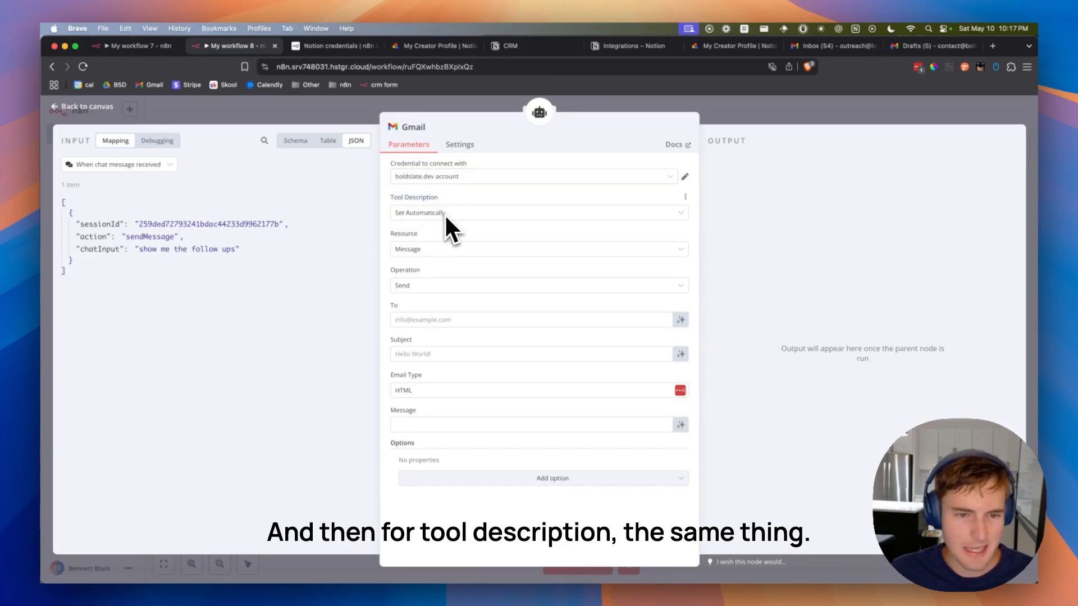
{"action": "mouse_move", "coordinate": [412, 255]}
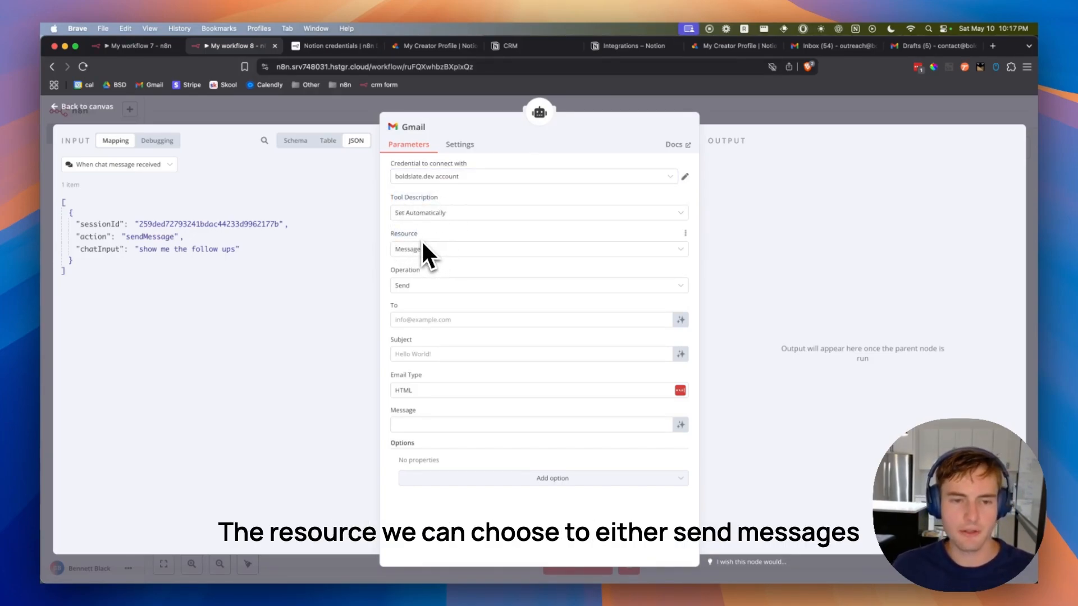
{"action": "mouse_move", "coordinate": [434, 281]}
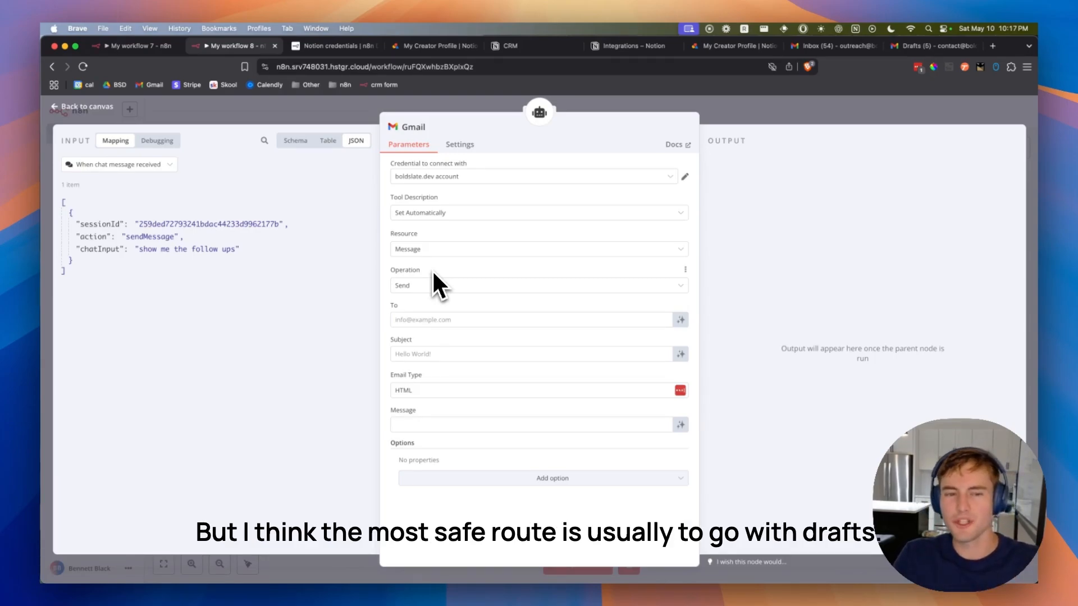
{"action": "left_click", "coordinate": [538, 249]}
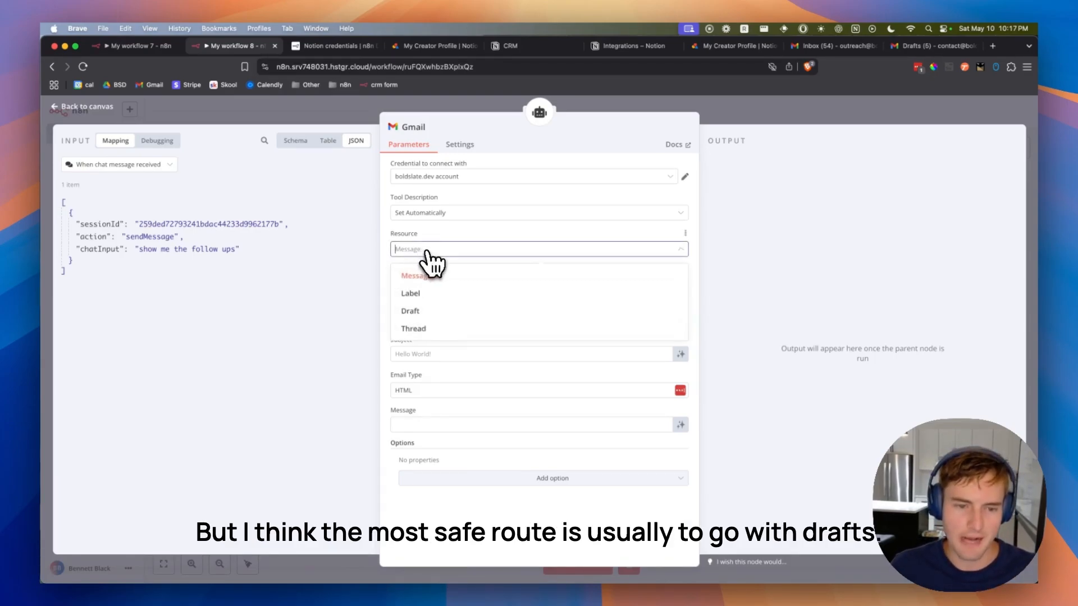
{"action": "left_click", "coordinate": [409, 311]}
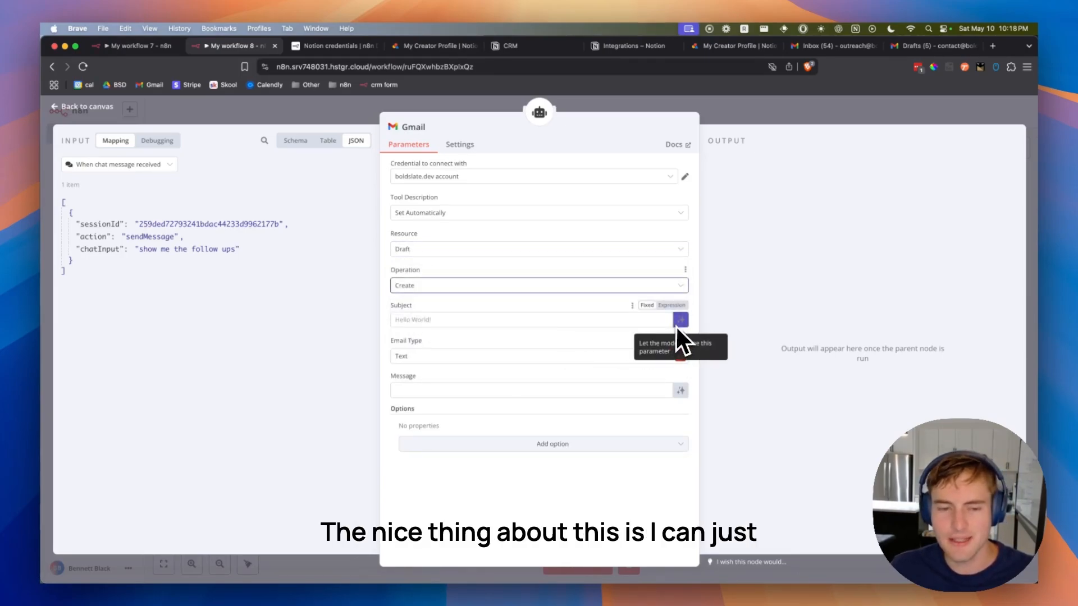
{"action": "left_click", "coordinate": [680, 320]}
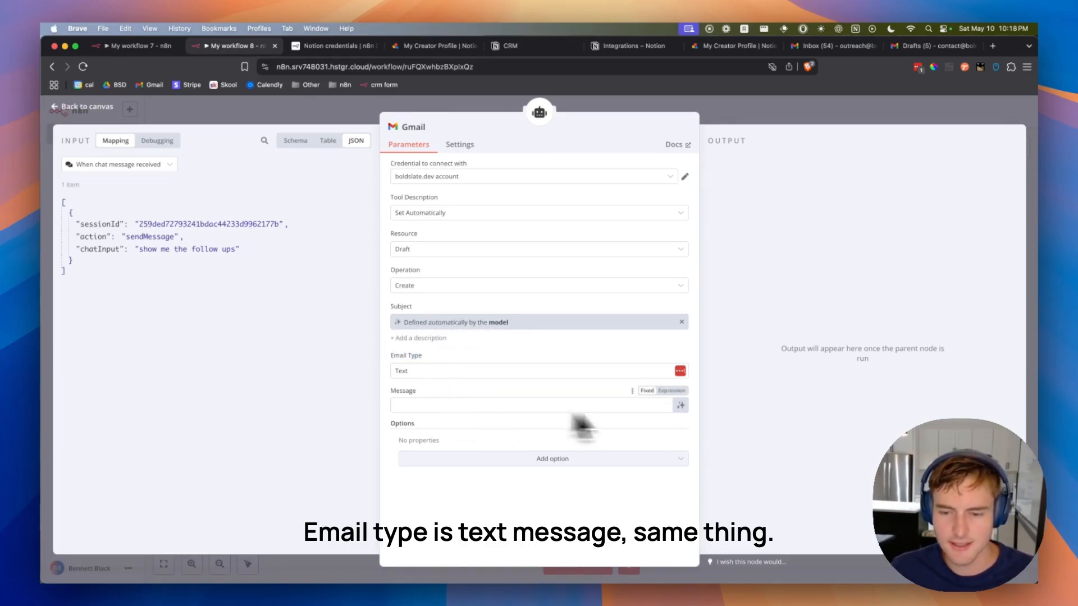
{"action": "left_click", "coordinate": [680, 406]}
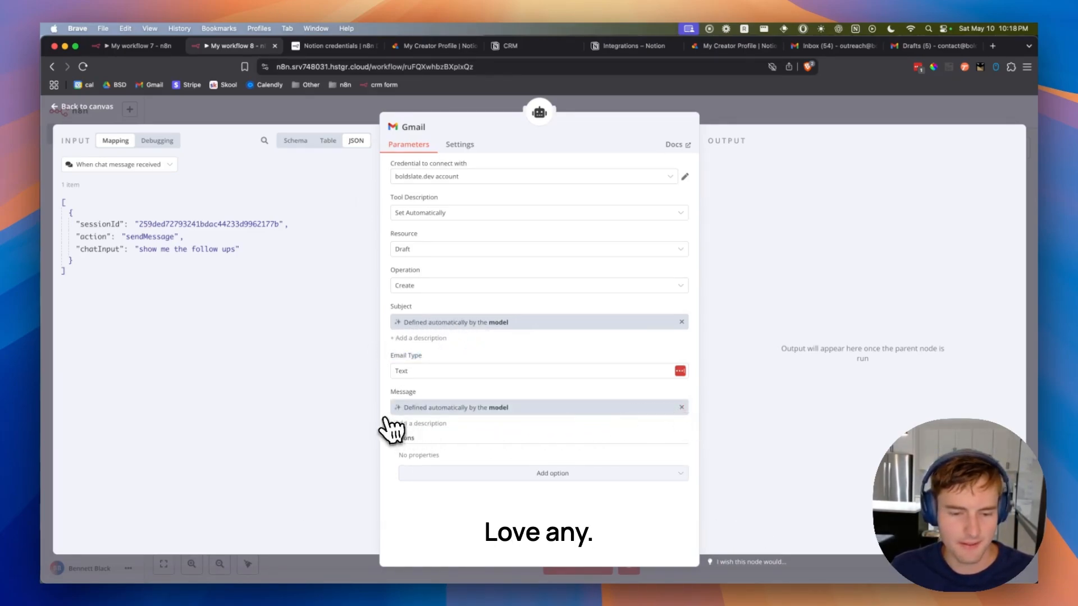
Add a To Email option whose recipient address the model fills in.
{"action": "left_click", "coordinate": [552, 472]}
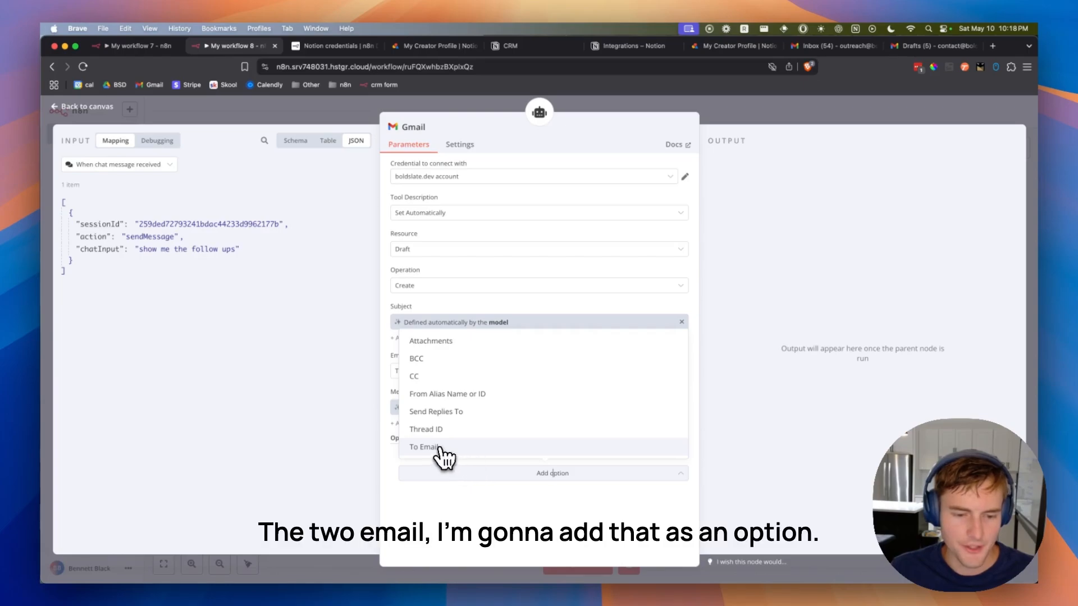
{"action": "left_click", "coordinate": [424, 445]}
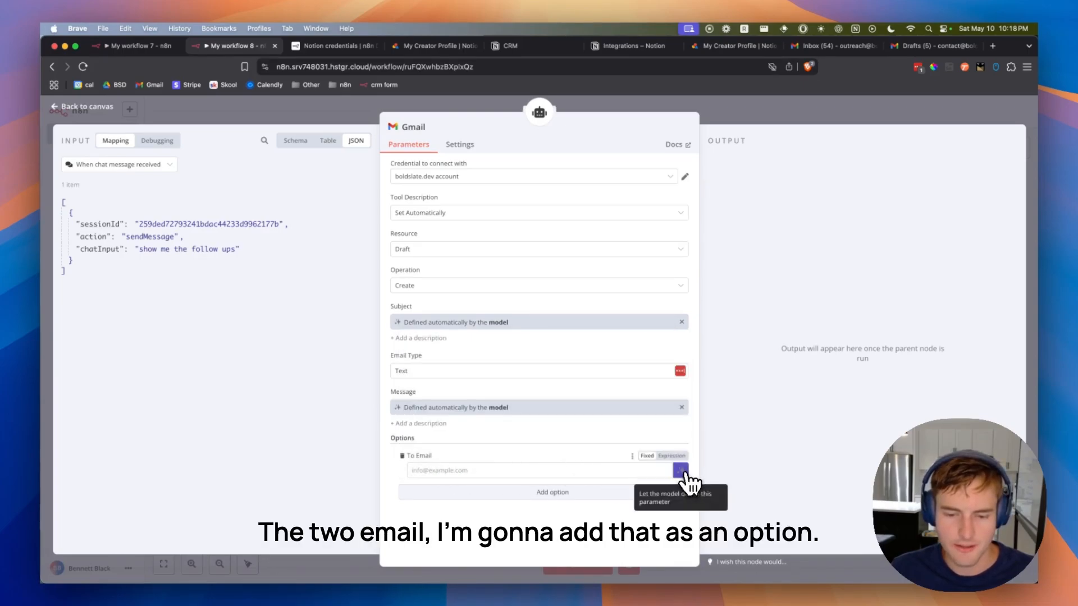
{"action": "left_click", "coordinate": [551, 492]}
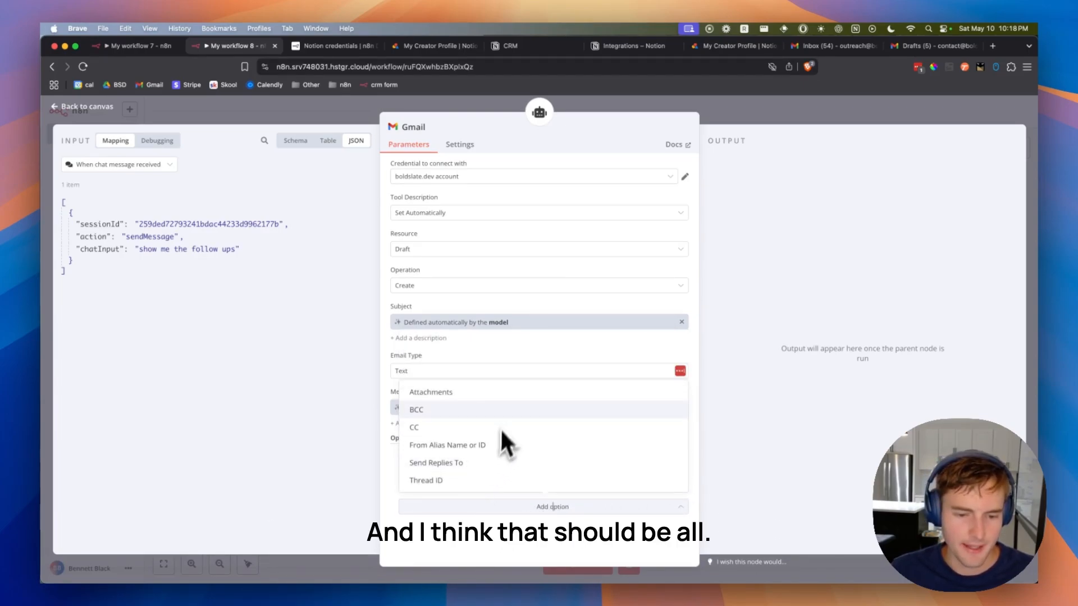
{"action": "mouse_move", "coordinate": [470, 525]}
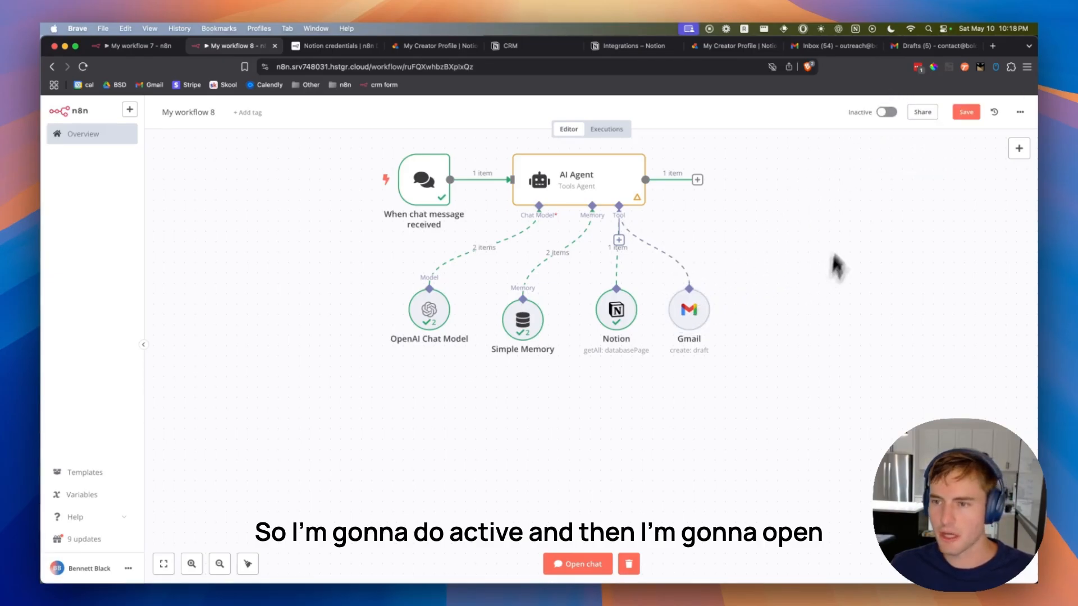
Activate the workflow and ask the chat agent to show the follow-ups, verifying against the Notion CRM.
{"action": "left_click", "coordinate": [886, 111]}
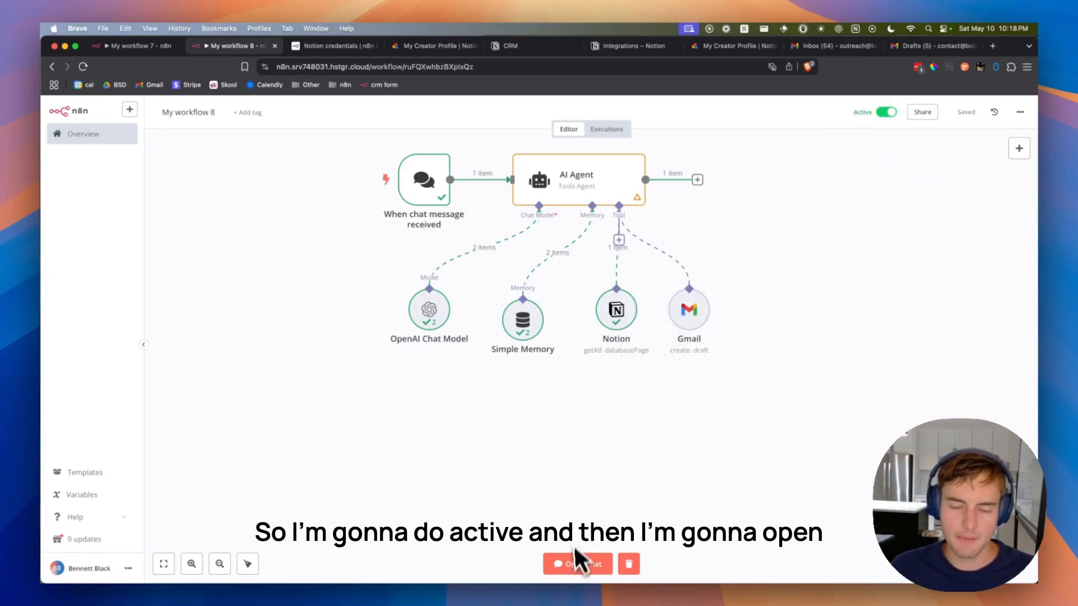
{"action": "left_click", "coordinate": [577, 563]}
{"action": "type", "text": "show me the foll"}
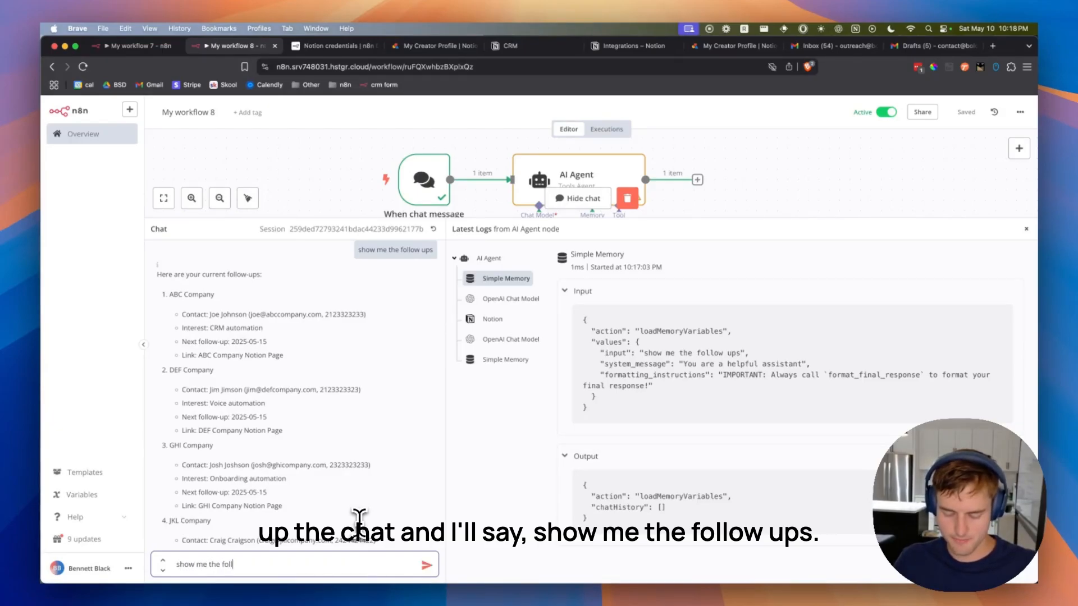
{"action": "left_click", "coordinate": [426, 563]}
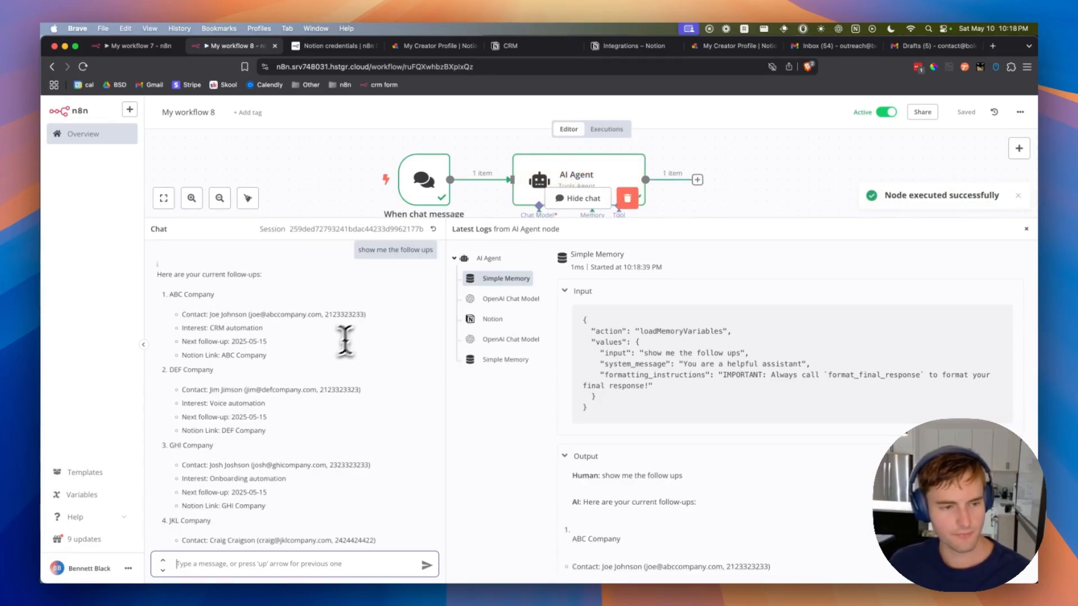
{"action": "scroll", "scroll_direction": "down", "scroll_amount": 3}
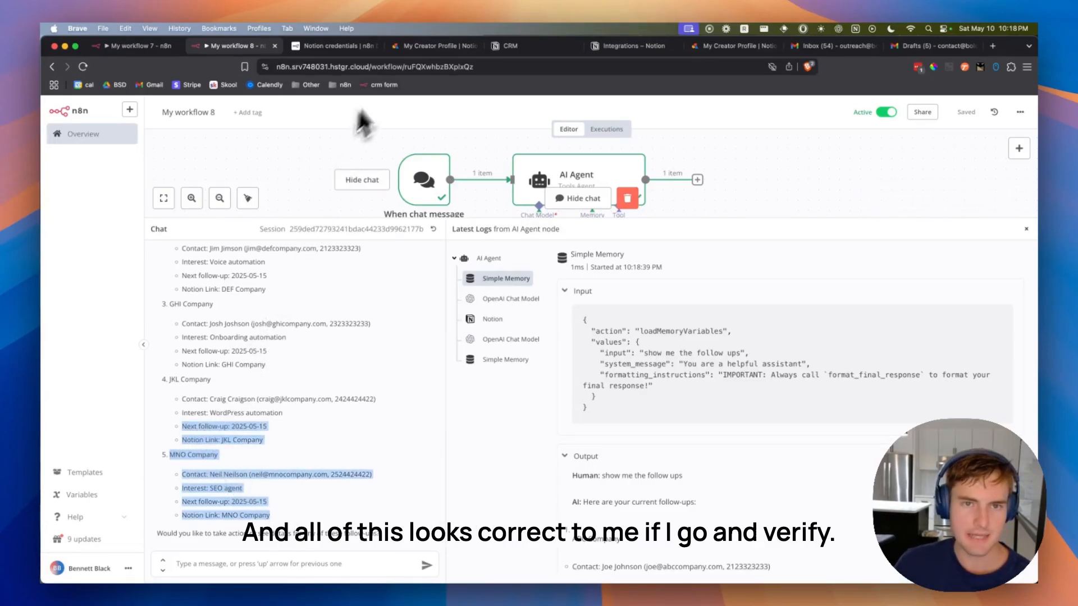
{"action": "left_click", "coordinate": [512, 46]}
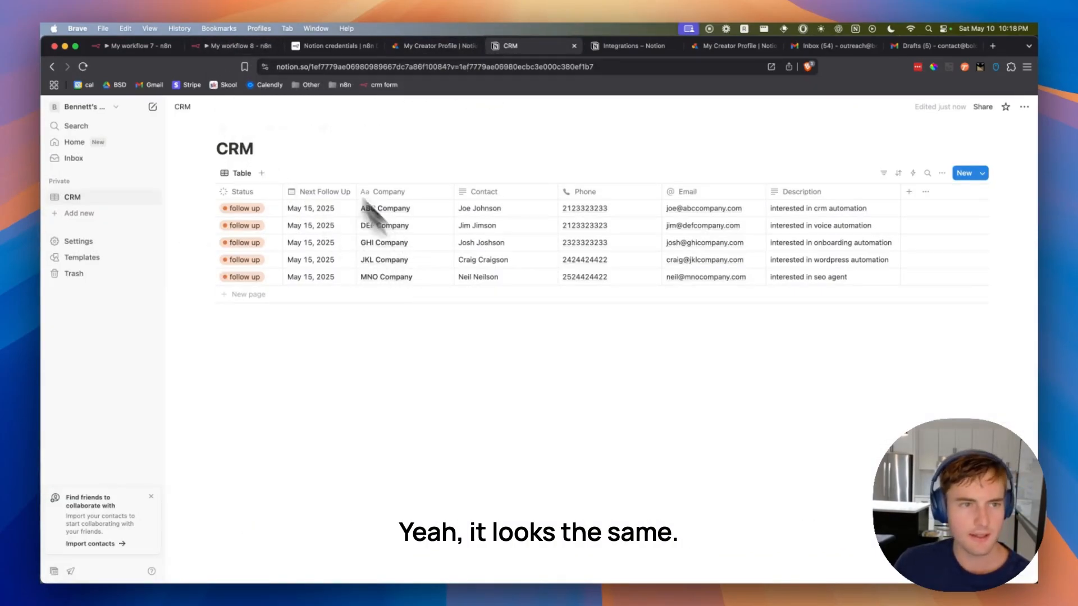
{"action": "left_click", "coordinate": [230, 46]}
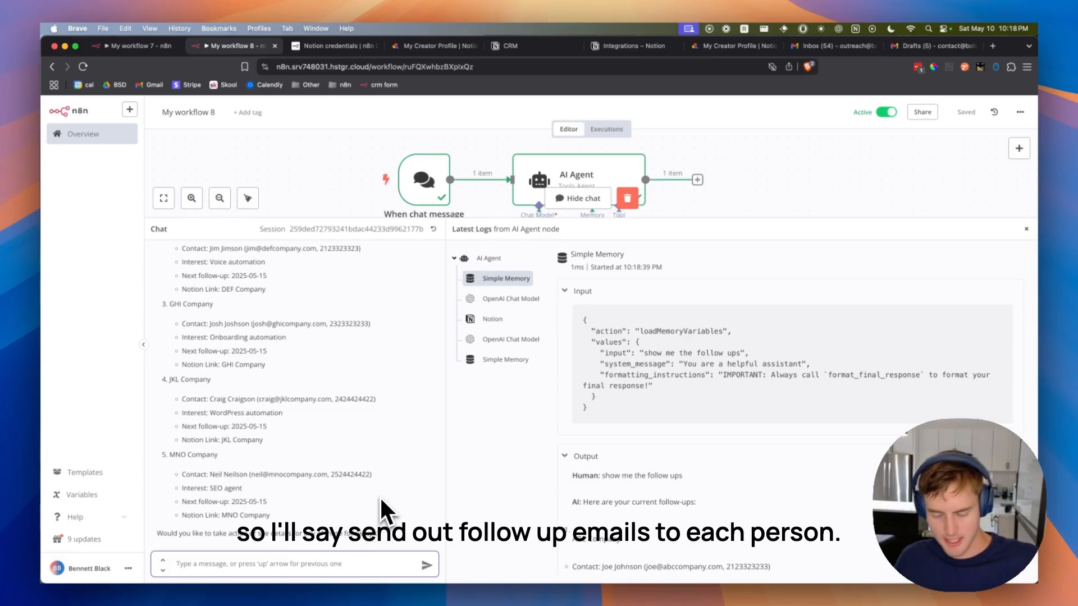
Send 'send out follow emails to each person' in the chat to have drafts created.
{"action": "type", "text": "send out"}
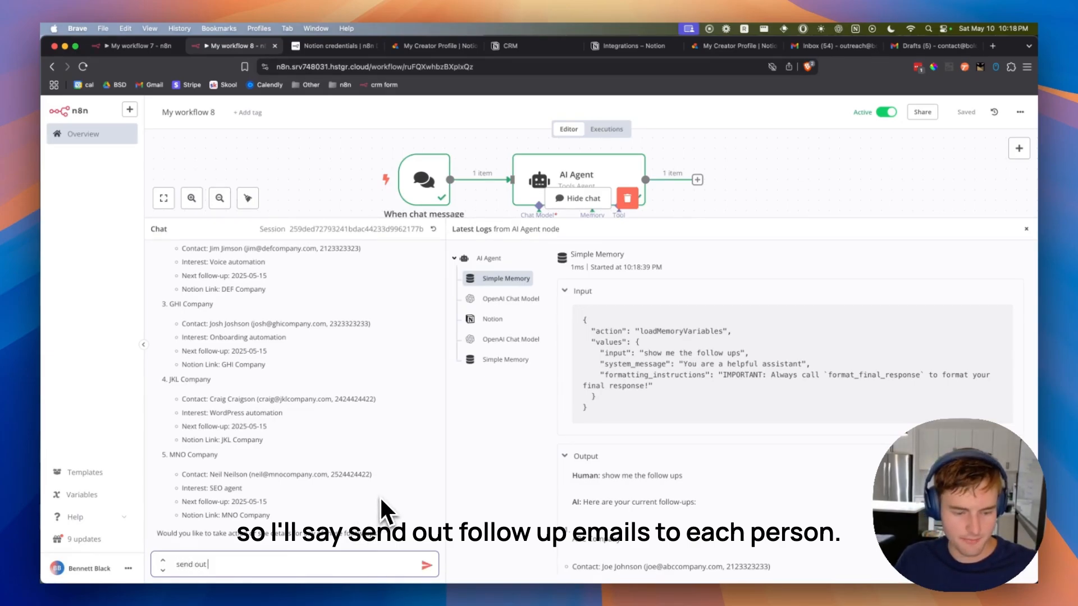
{"action": "type", "text": "follow emails to"}
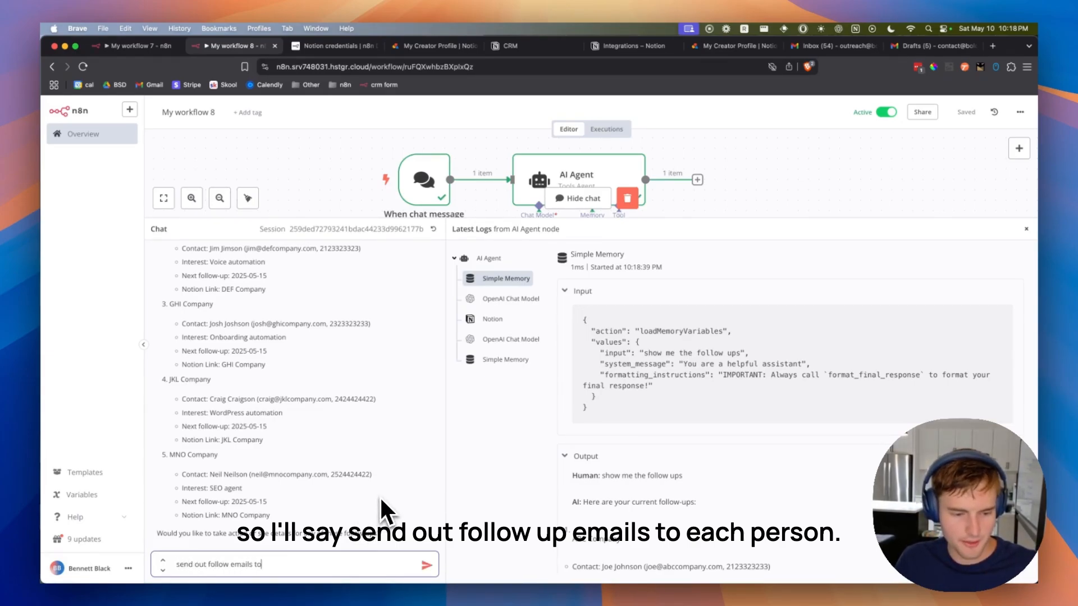
{"action": "left_click", "coordinate": [426, 564]}
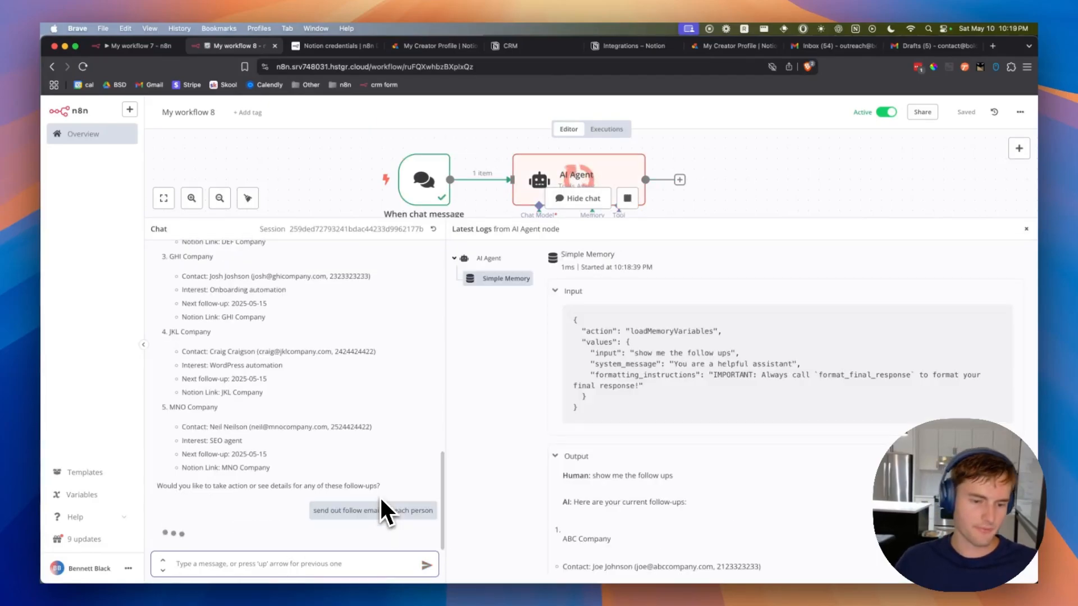
{"action": "mouse_move", "coordinate": [398, 481]}
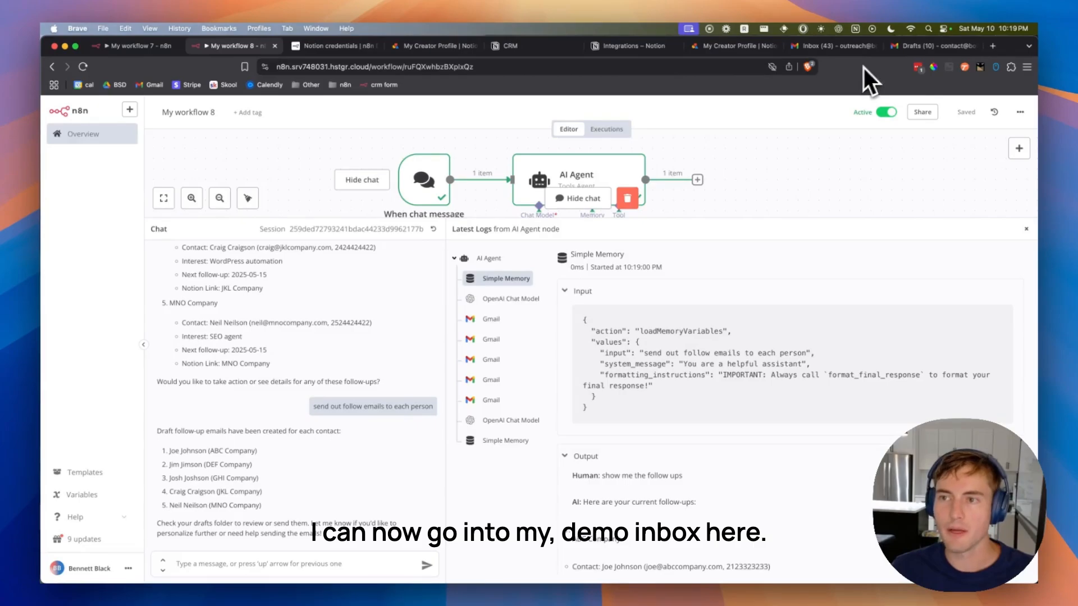
Review a 'Following Up on Our Discussion' draft in Gmail, which shows a generic placeholder sign-off.
{"action": "left_click", "coordinate": [924, 46]}
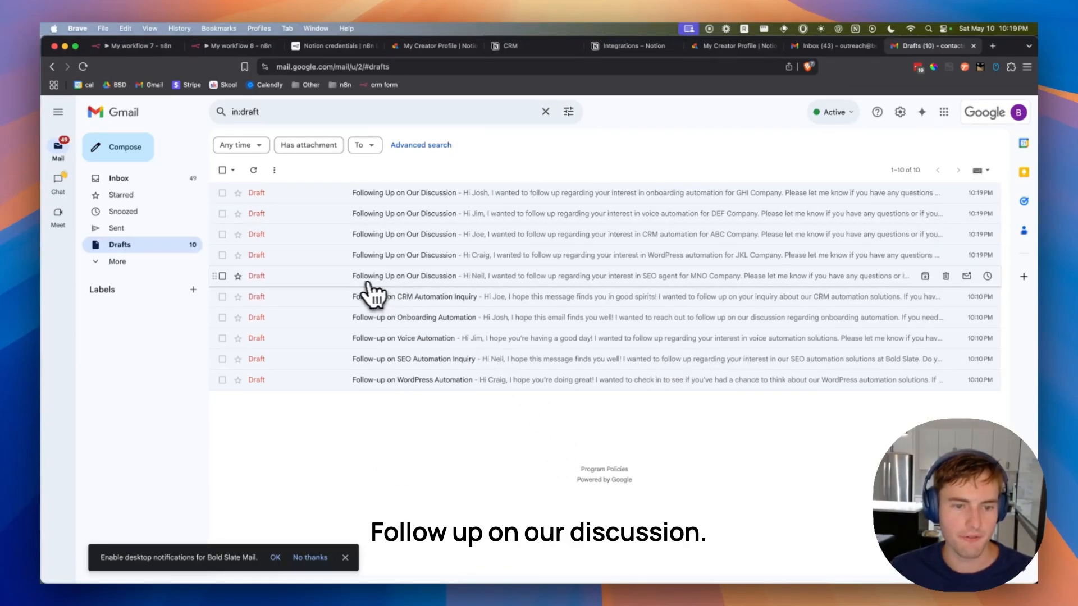
{"action": "left_click", "coordinate": [404, 276]}
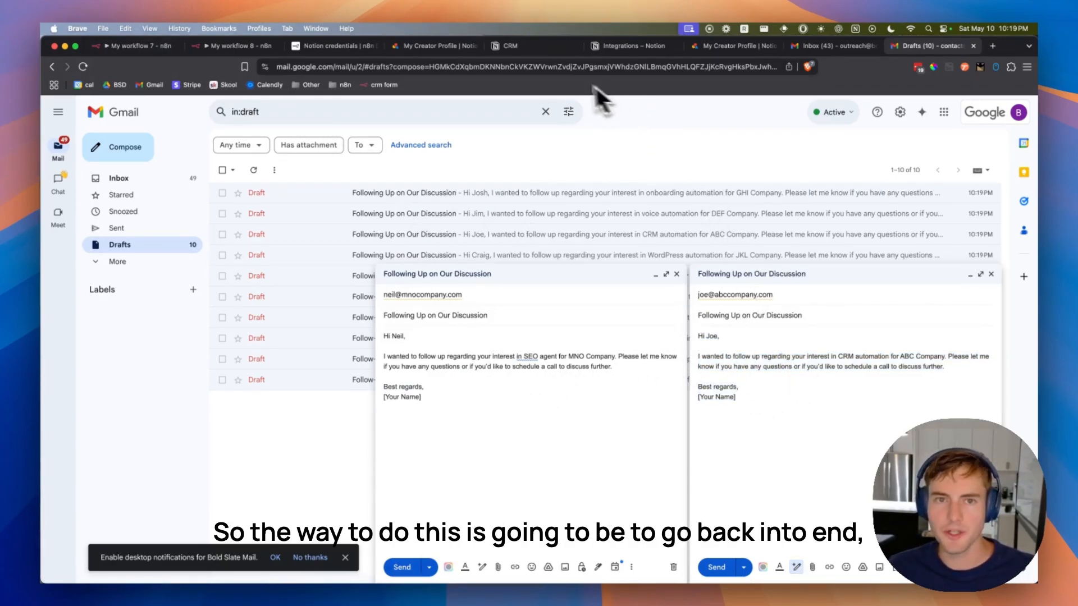
Set the AI Agent's Source for Prompt to 'Define below' so the prompt is editable.
{"action": "left_click", "coordinate": [231, 46]}
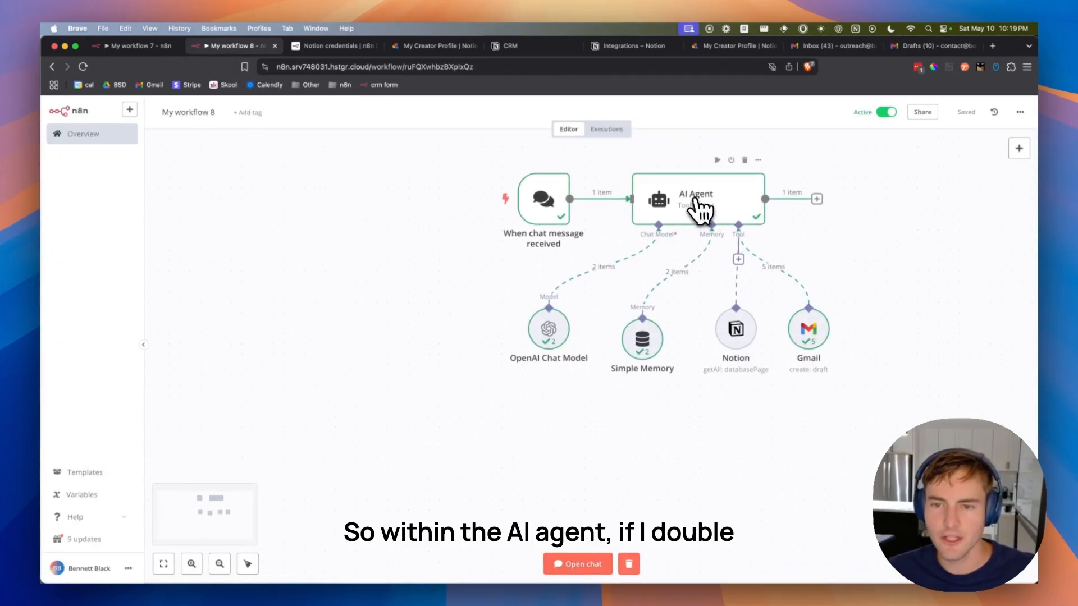
{"action": "double_click", "coordinate": [695, 200]}
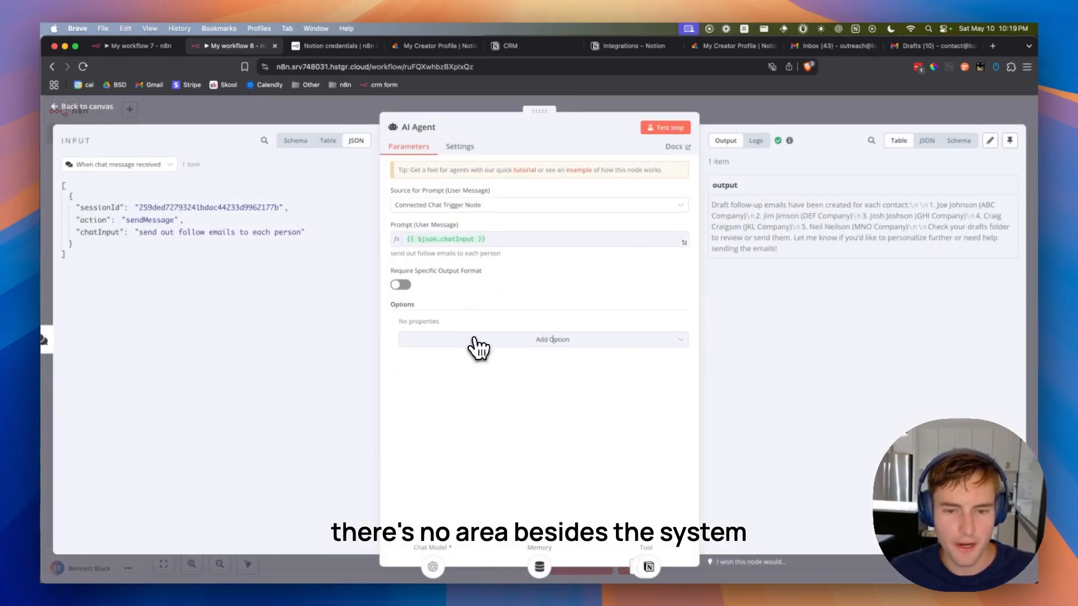
{"action": "left_click", "coordinate": [552, 339]}
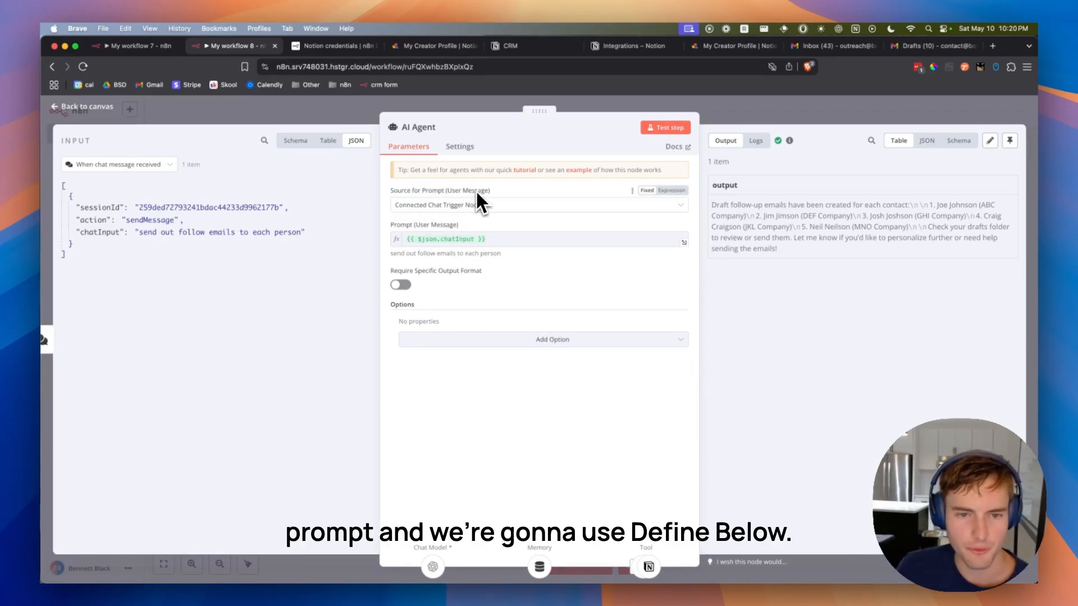
{"action": "left_click", "coordinate": [540, 204]}
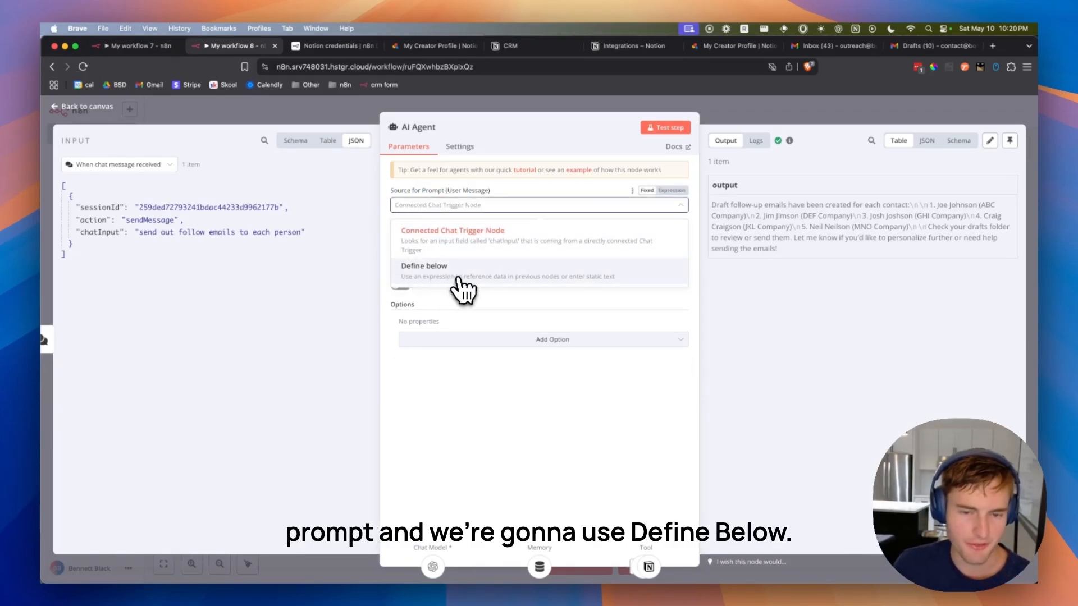
{"action": "left_click", "coordinate": [424, 270]}
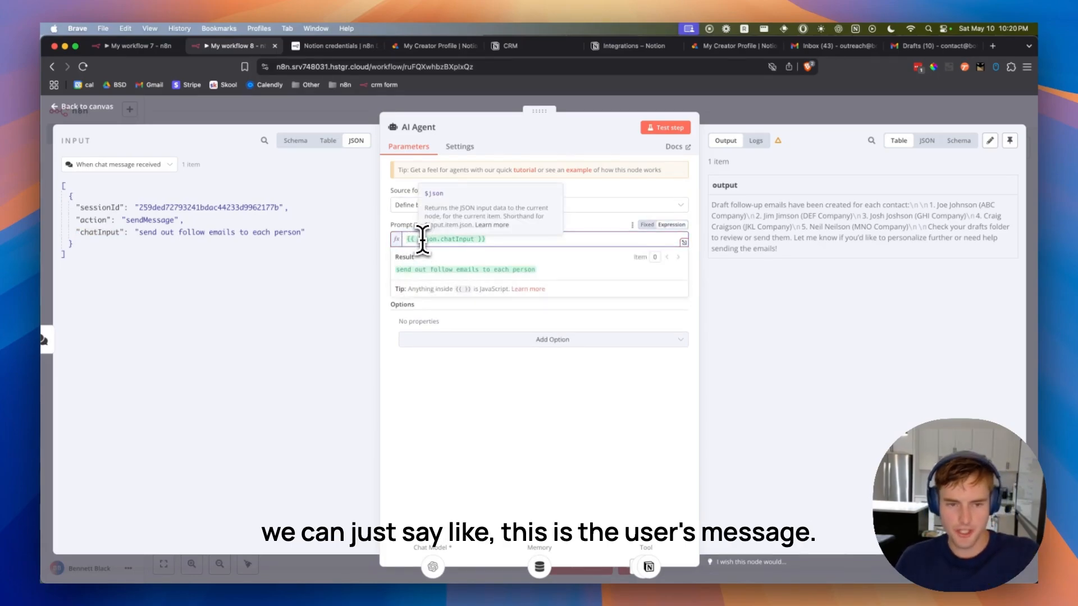
Write the prompt's user-message line and an '# Instructions' heading for sending follow-ups.
{"action": "type", "text": "This is the users message:"}
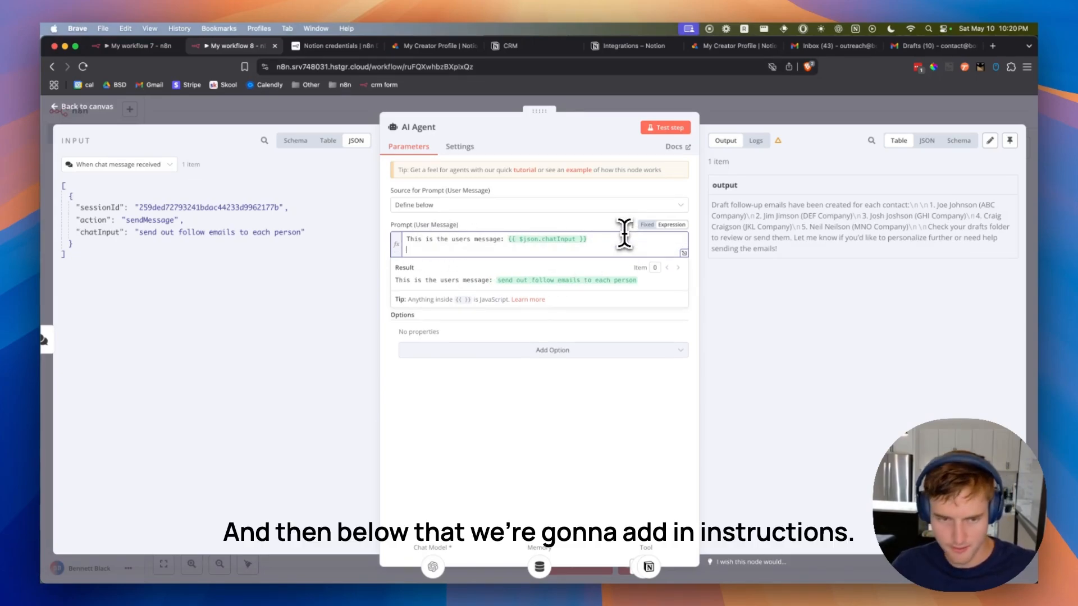
{"action": "type", "text": "# I"}
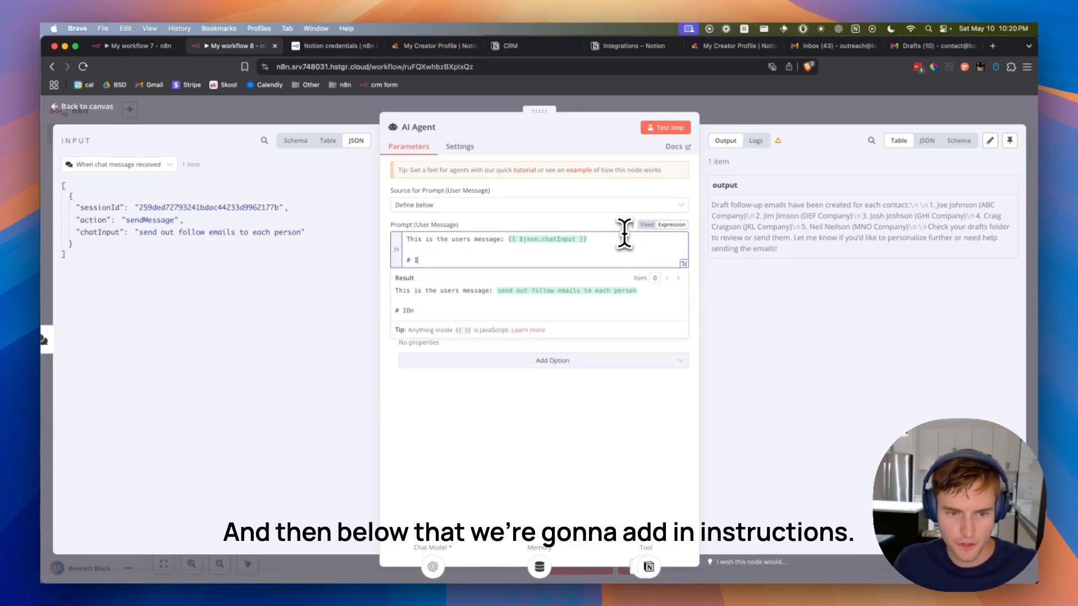
{"action": "type", "text": "nstructions"}
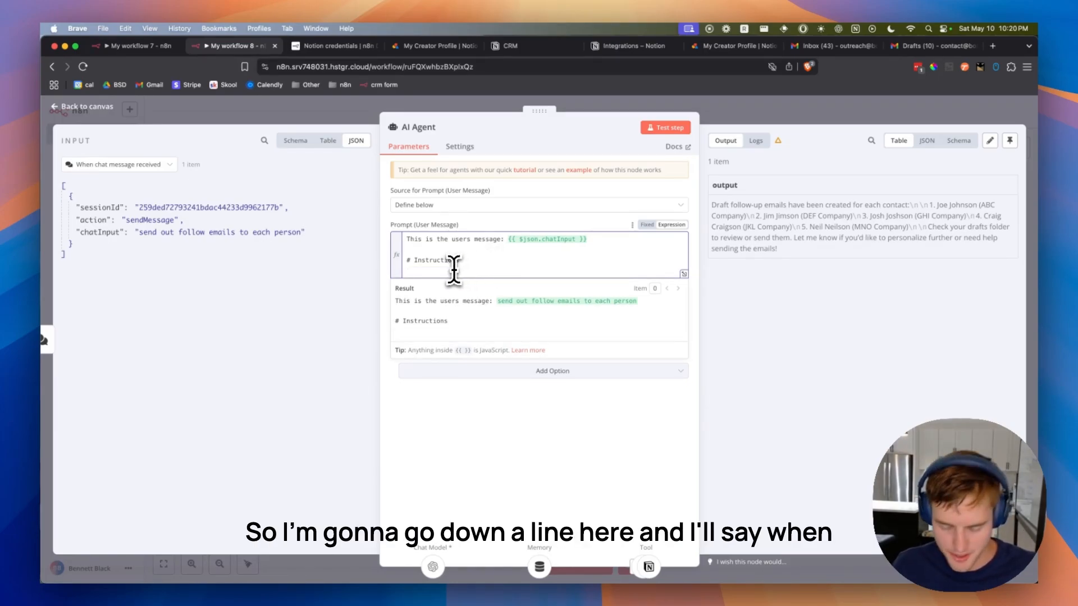
{"action": "type", "text": "Whens"}
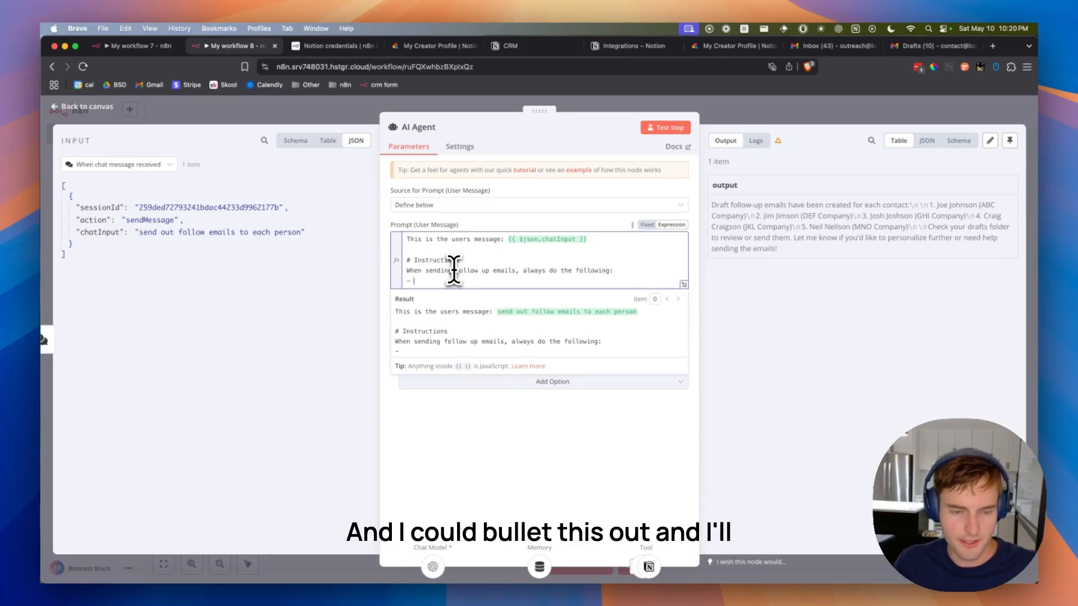
{"action": "type", "text": "end it with this signature:"}
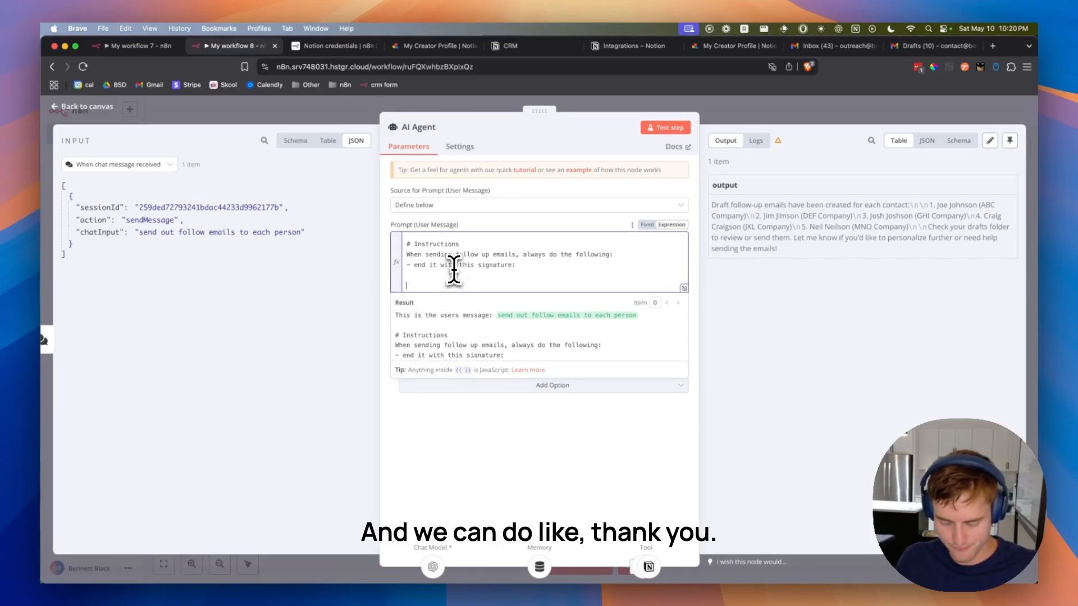
Add bullets for a Bennett Black signature, 2–3 sentences, and always ending with a funny joke.
{"action": "type", "text": "Thank"}
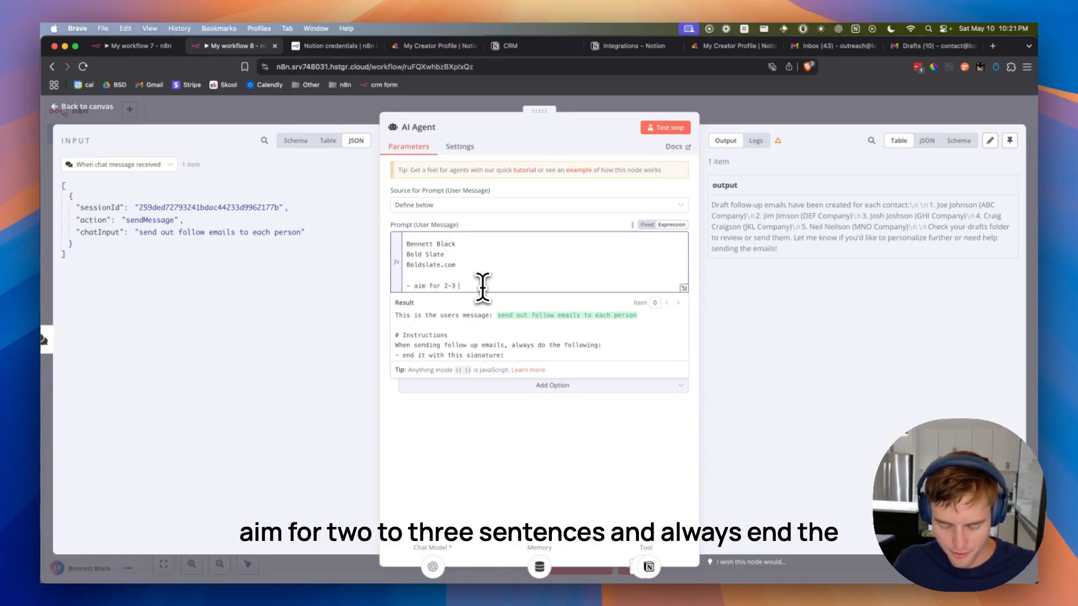
{"action": "type", "text": "sent"}
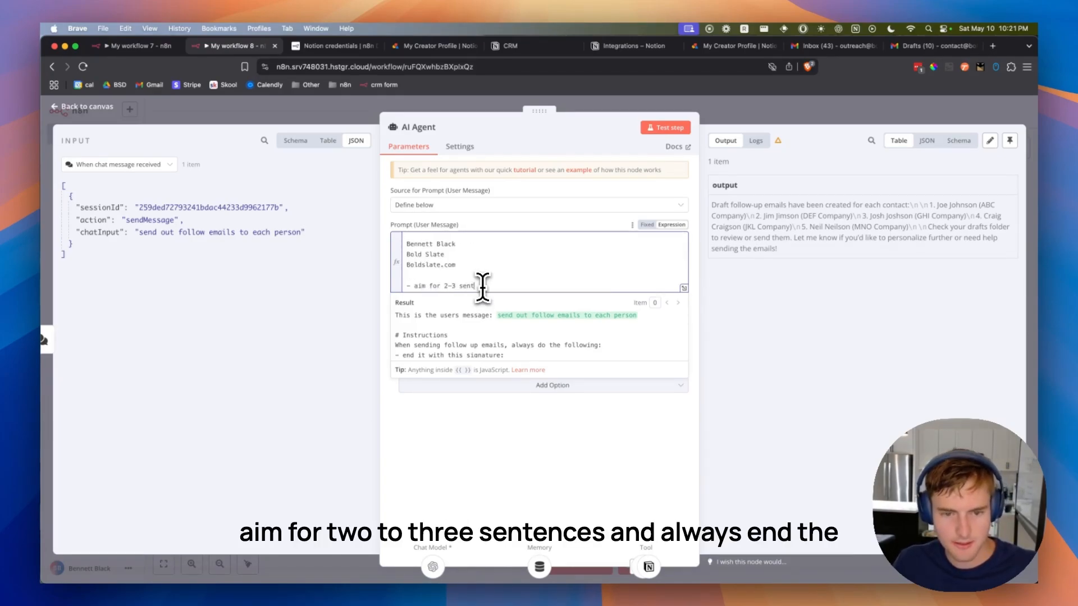
{"action": "type", "text": "ences, and always end"}
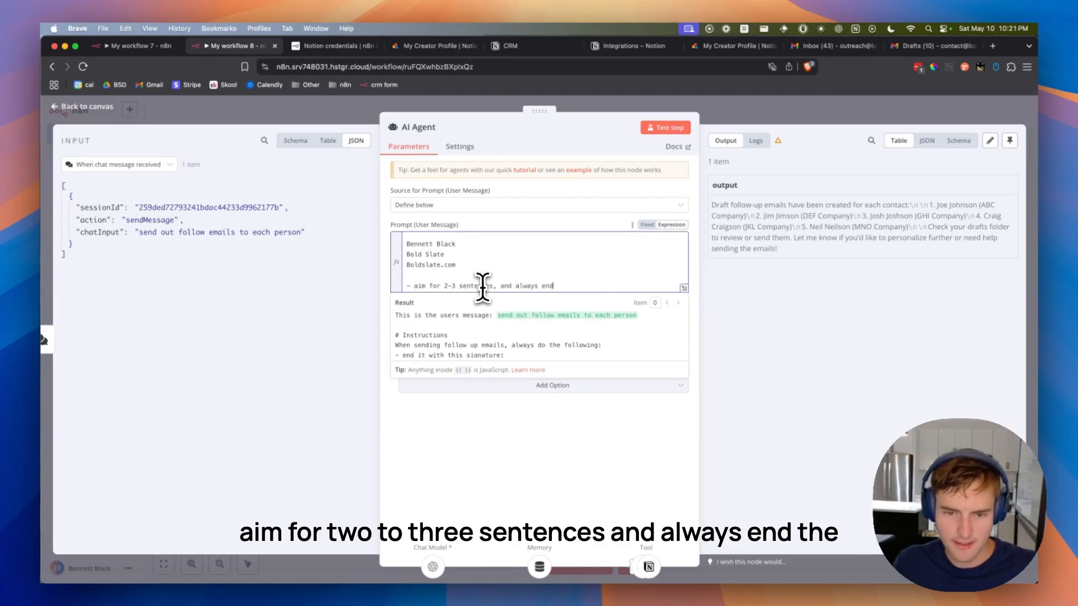
{"action": "type", "text": "the email with"}
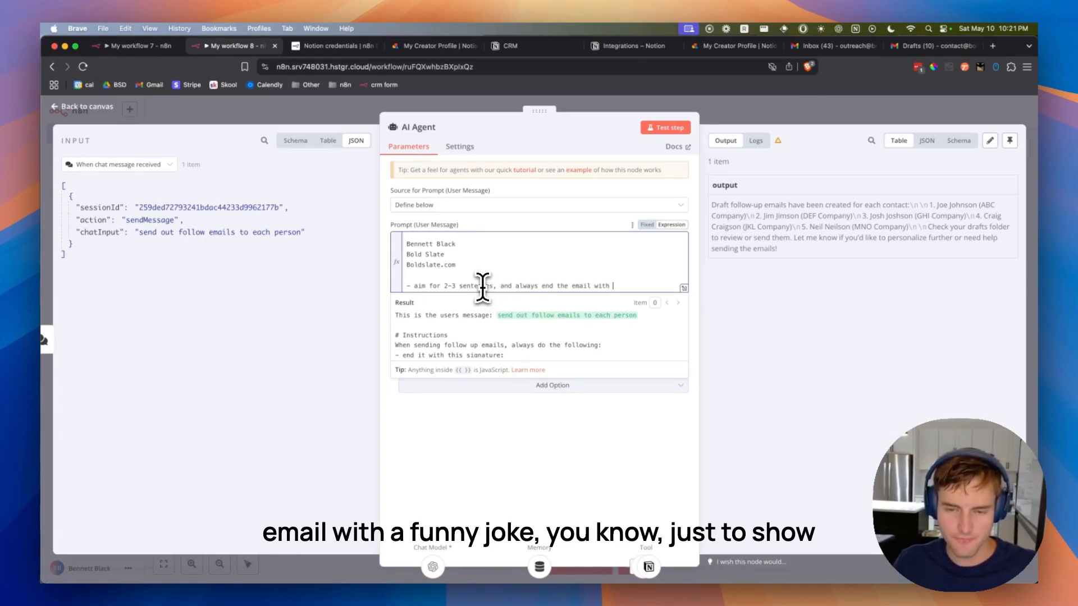
{"action": "type", "text": "a funny joke."}
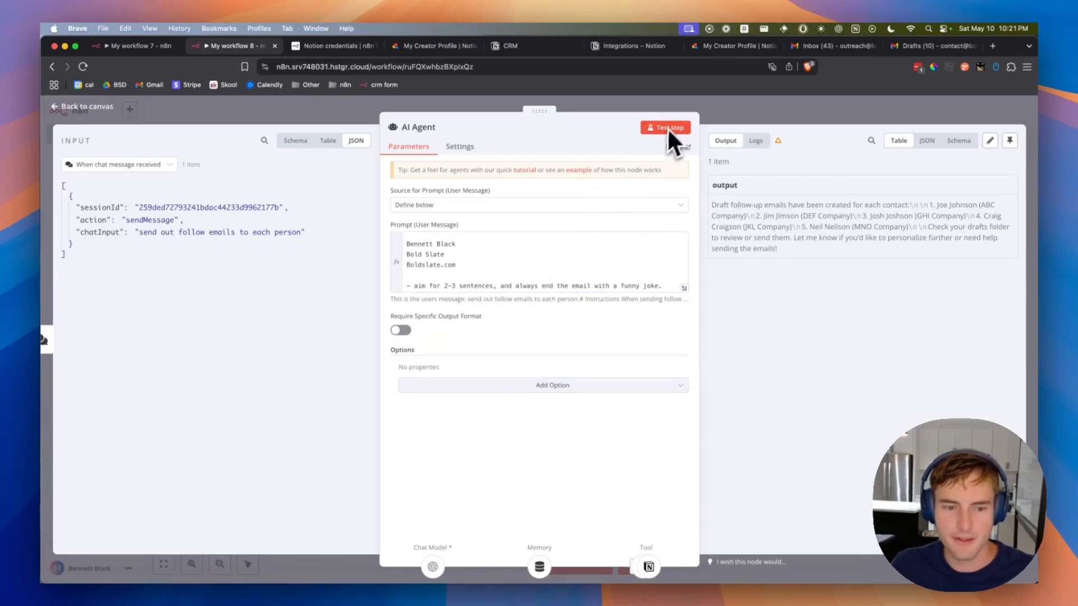
Save the workflow and ask the agent in chat to 'try sending those out again'.
{"action": "left_click", "coordinate": [552, 385]}
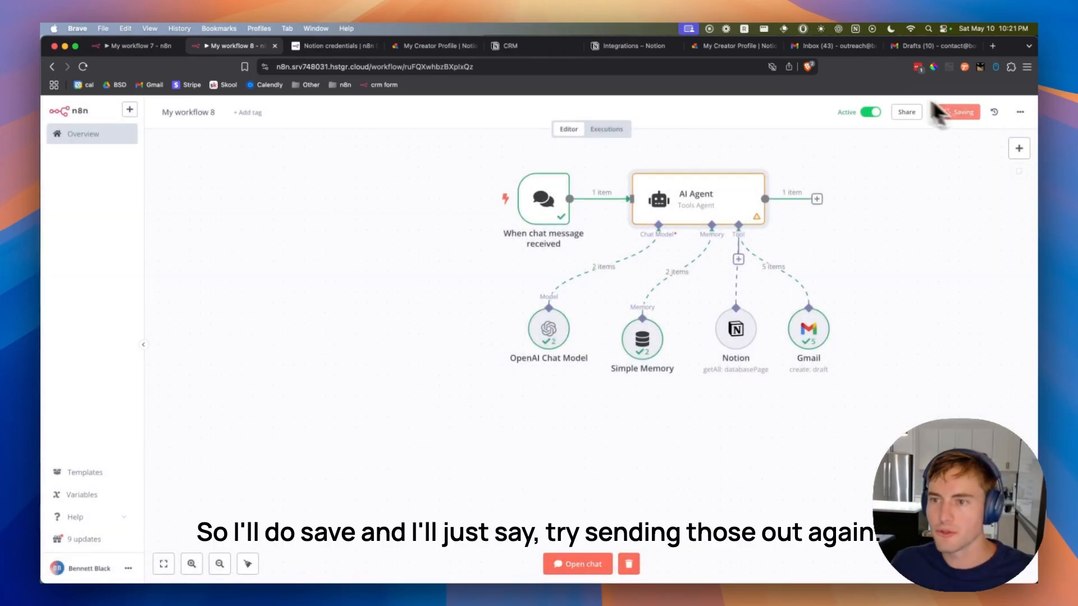
{"action": "left_click", "coordinate": [954, 111]}
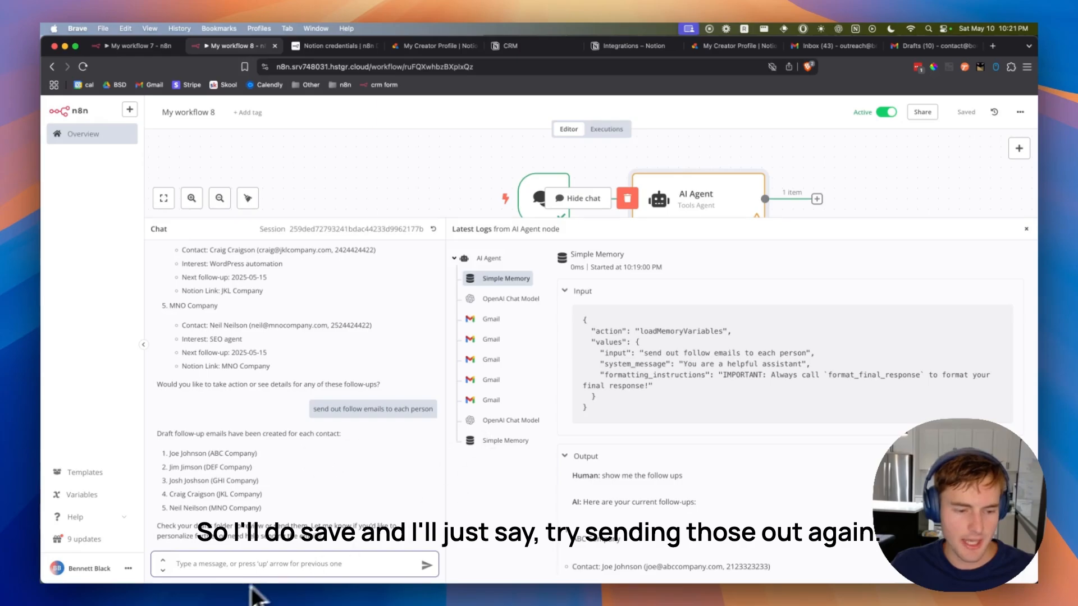
{"action": "type", "text": "try sending t"}
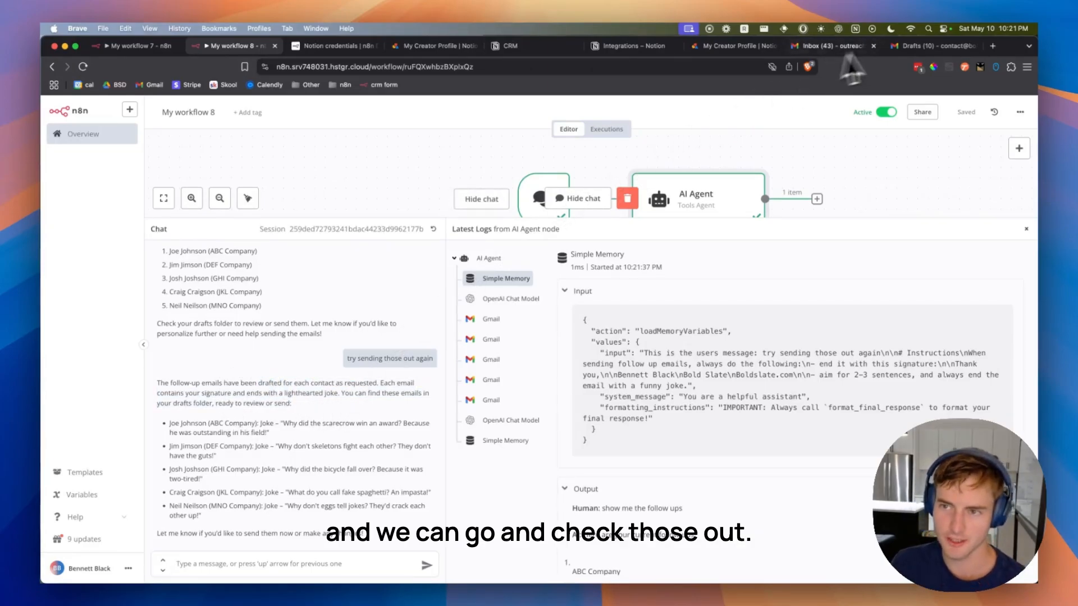
Refresh Gmail Drafts and review the newest JKL Company draft ending with signature and joke.
{"action": "left_click", "coordinate": [929, 45]}
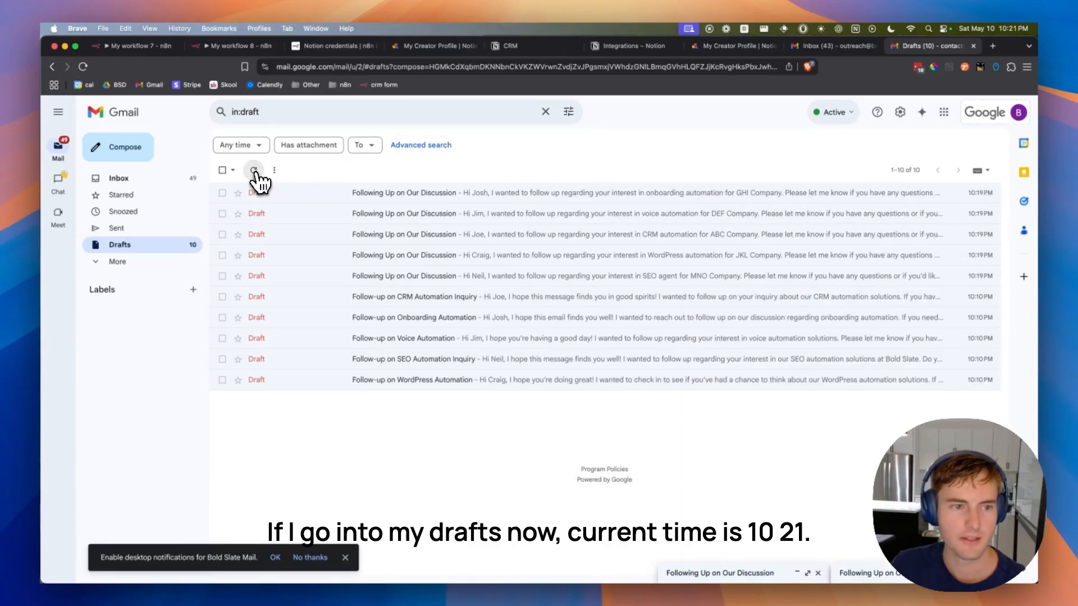
{"action": "left_click", "coordinate": [254, 169]}
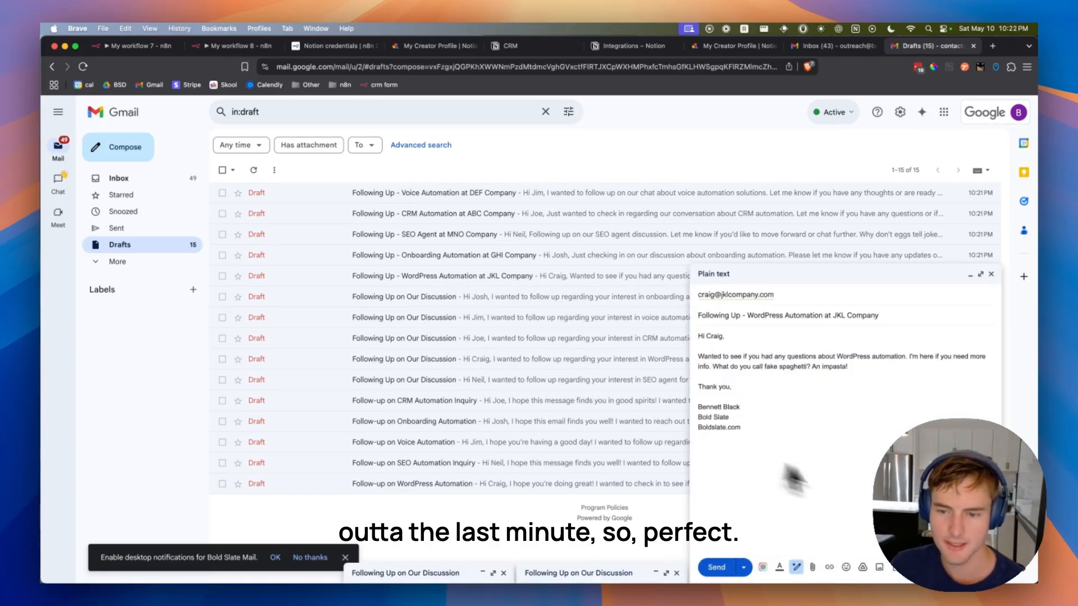
{"action": "double_click", "coordinate": [709, 336]}
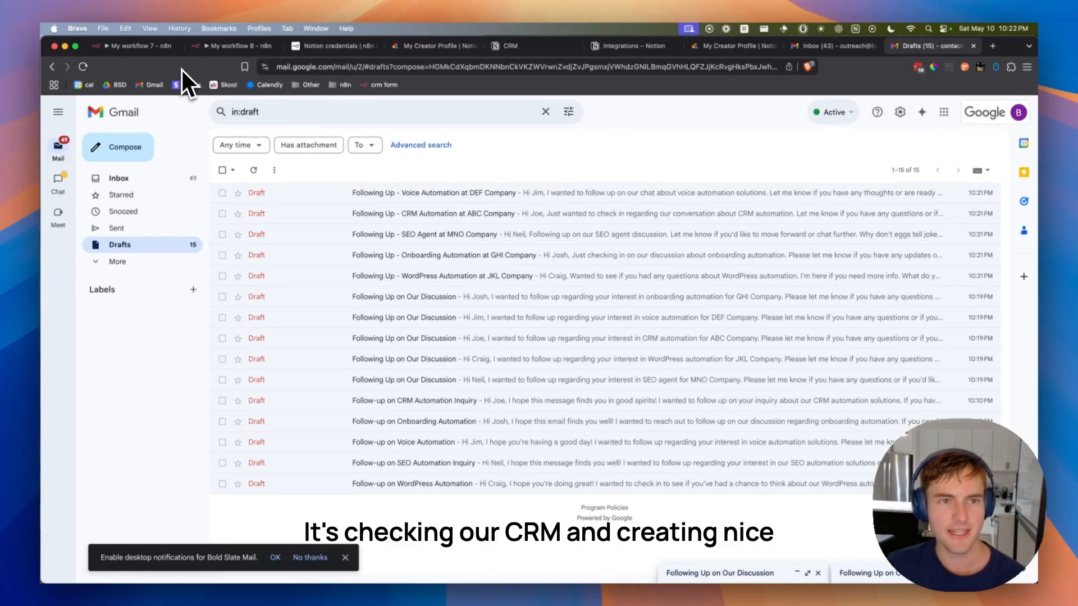
Switch to the 'My workflow 7' tab holding the finished chat-agent workflow.
{"action": "left_click", "coordinate": [511, 45]}
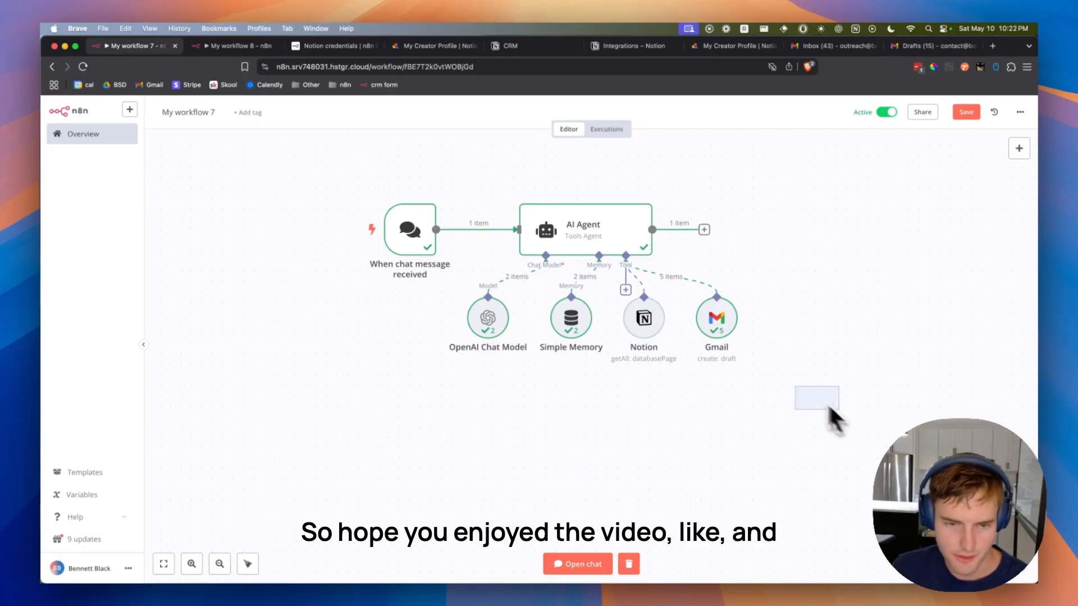
{"action": "mouse_move", "coordinate": [244, 148]}
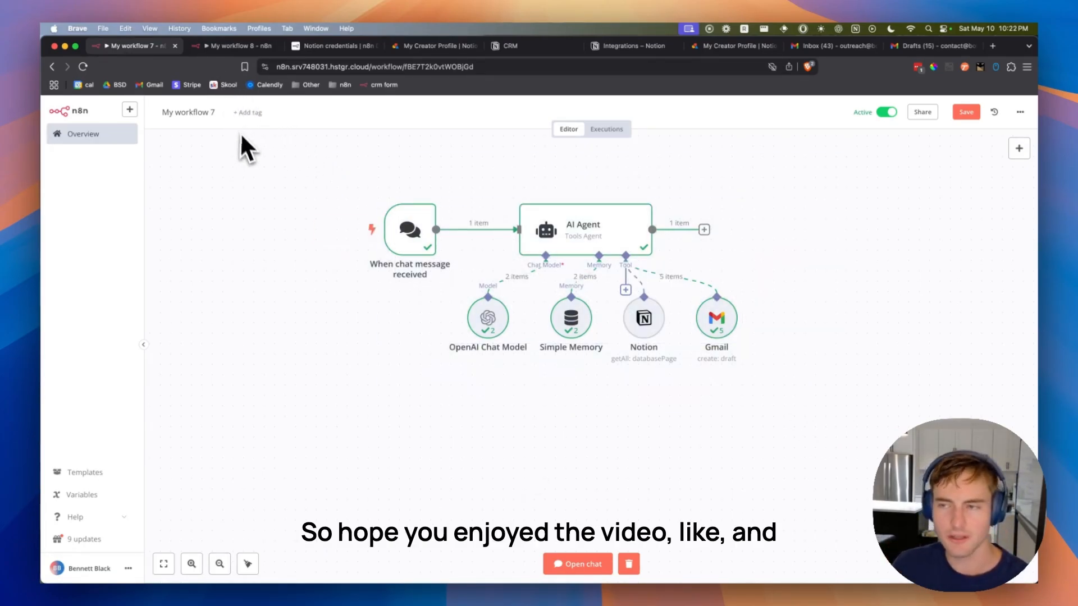